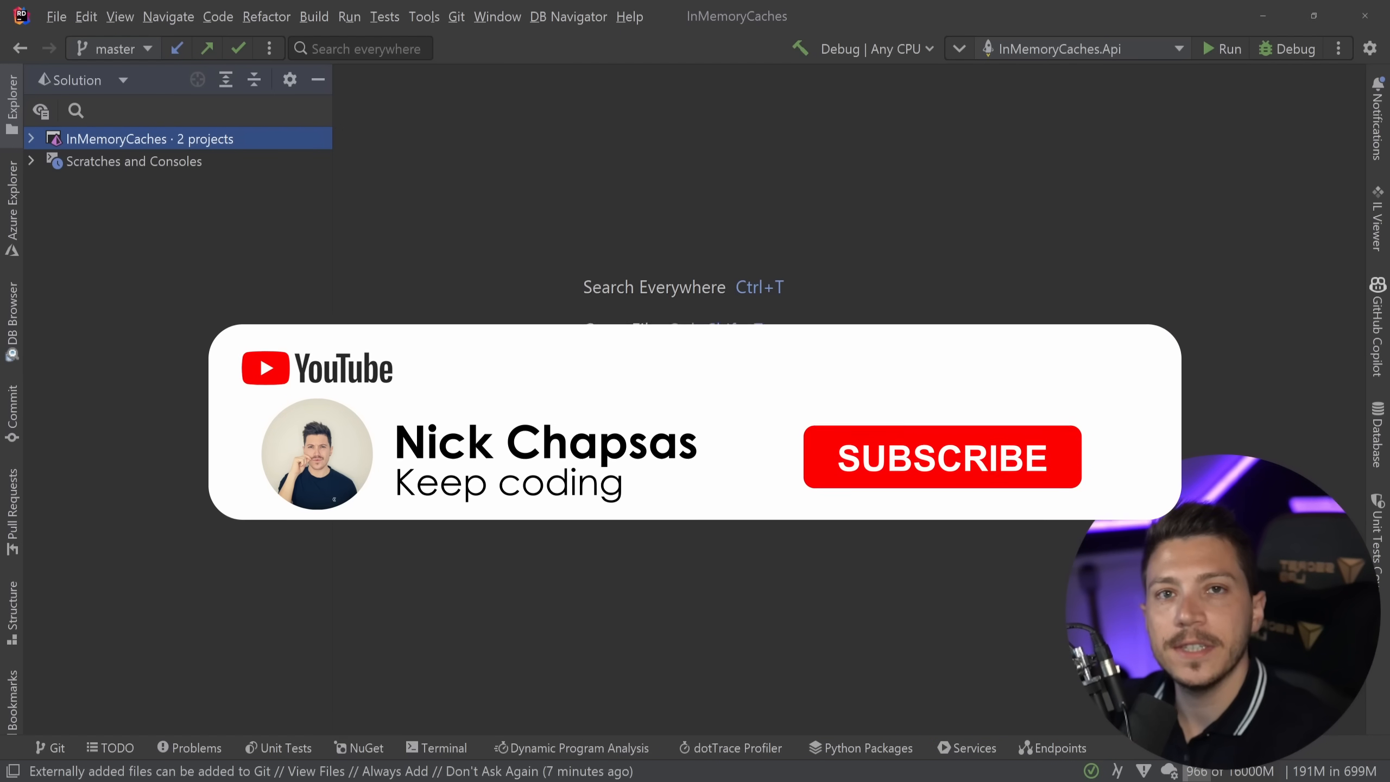
- Open WeatherForecastController.cs from the InMemoryCaches.Api project and scroll through it
left_click(942, 457)
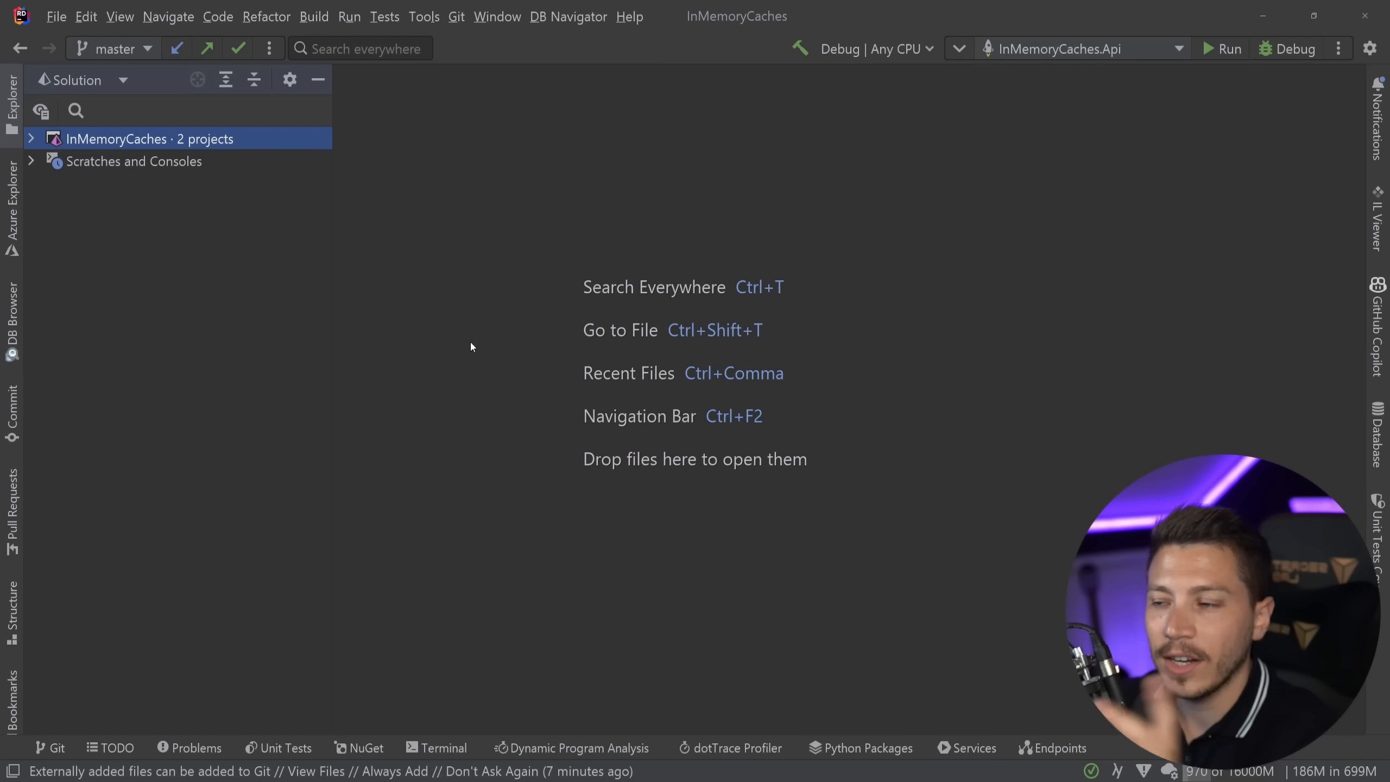
mouse_move(400, 189)
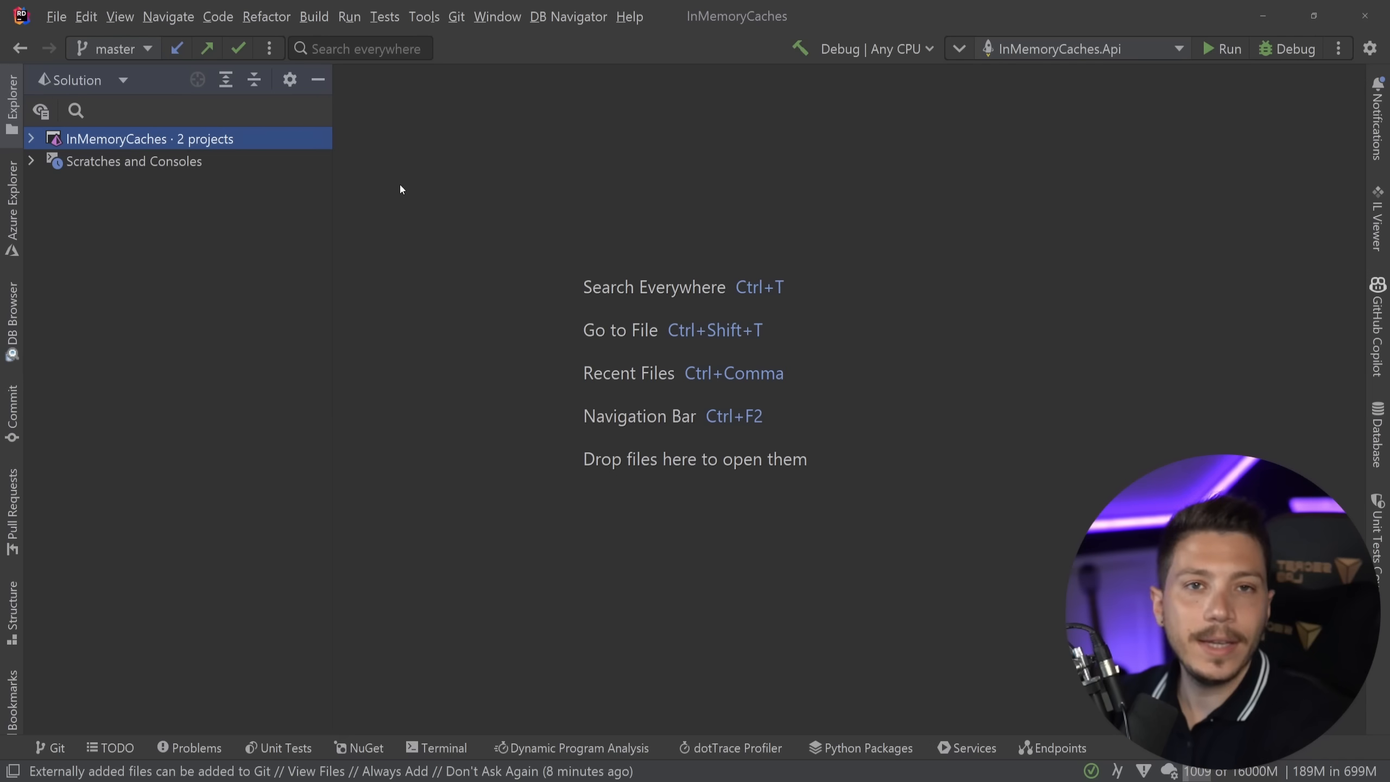
mouse_move(230, 165)
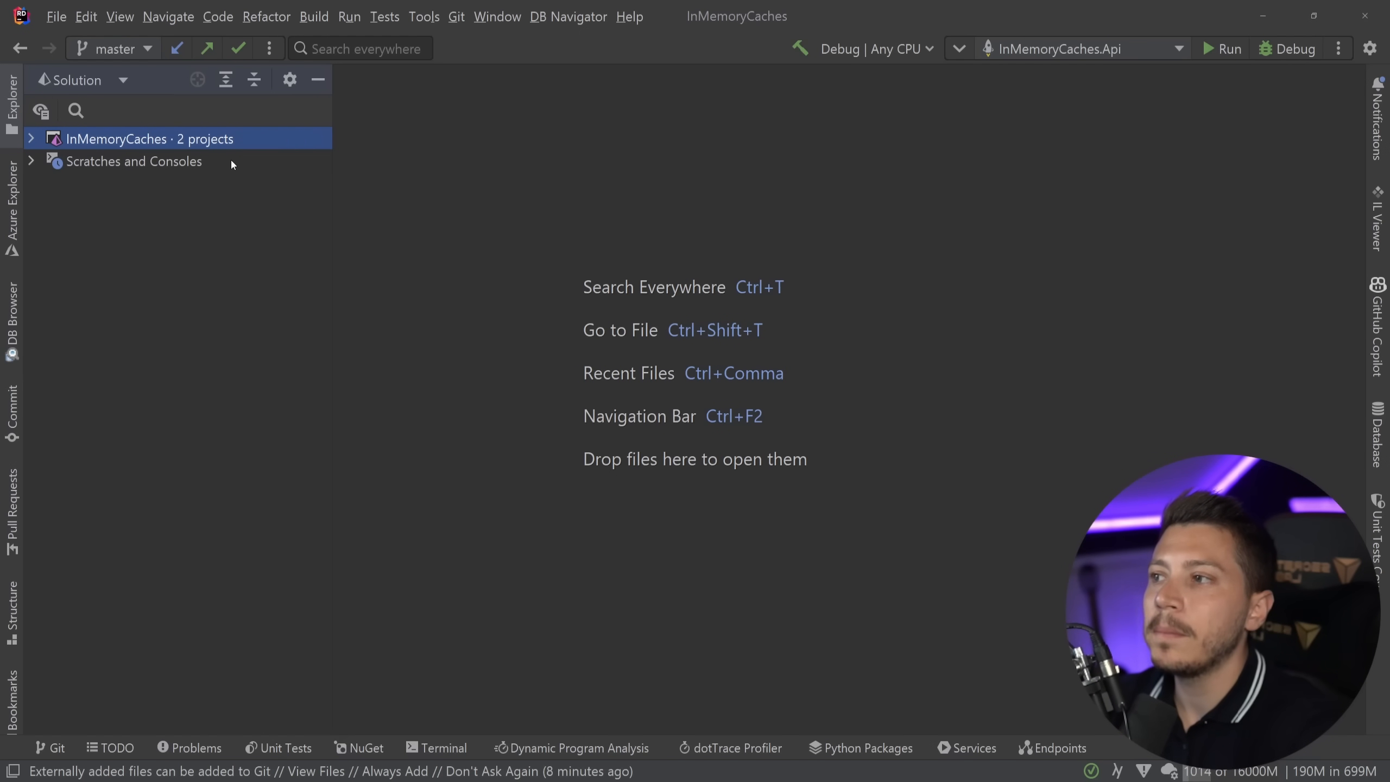
left_click(30, 138)
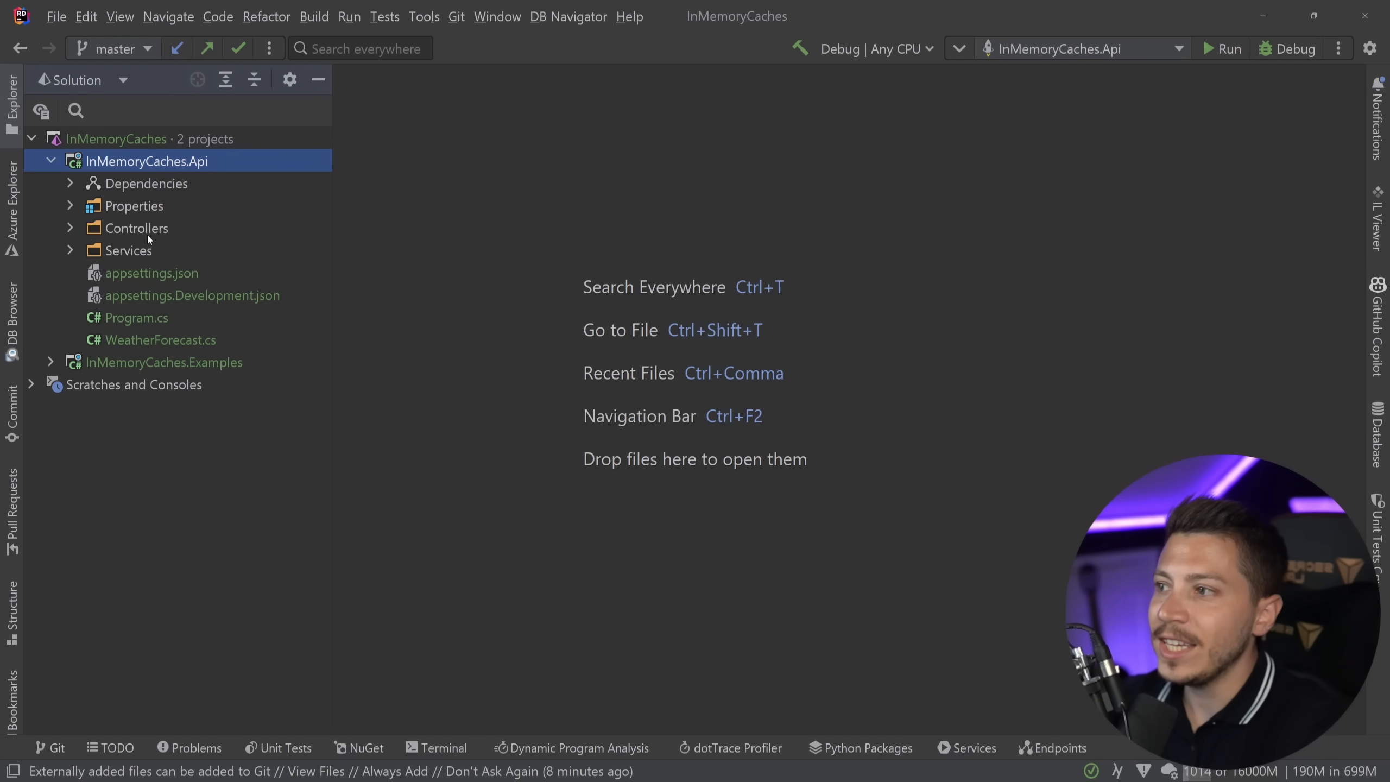
double_click(136, 228)
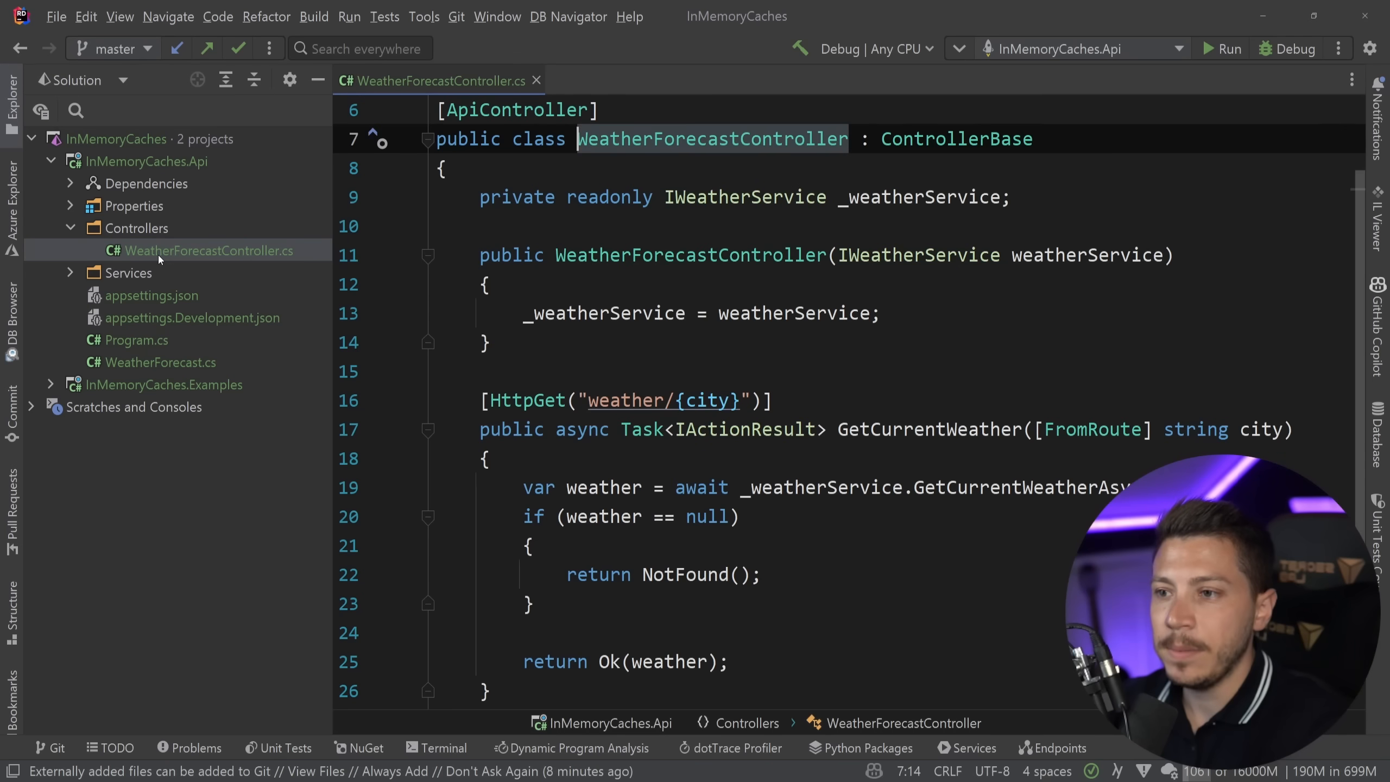
scroll("down", 3)
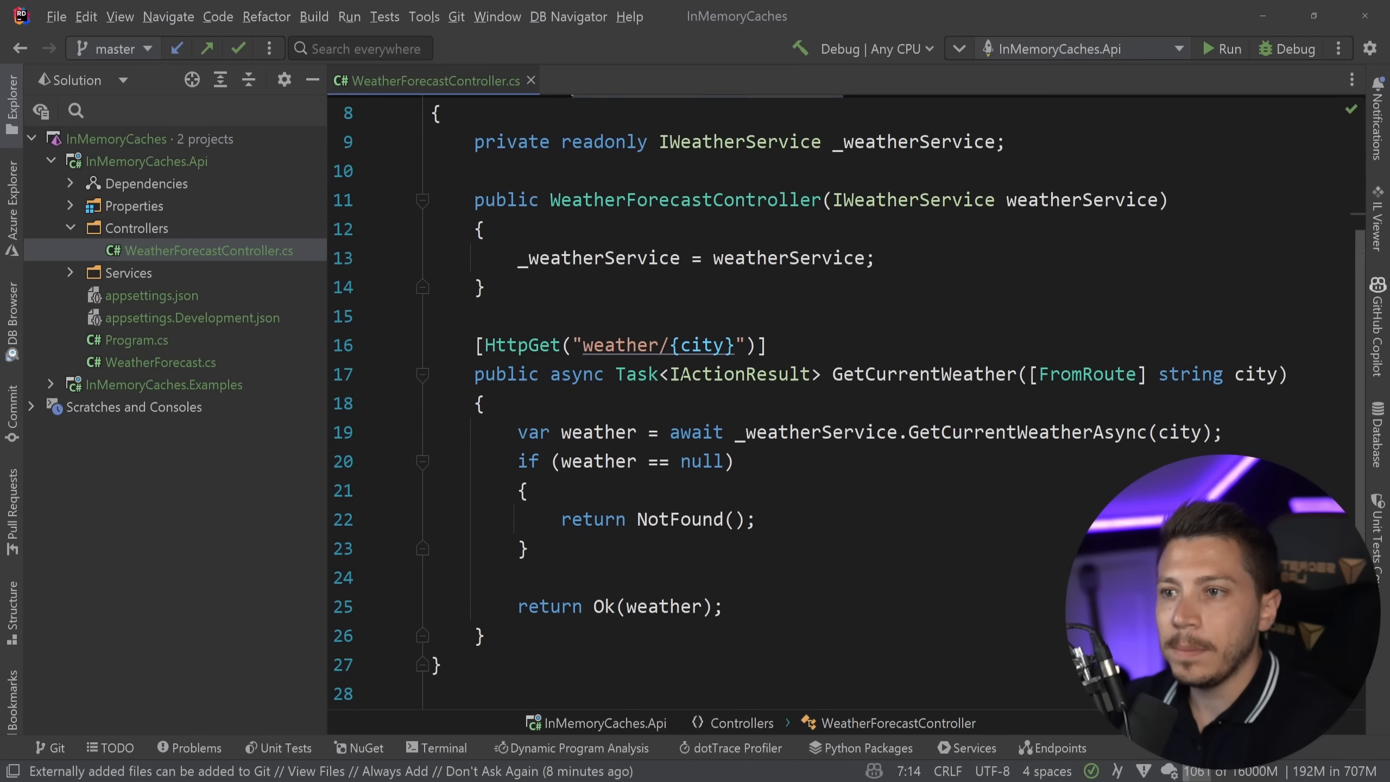
scroll("down", 3)
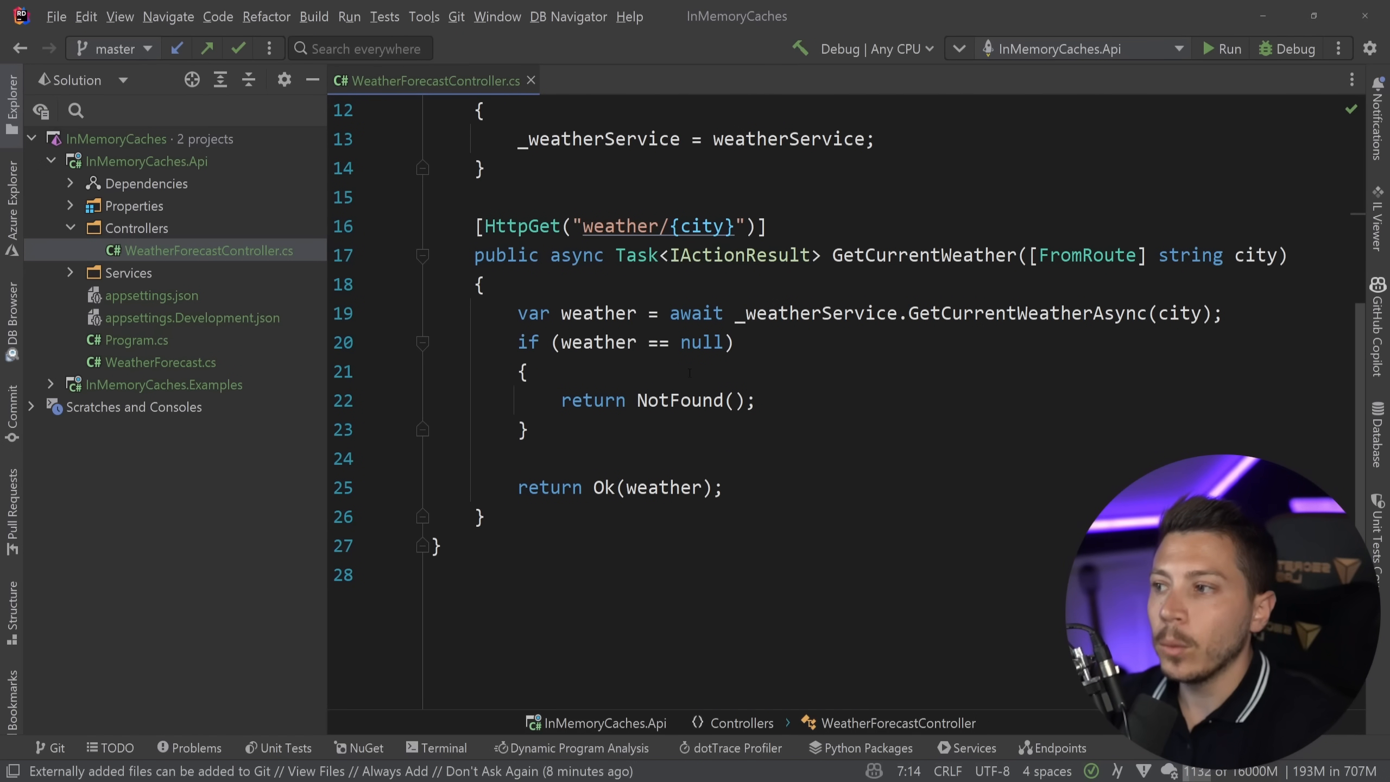
- Open WeatherService.cs from Services and review OpenWeatherApiKey and GetCurrentWeatherAsync
left_click(70, 273)
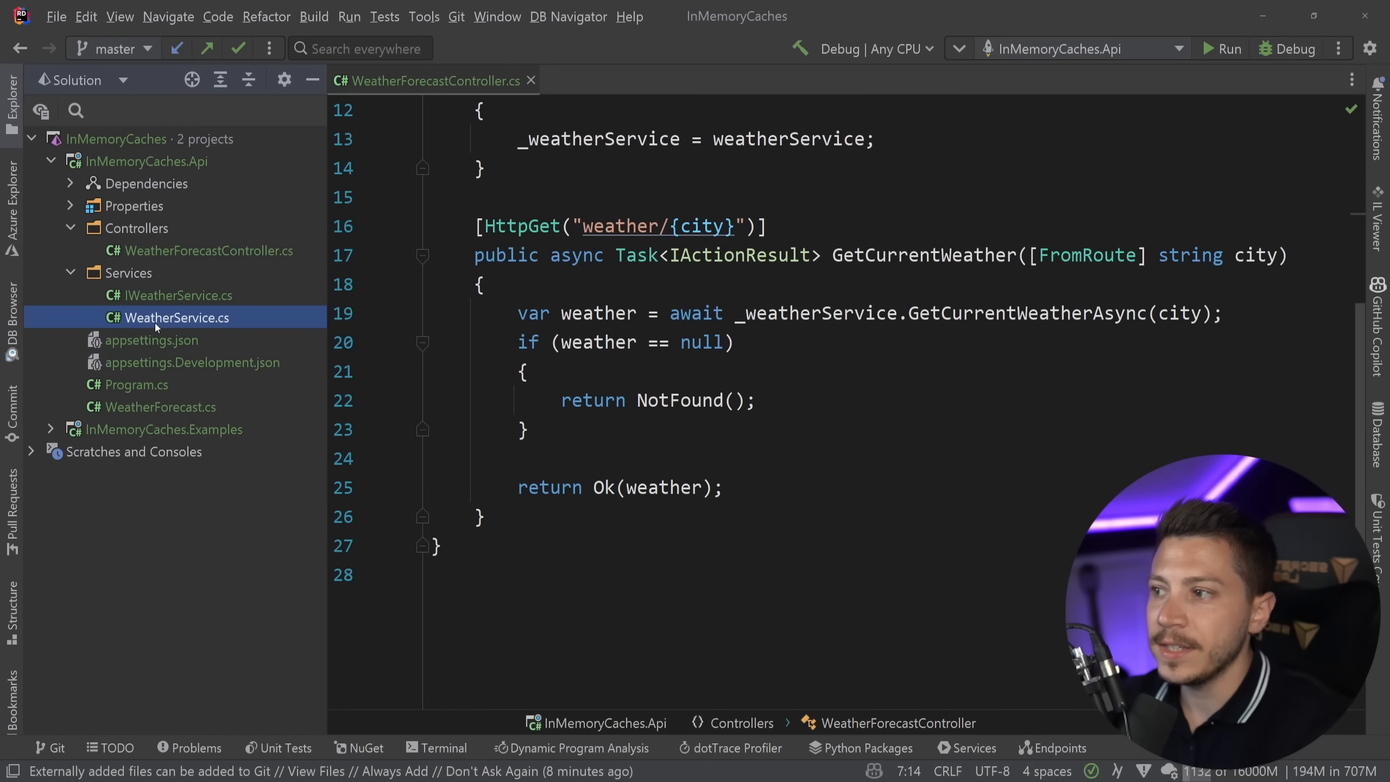
double_click(171, 317)
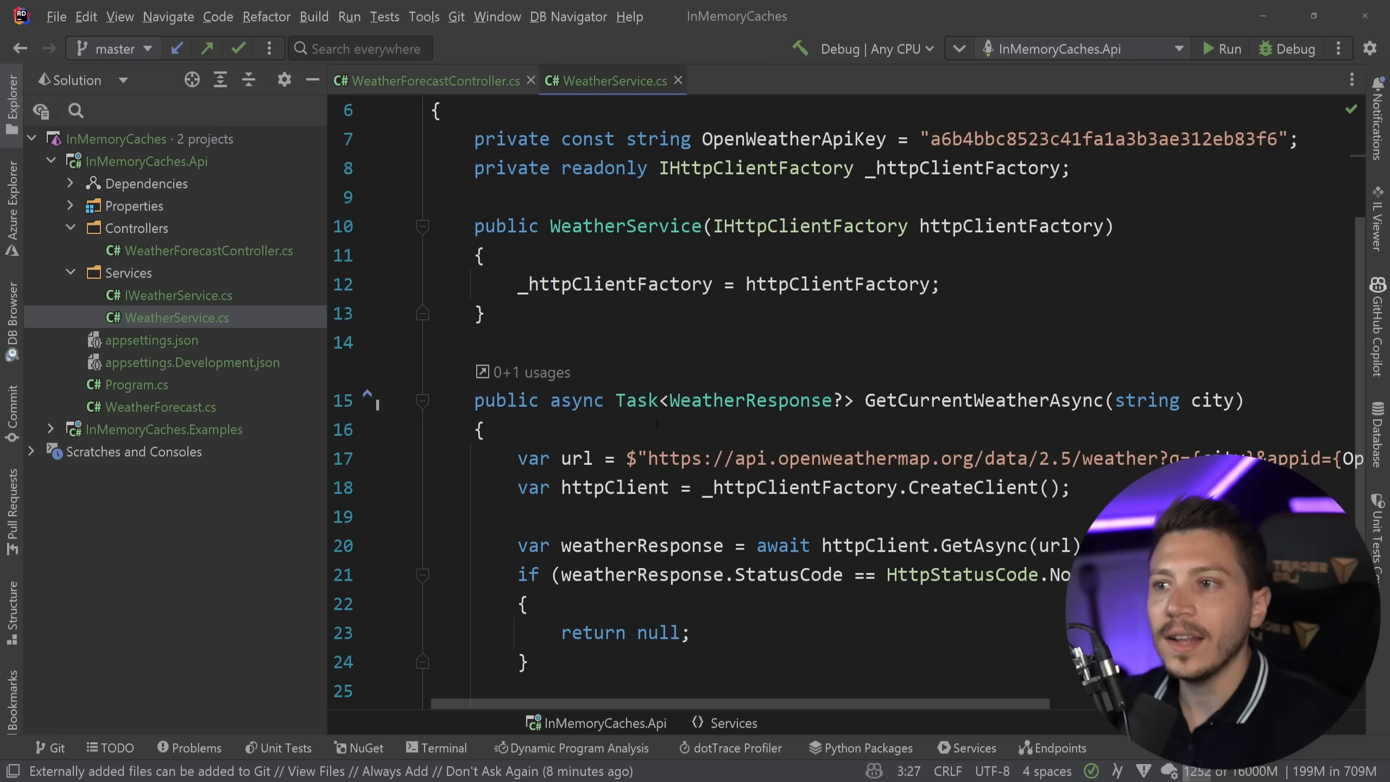
double_click(791, 139)
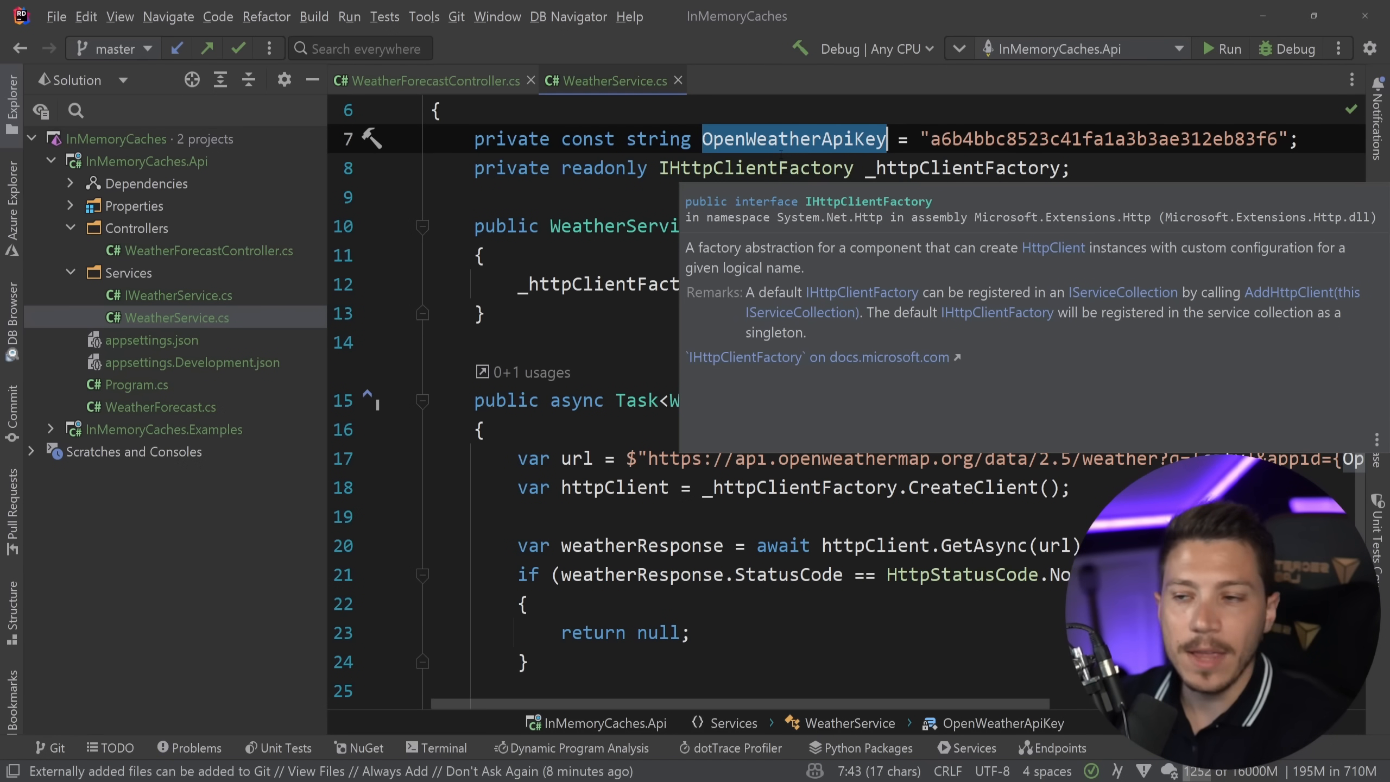
scroll("down", 3)
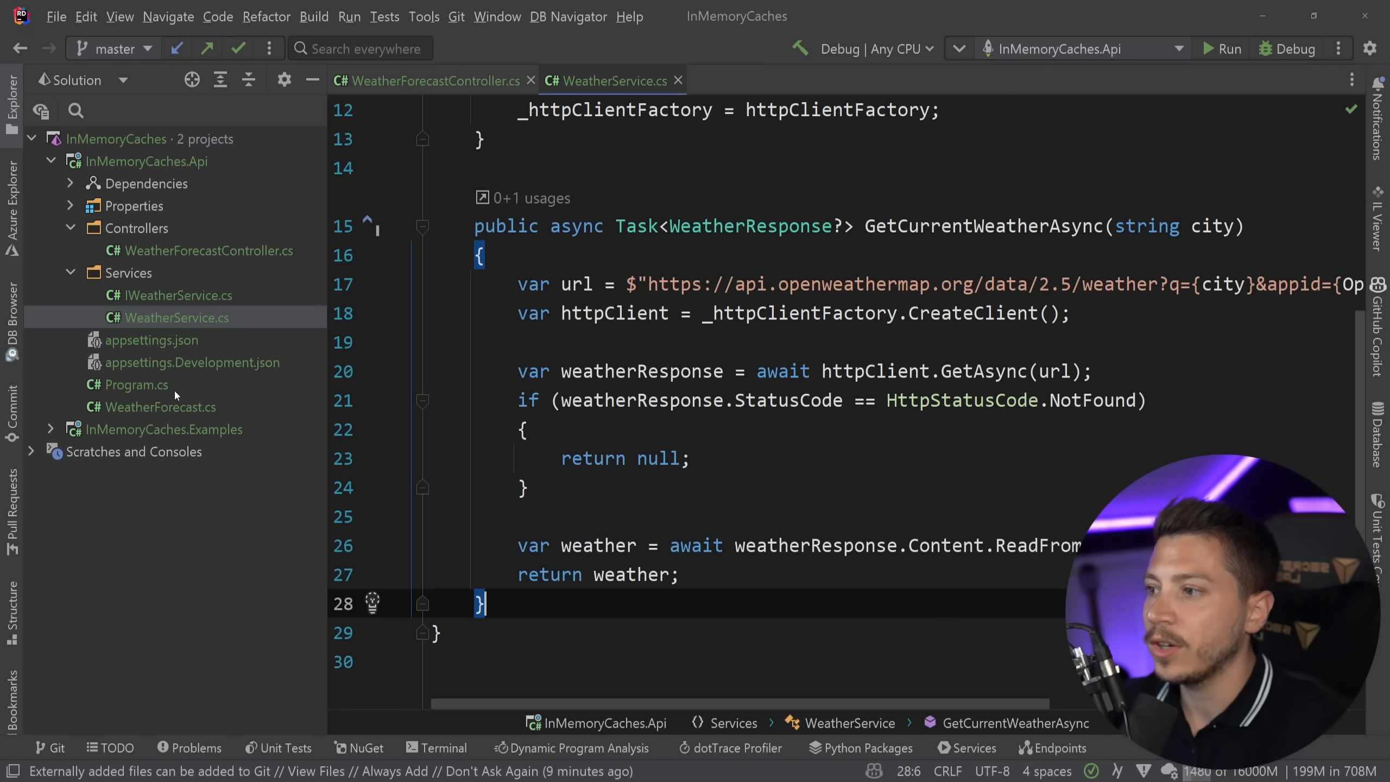
- Add builder.Services.AddMemoryCache(); to Program.cs, then return to WeatherService.cs
left_click(136, 385)
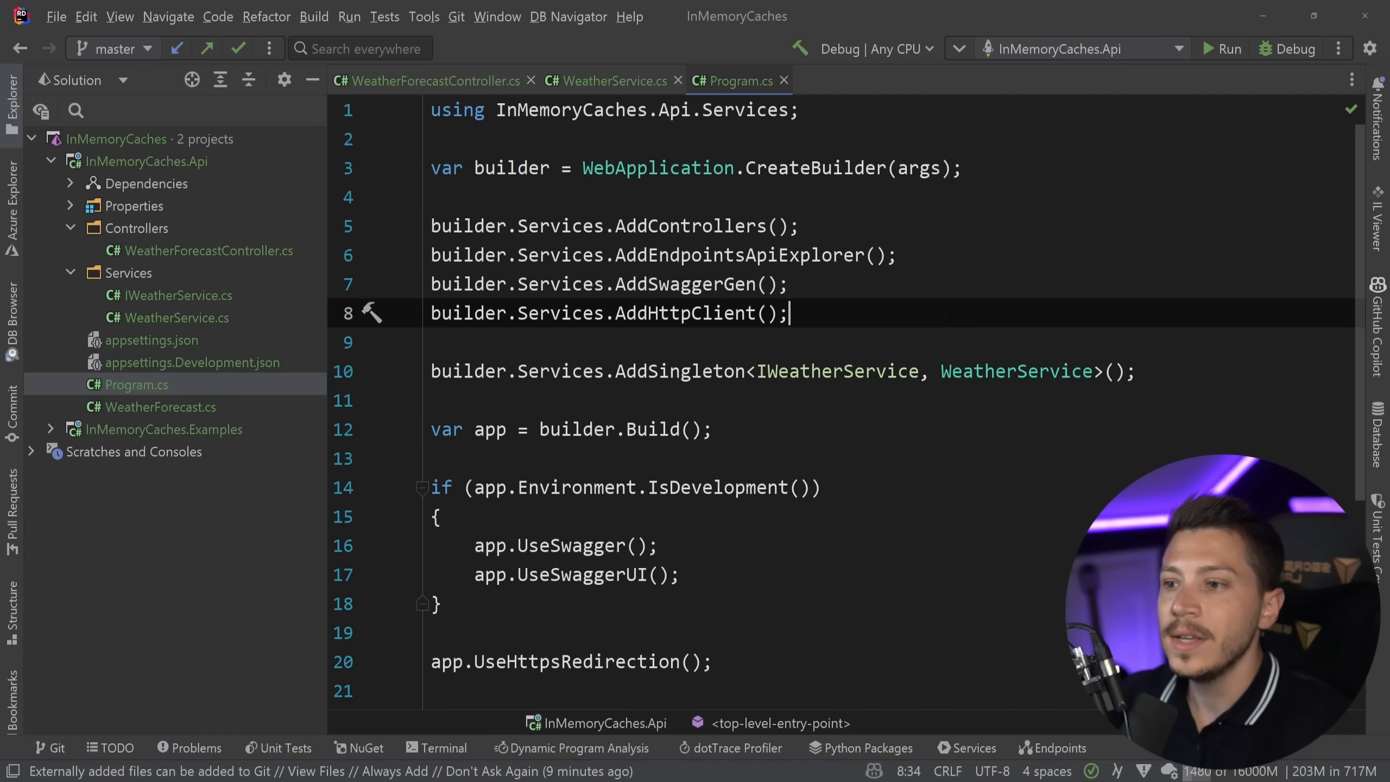
type("builder.")
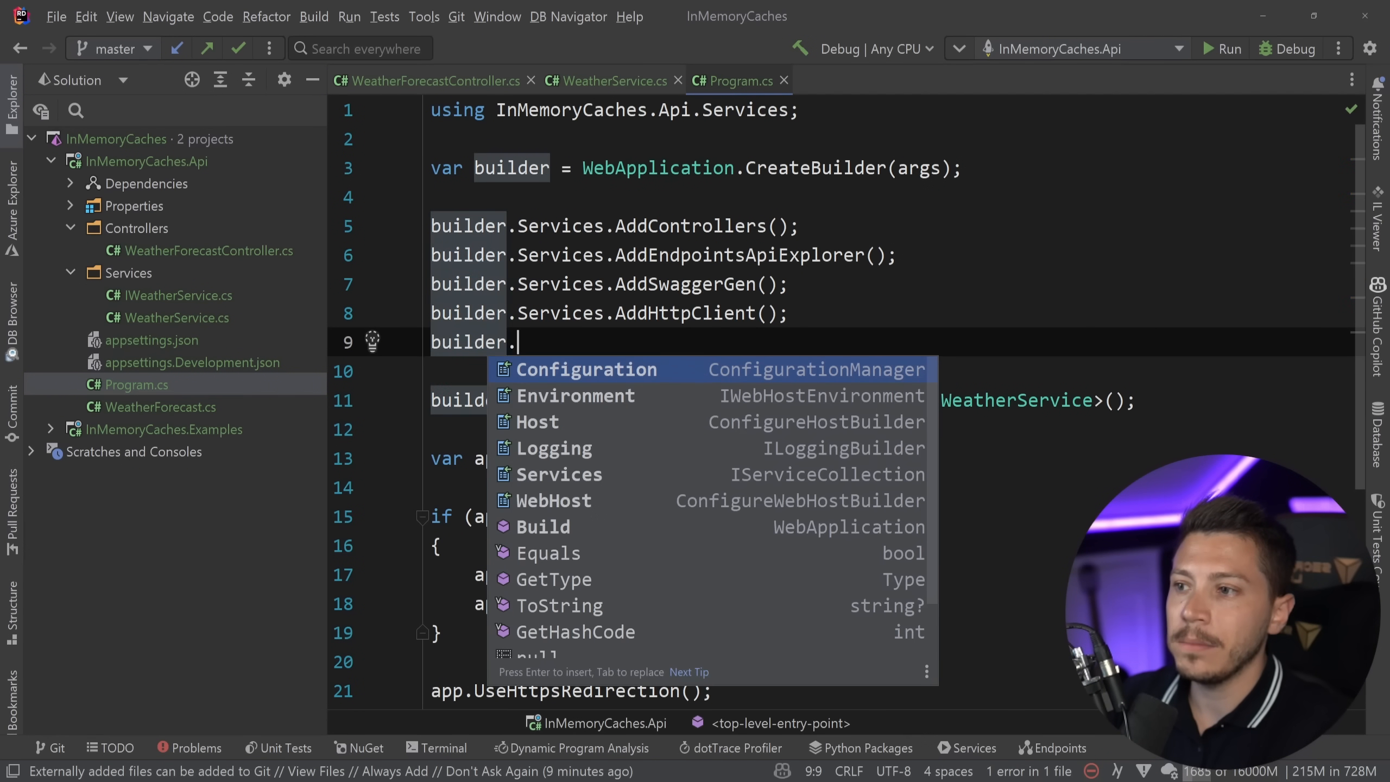
type("Services.AddMemoryCache();")
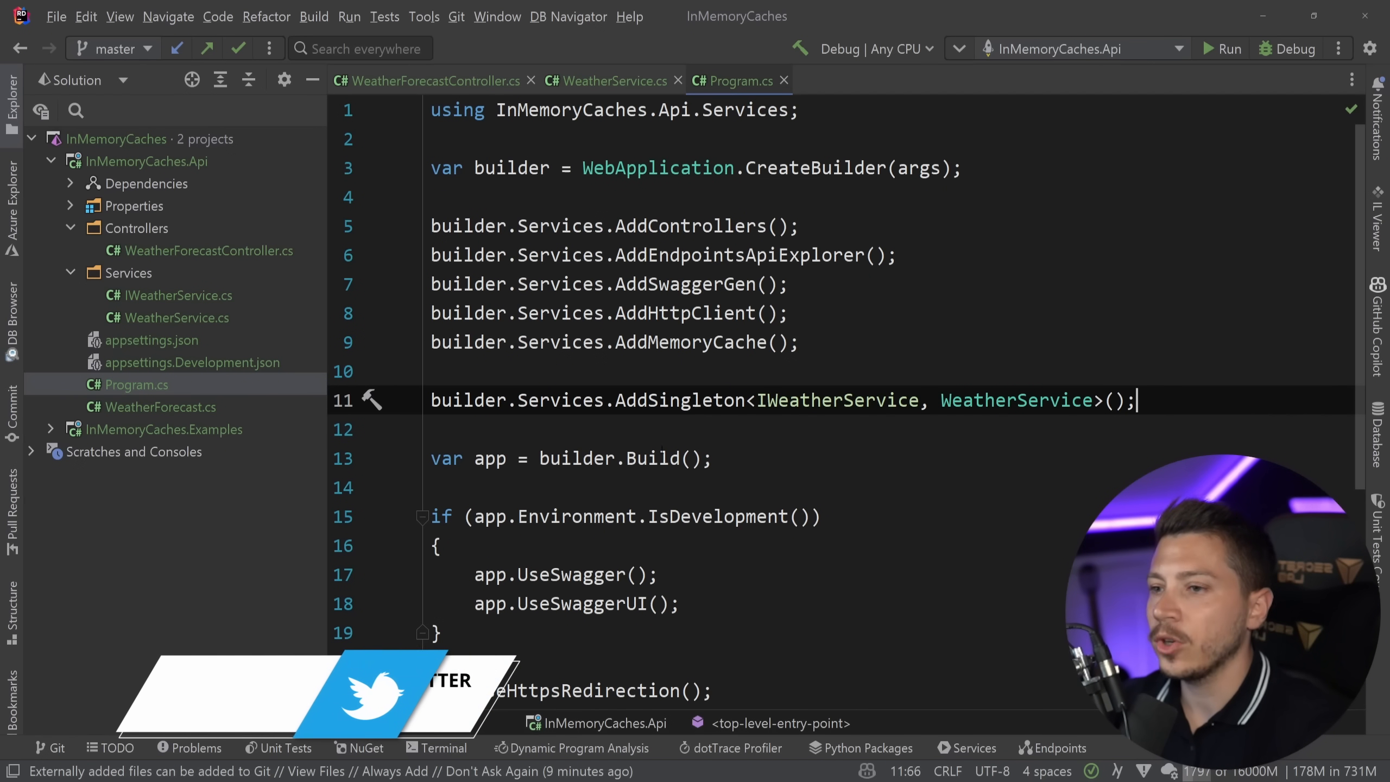
left_click(606, 80)
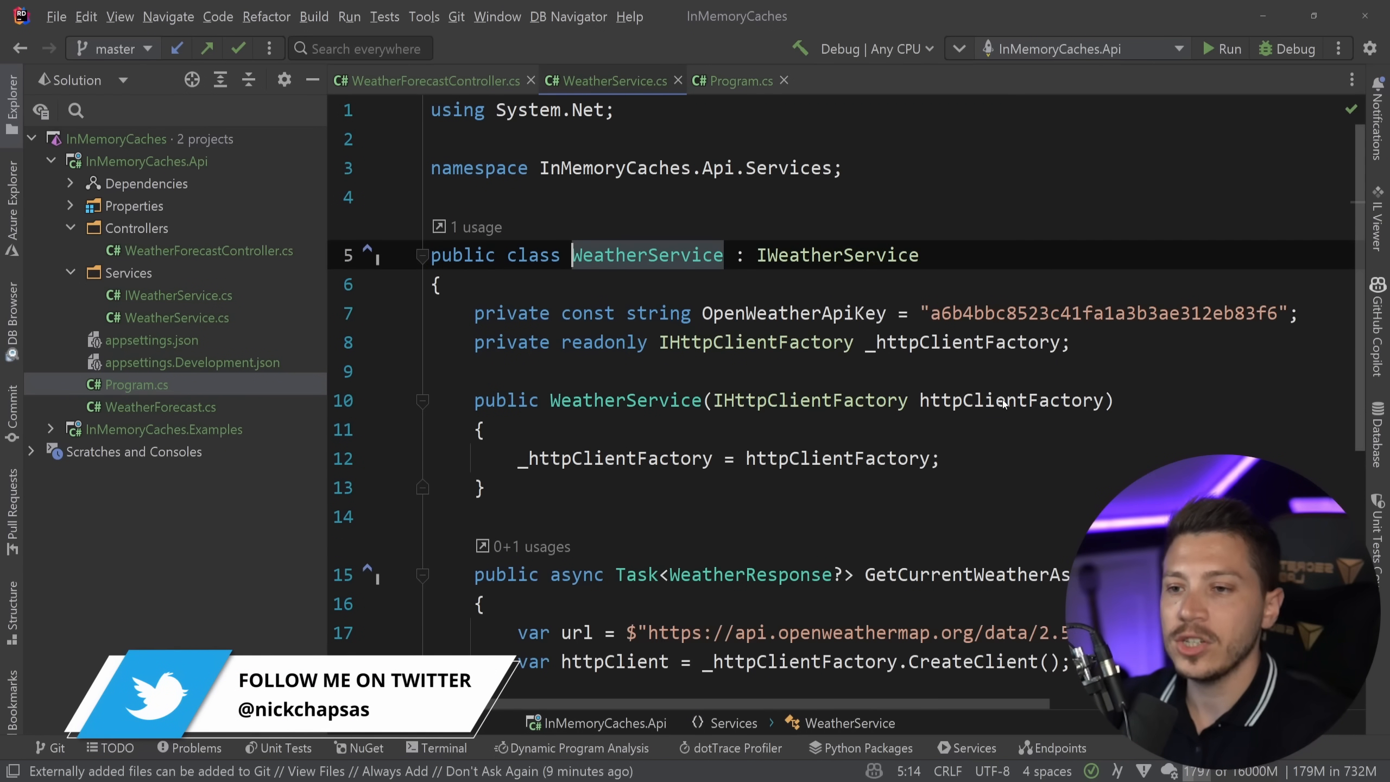
scroll("down", 3)
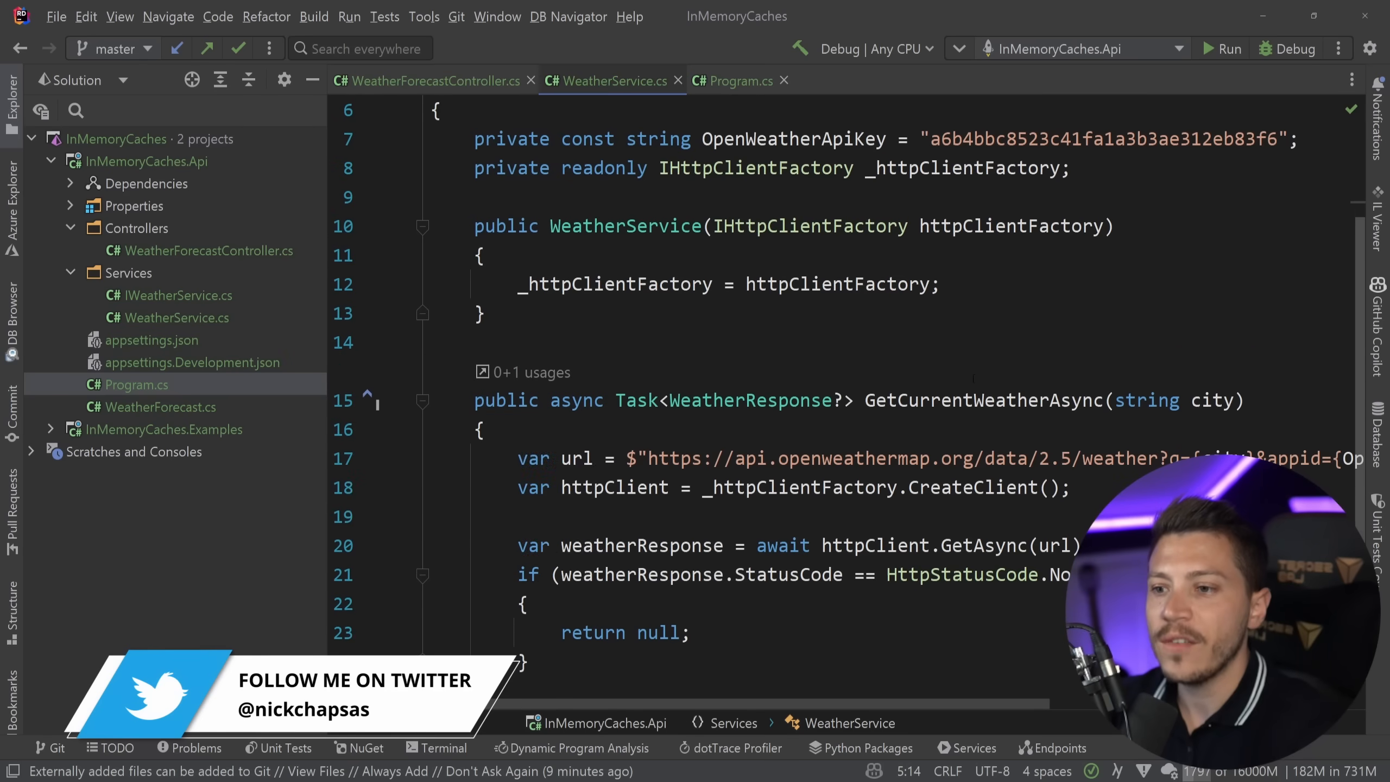
scroll("down", 3)
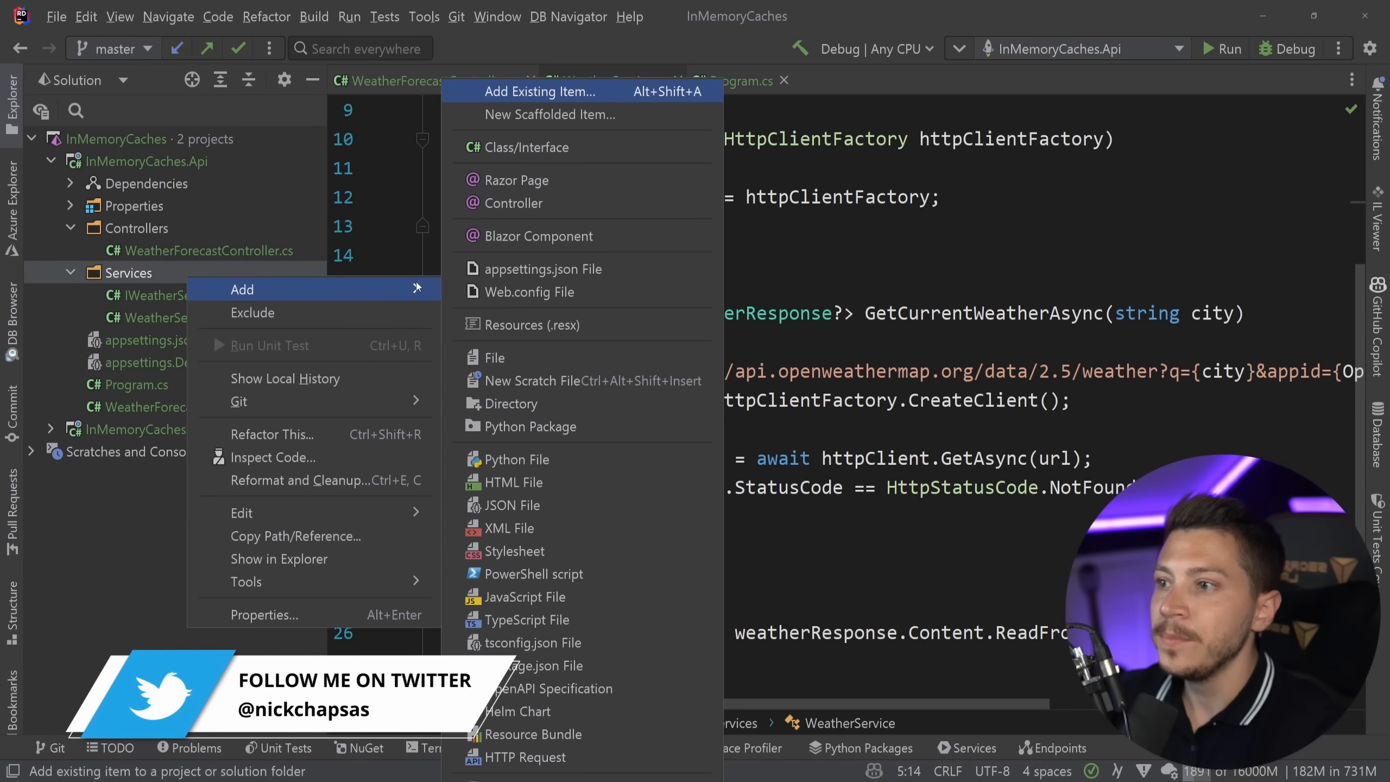
- Create CachedWeatherService implementing IWeatherService with an injected IWeatherService field
left_click(535, 148)
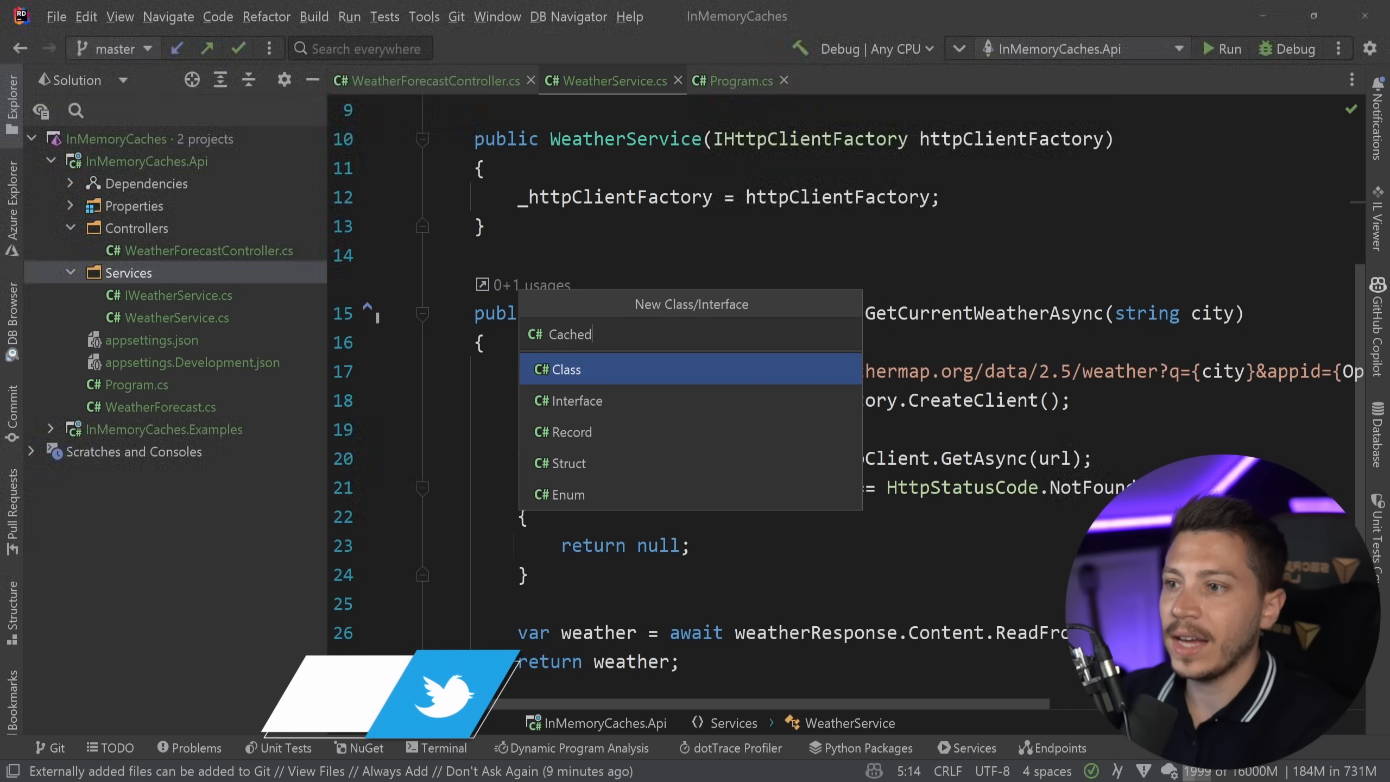
type("WeatherSe")
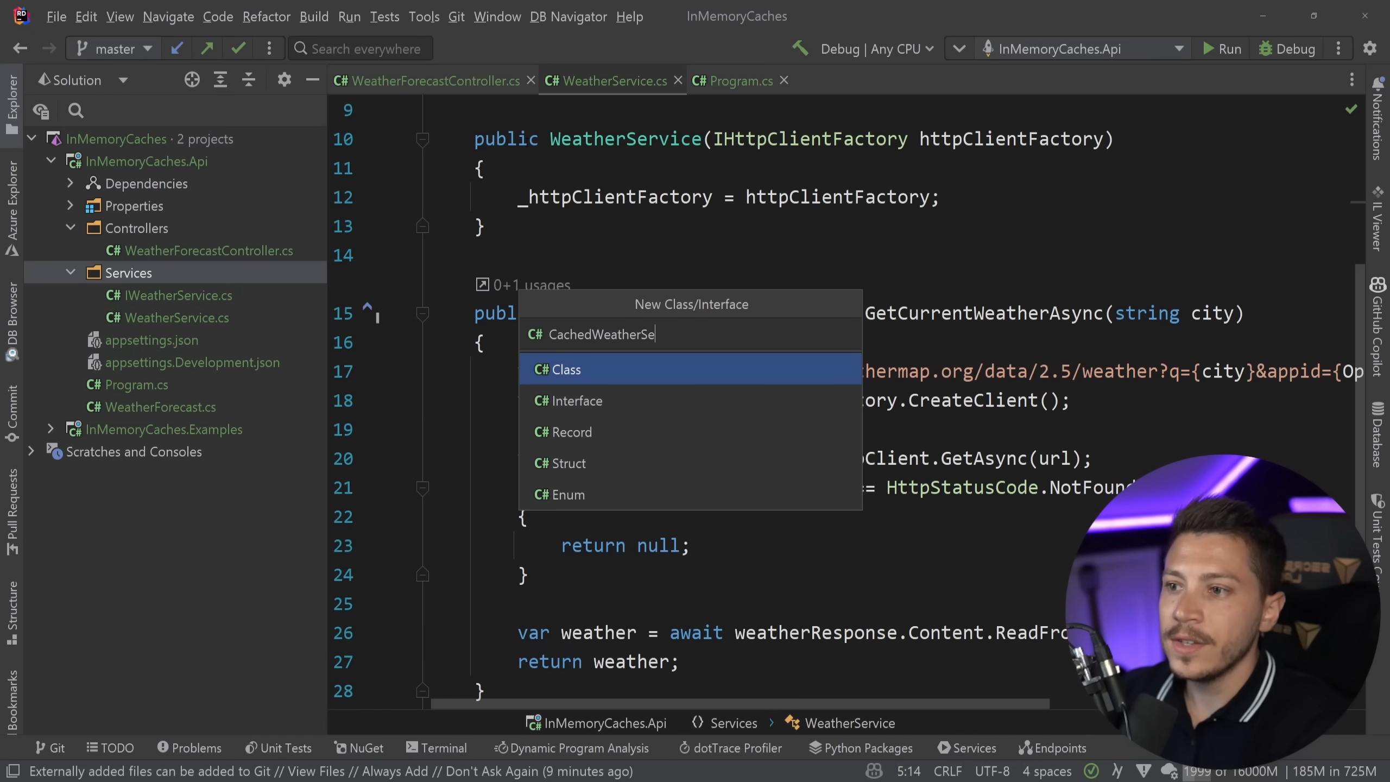
left_click(563, 369)
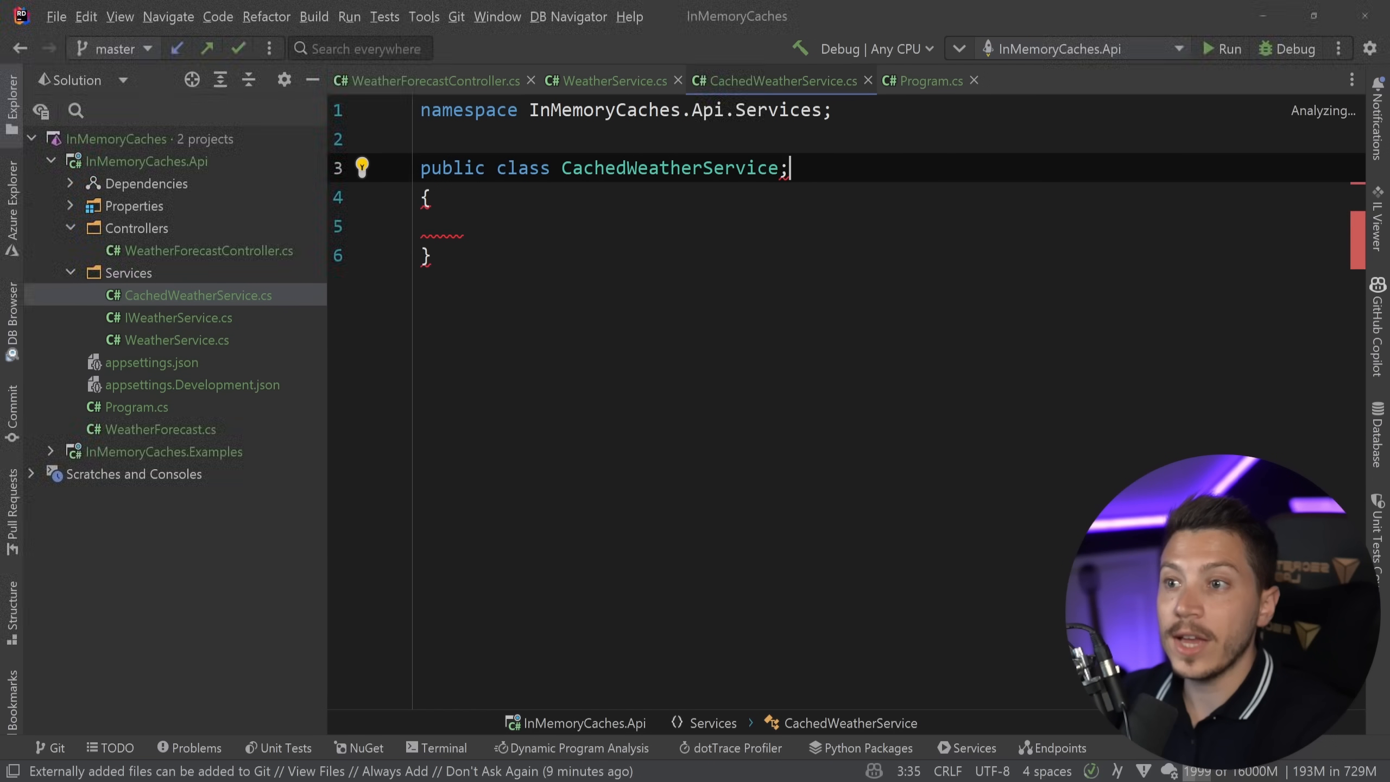
type(": IWeatherService")
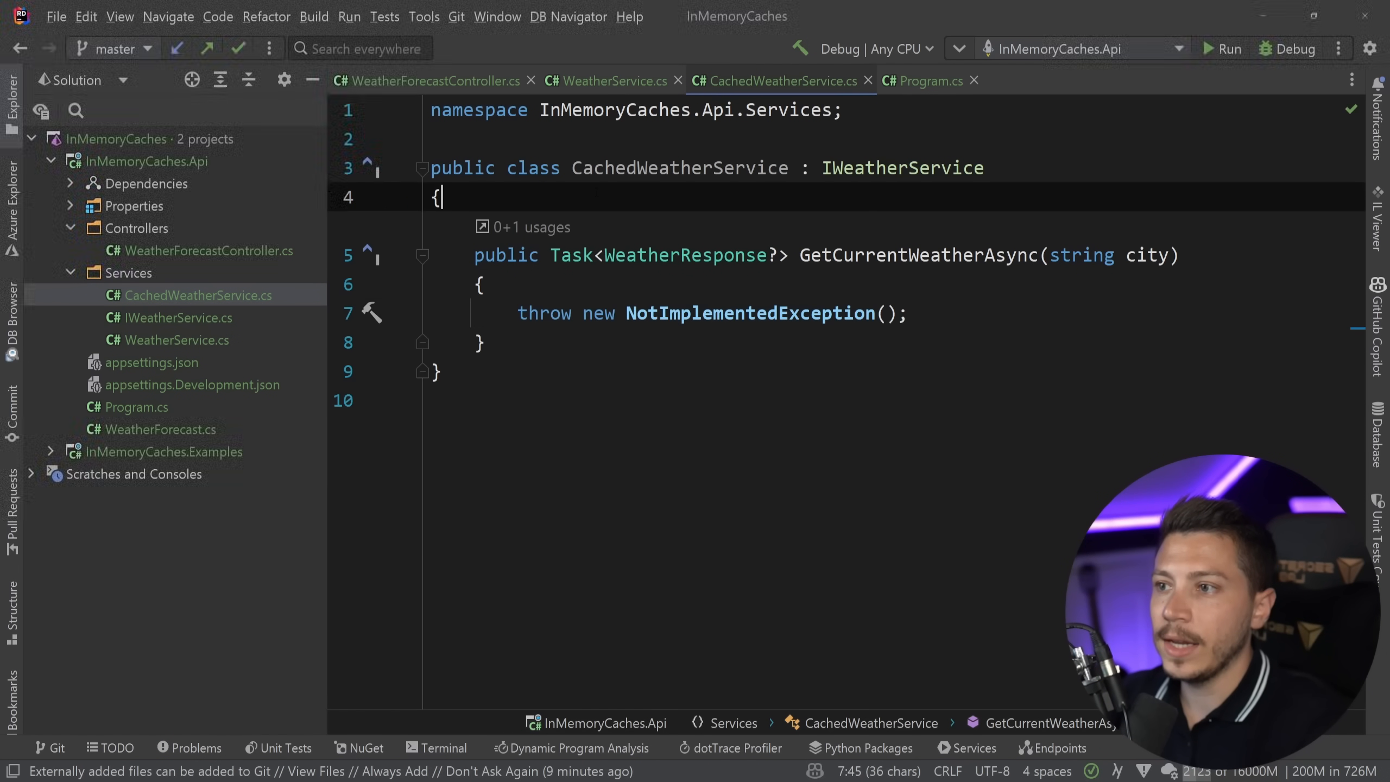
type("private readonly IWeatherService _weatherService;")
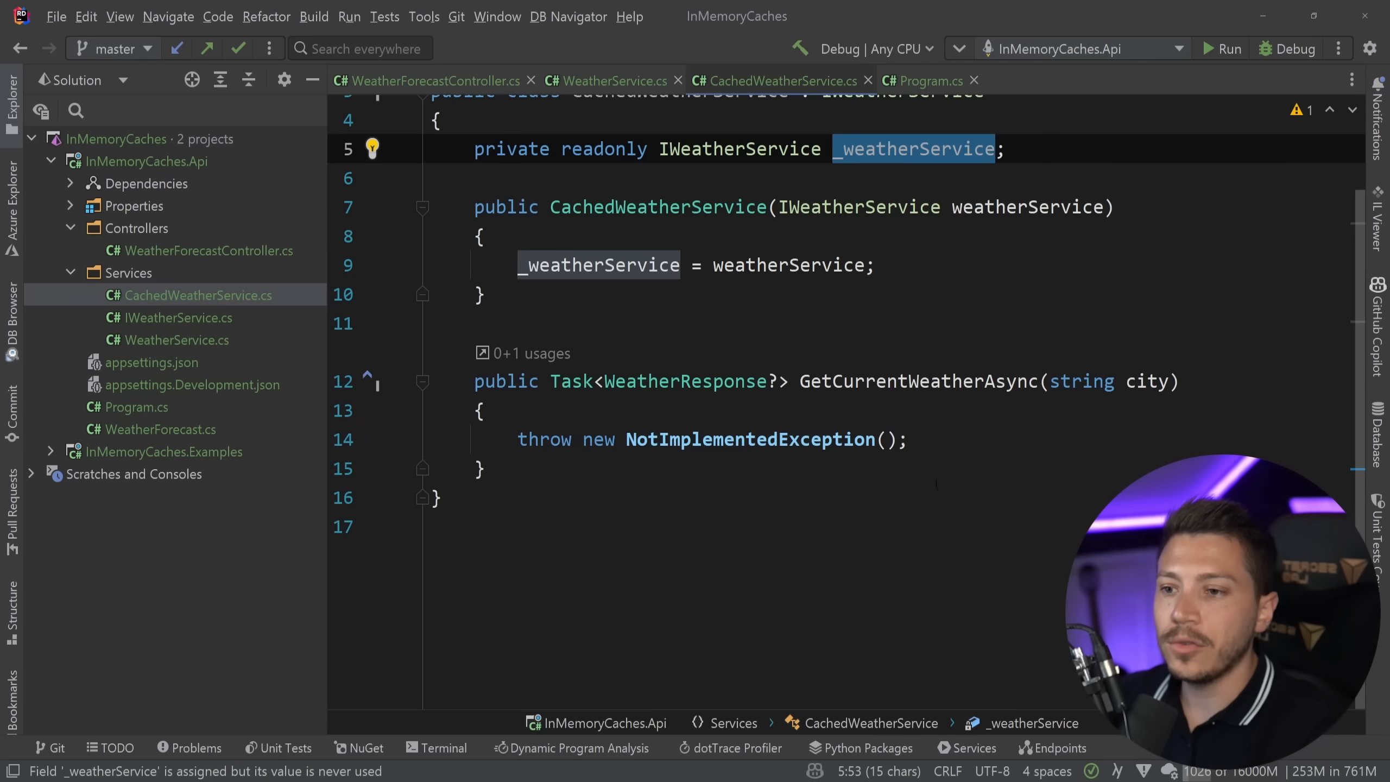
- Make GetCurrentWeatherAsync return await _weatherService.GetCurrentWeatherAsync(city)
type("async")
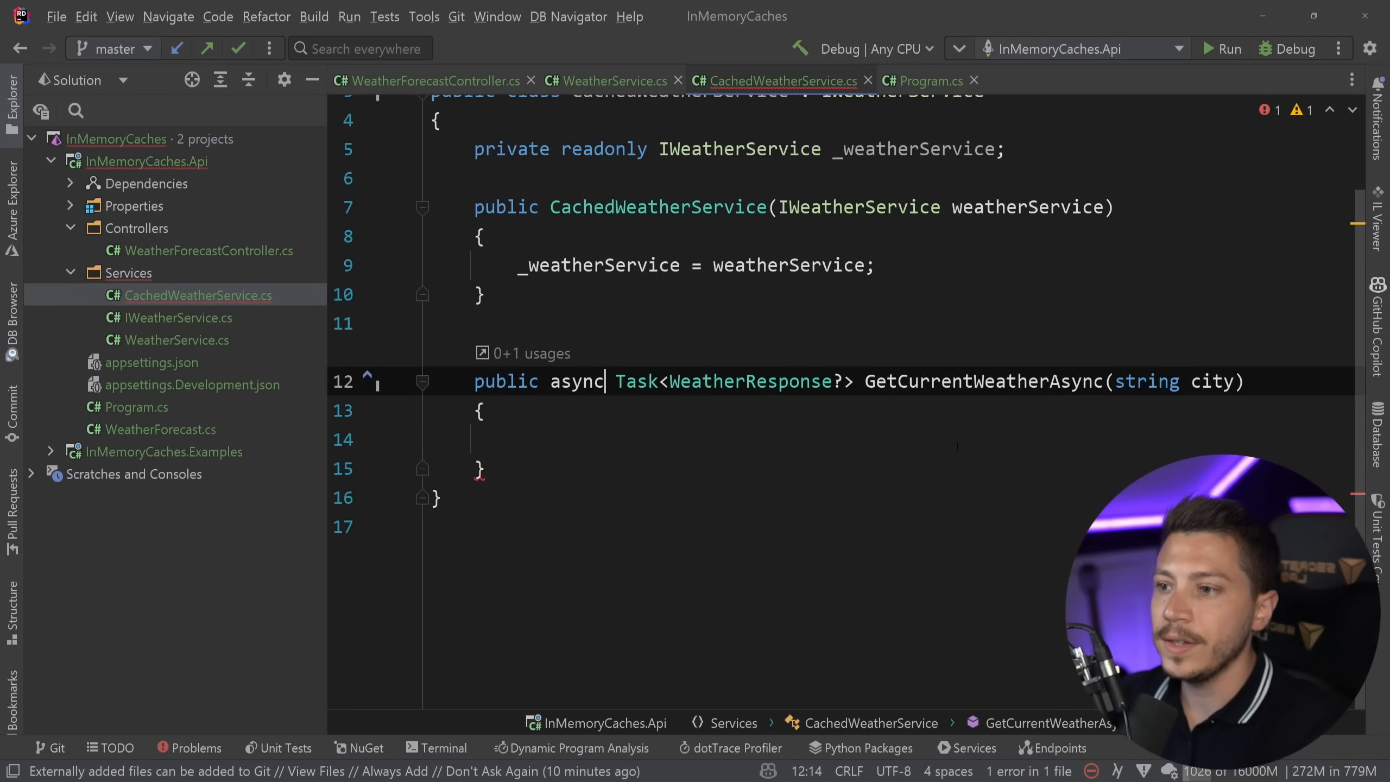
type("return await _")
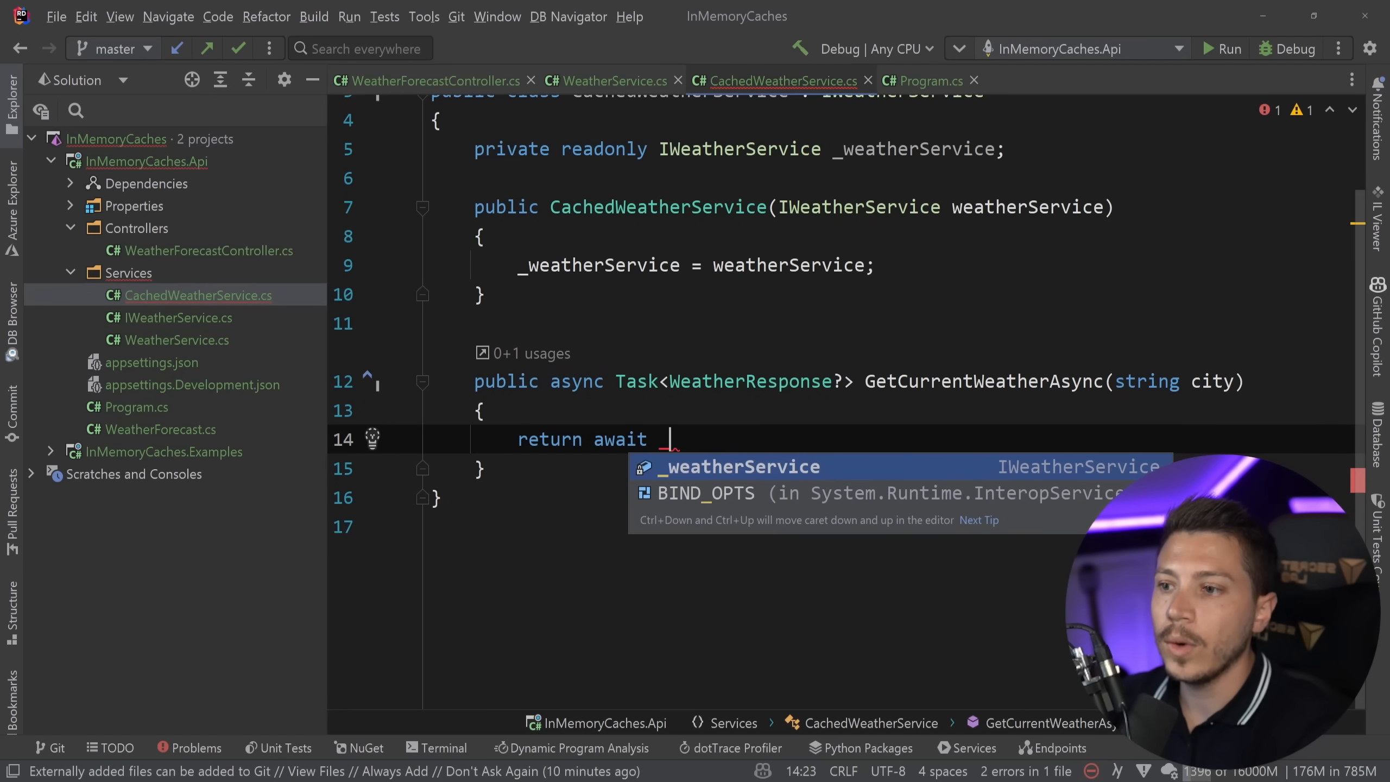
type("_weatherService.GetCurrentWeatherAsync(city);")
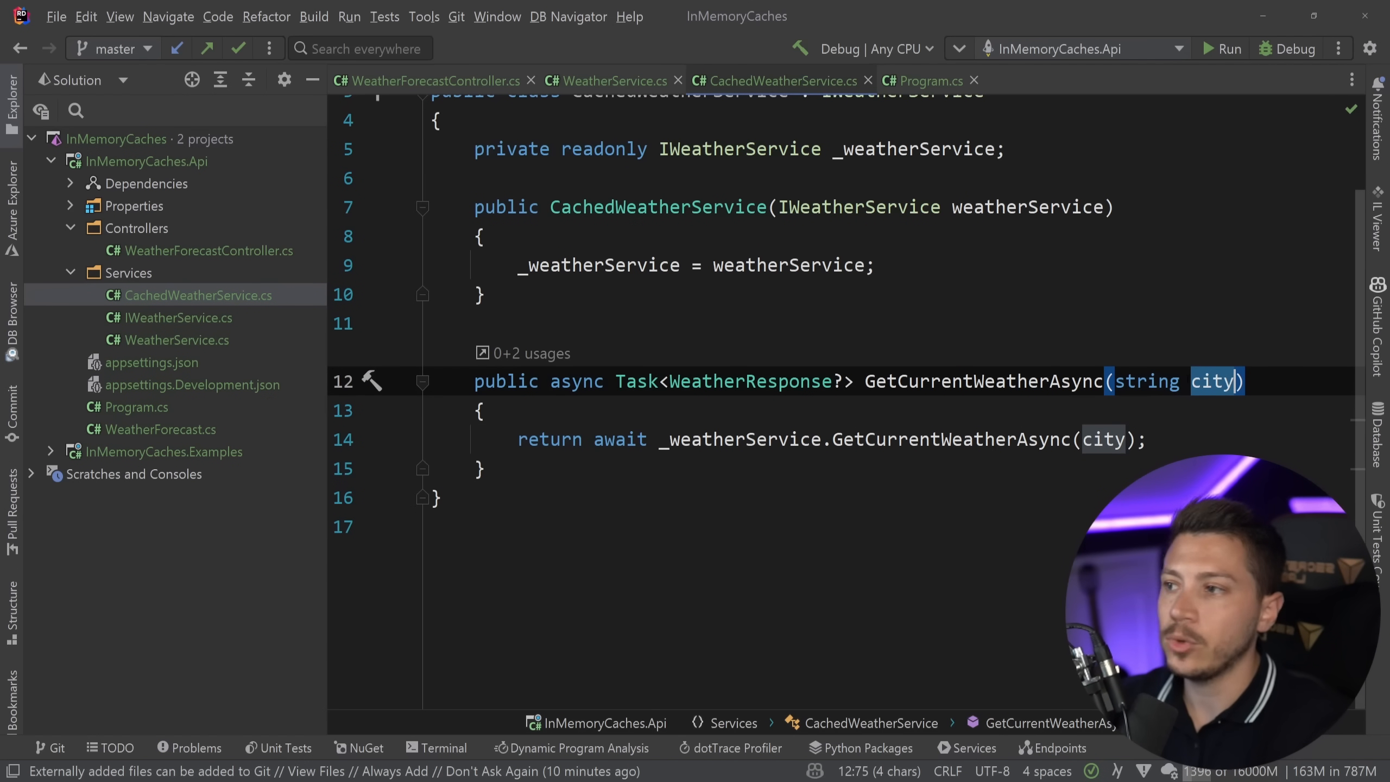
left_click(208, 250)
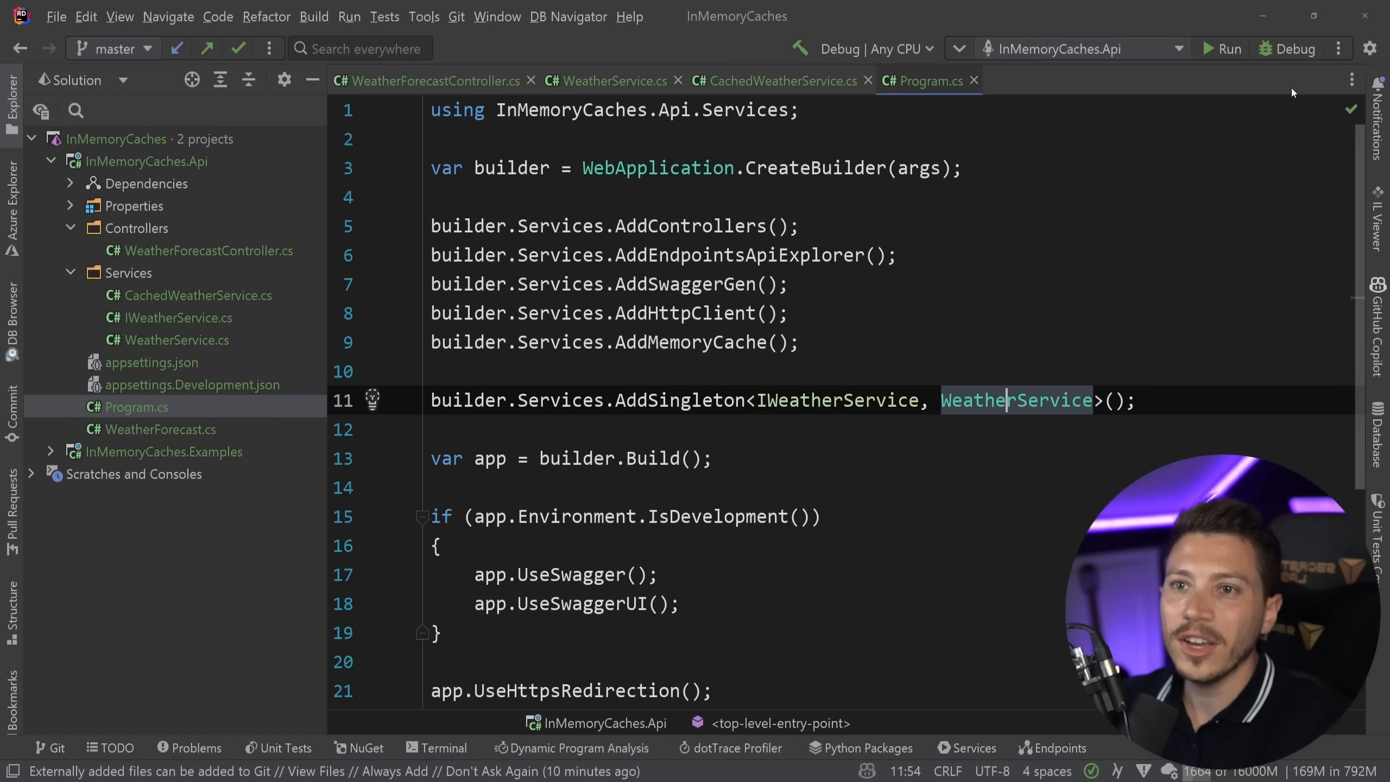
left_click(1228, 49)
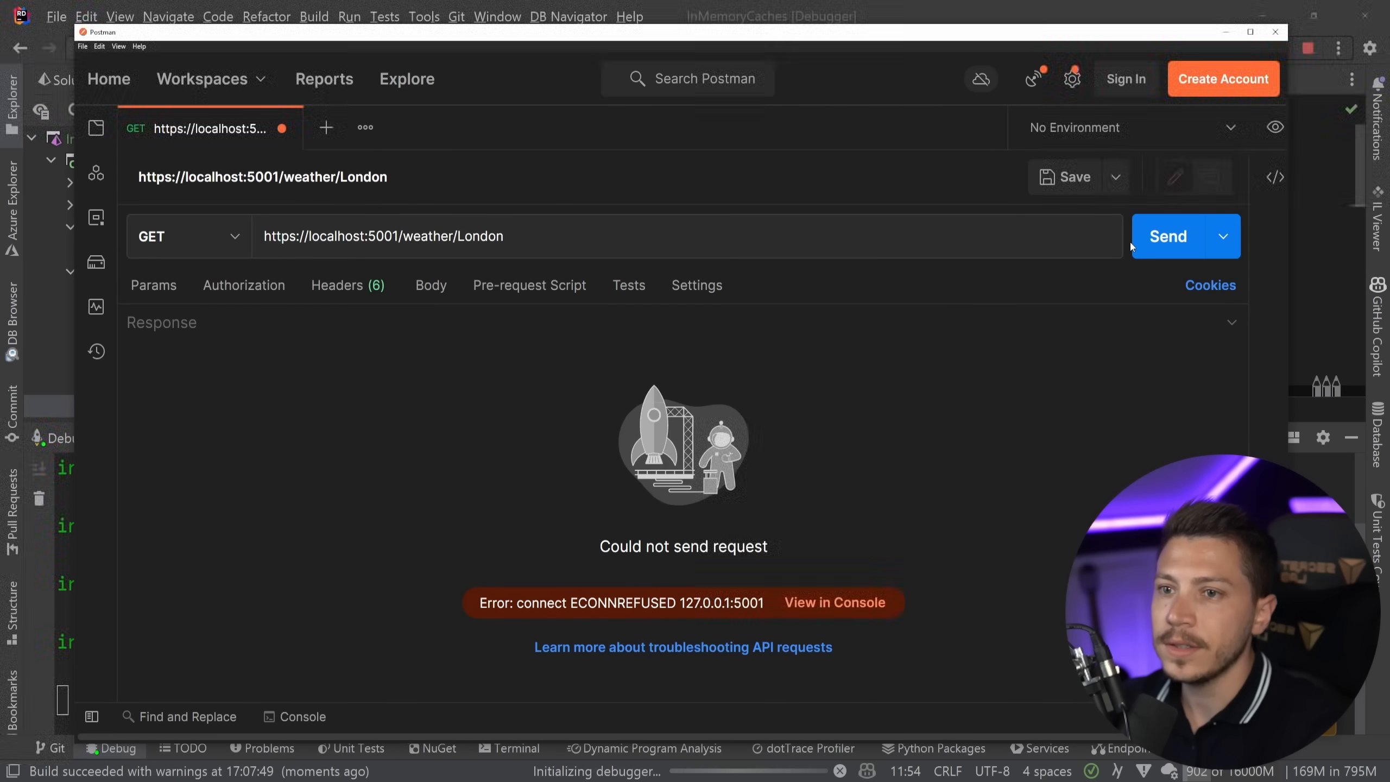
left_click(1167, 236)
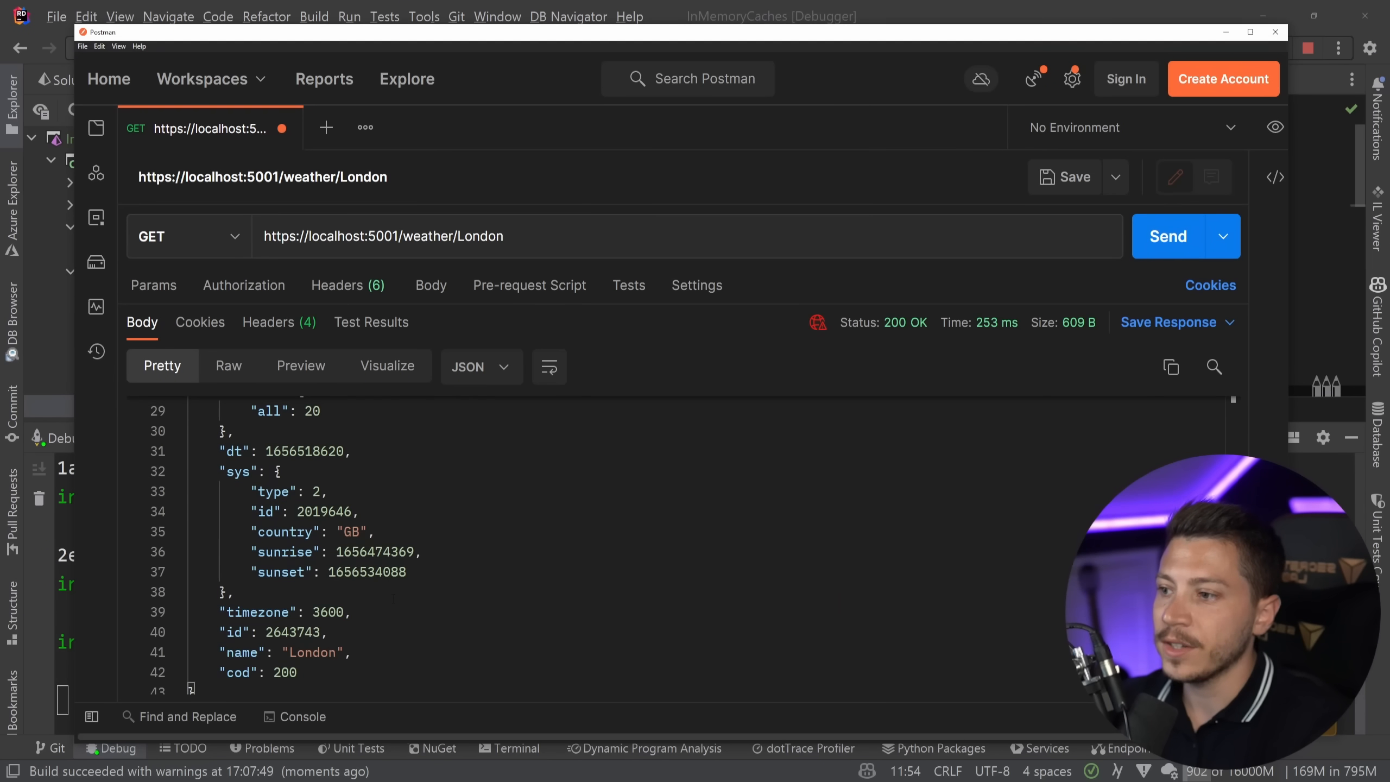
scroll("up", 3)
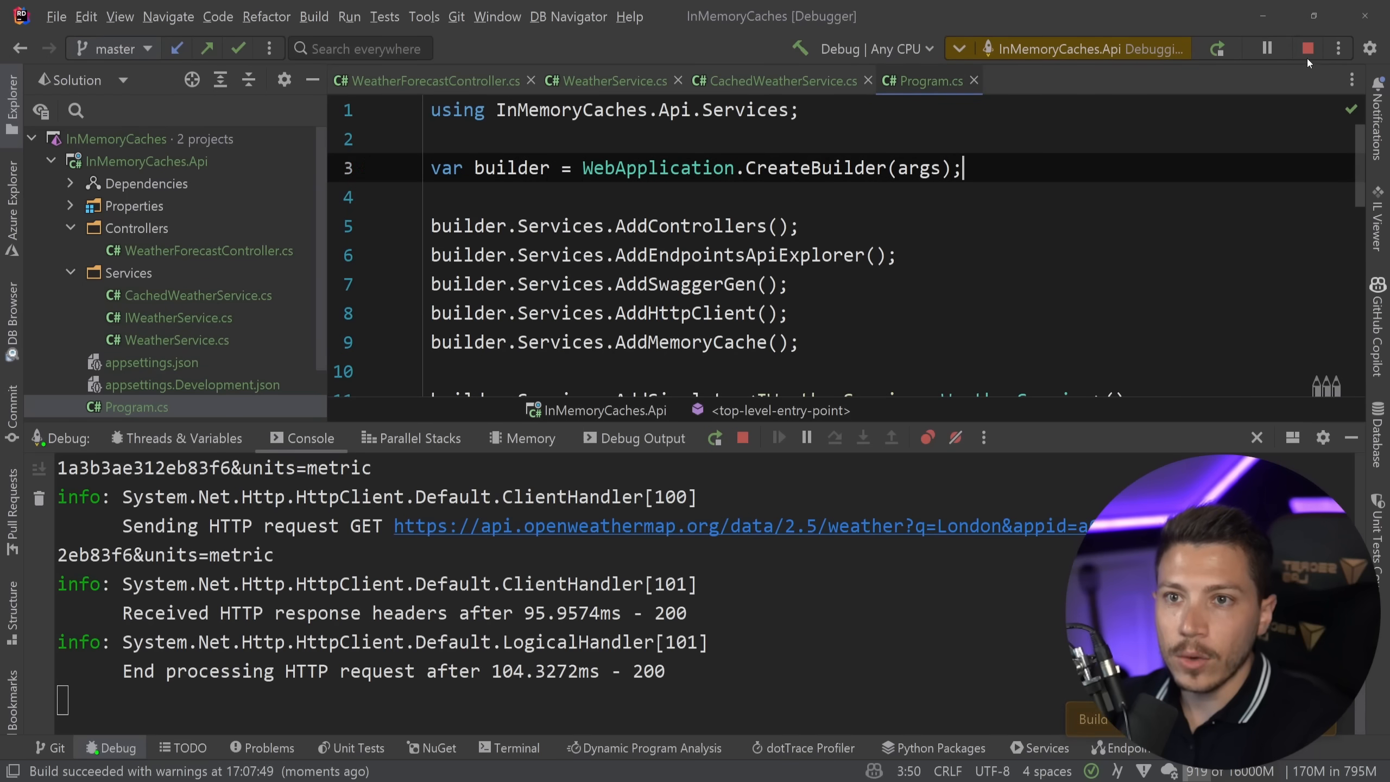
- Stop debugging and register WeatherService as a singleton in Program.cs
left_click(1338, 48)
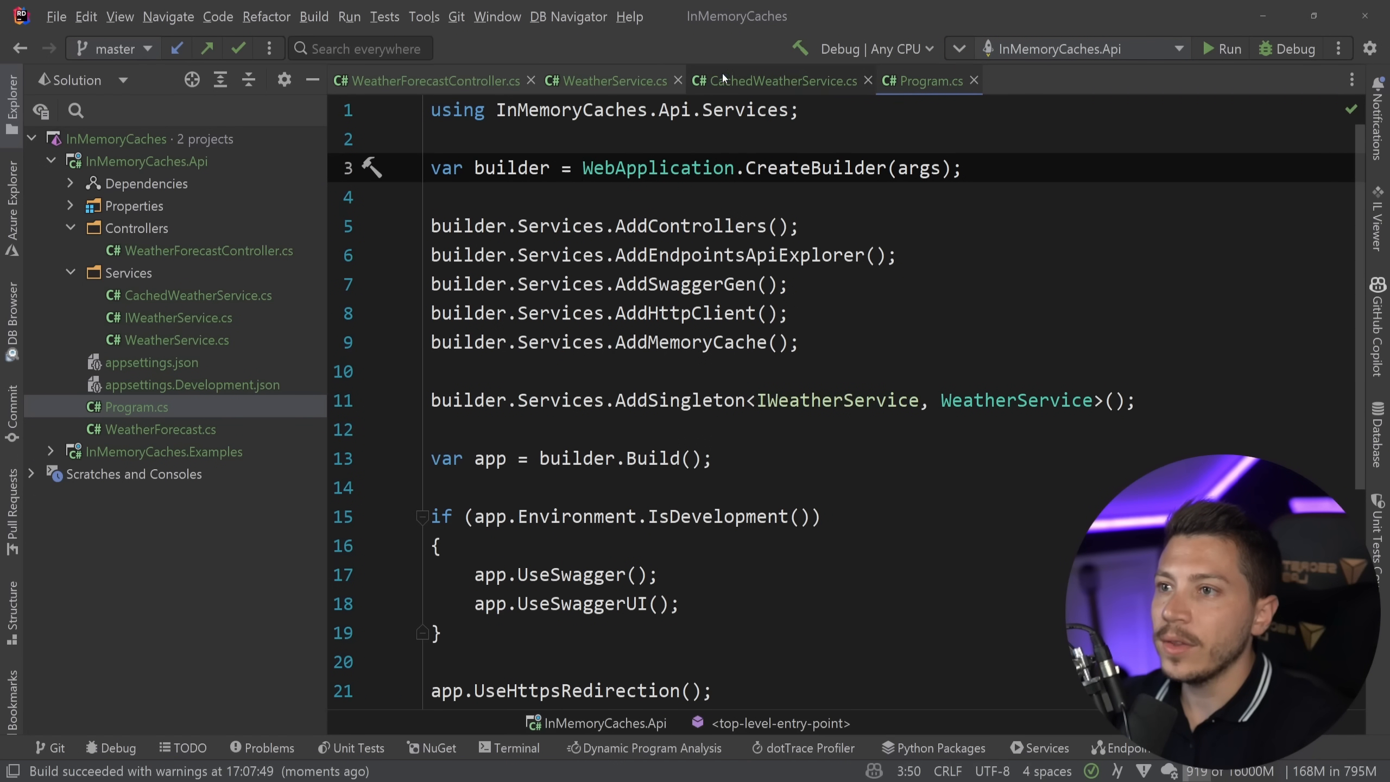
left_click(771, 81)
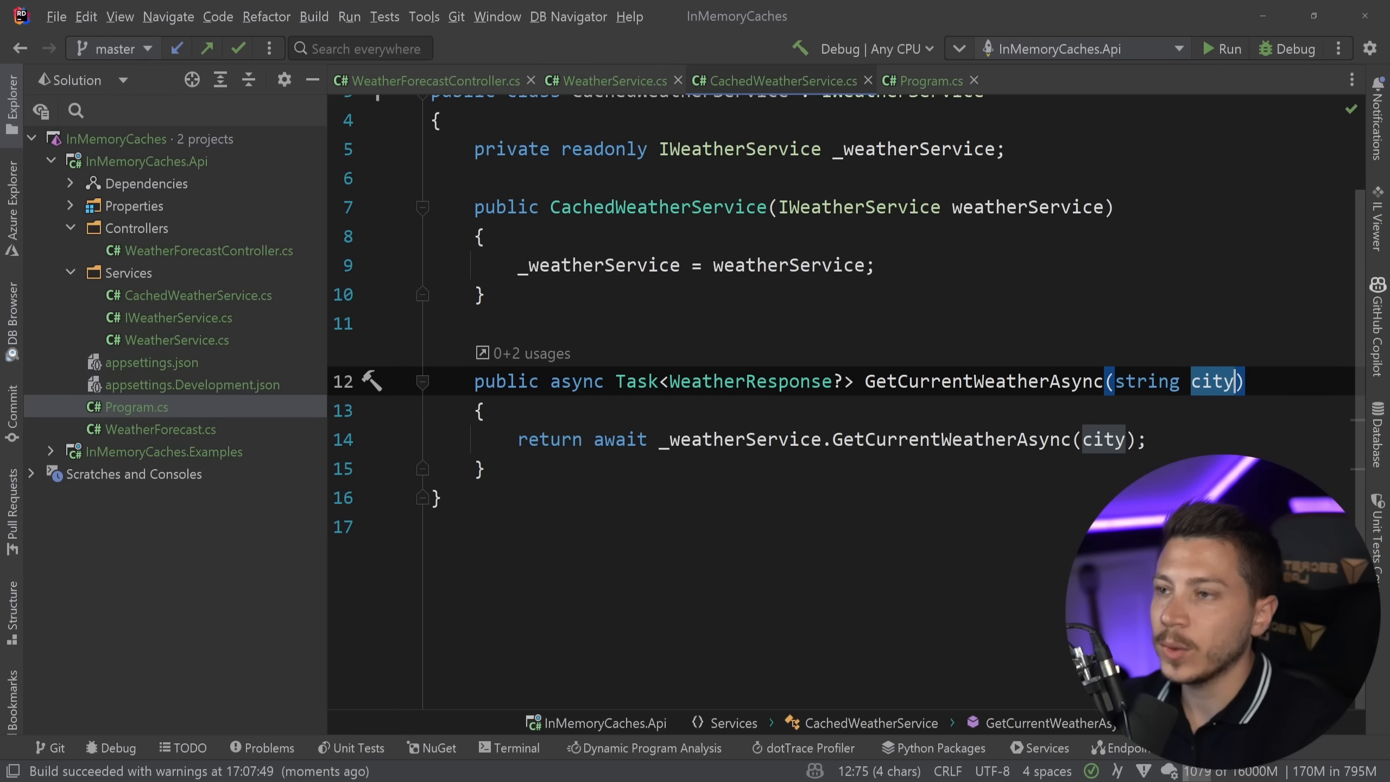
left_click(930, 80)
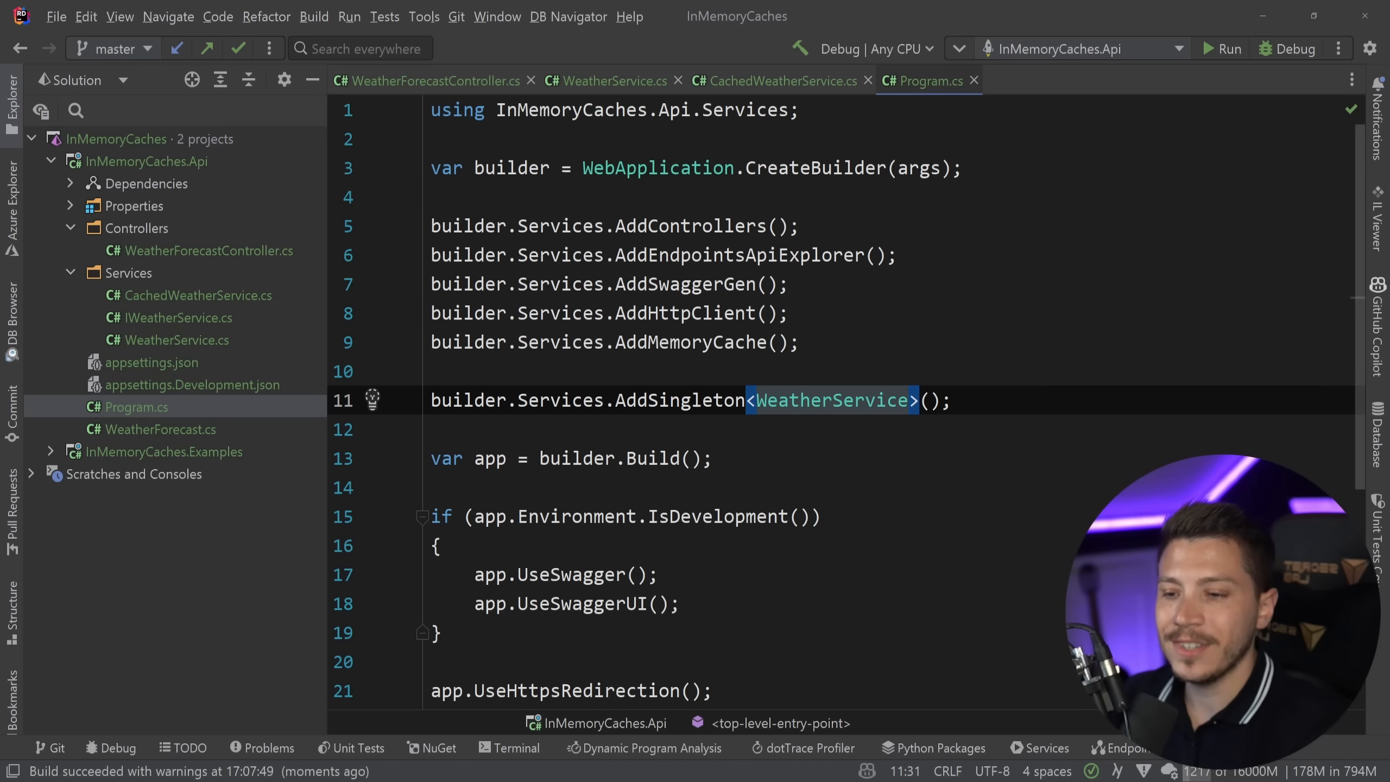
type("builder.Services")
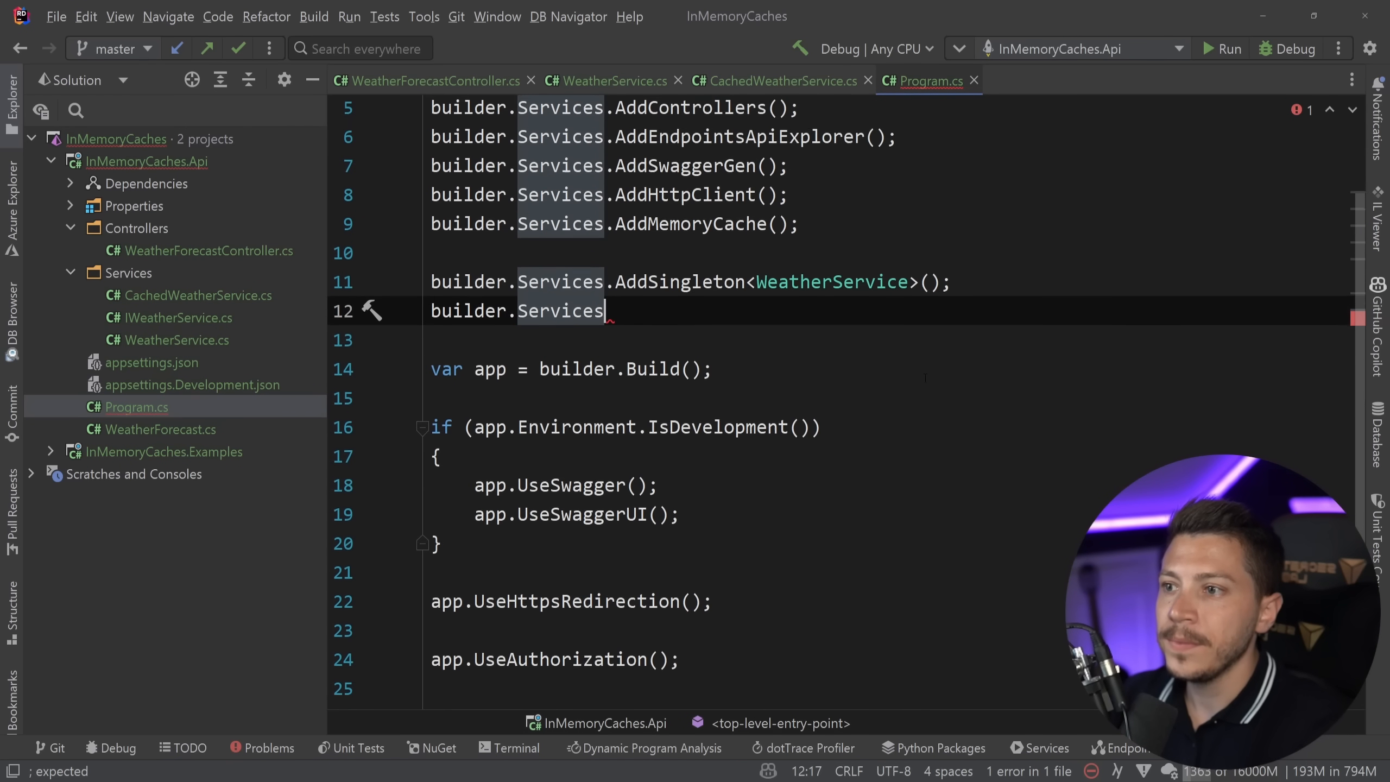
type(".AddSingleton<IWeatherService>(x => x")
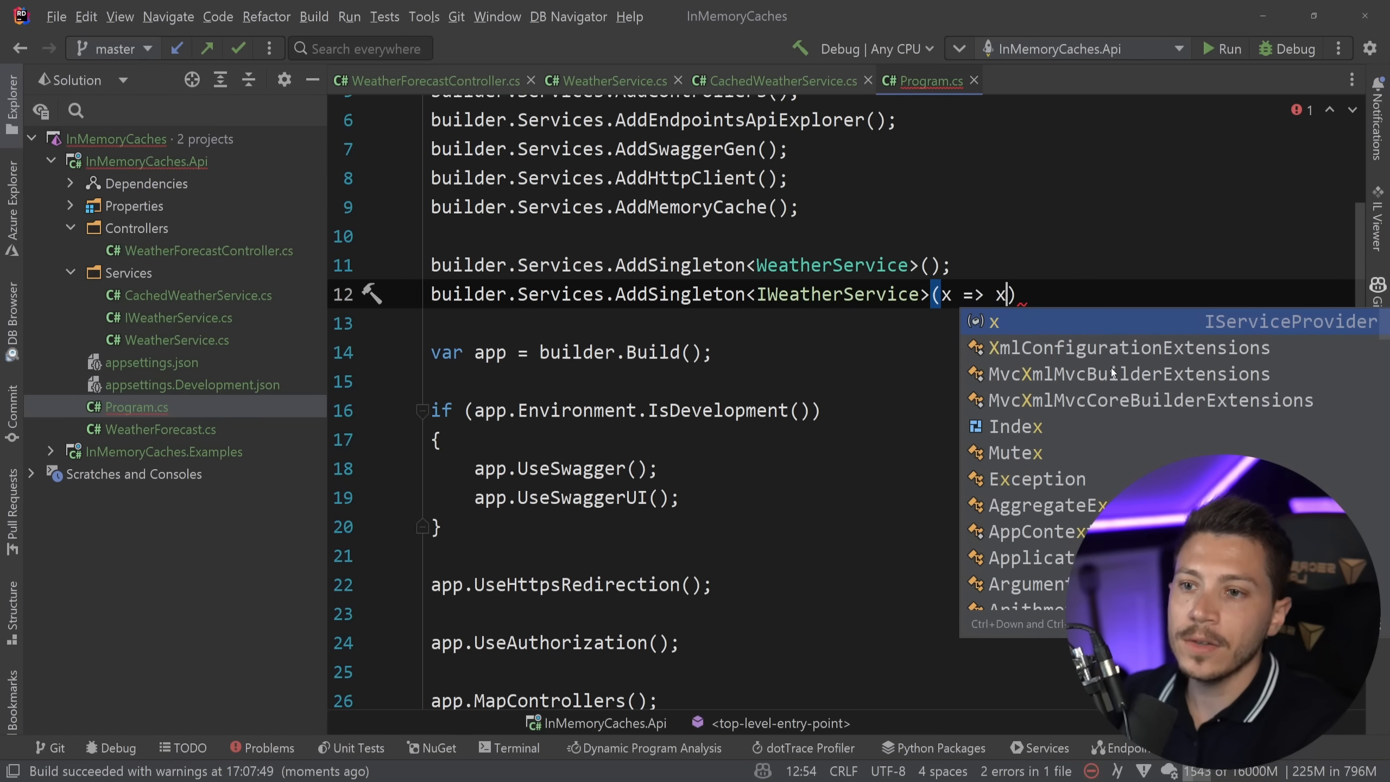
- Register IWeatherService as new CachedWeatherService(x.GetRequiredService<WeatherService>()) and reformat the line
type("new CachedWeatherService(")
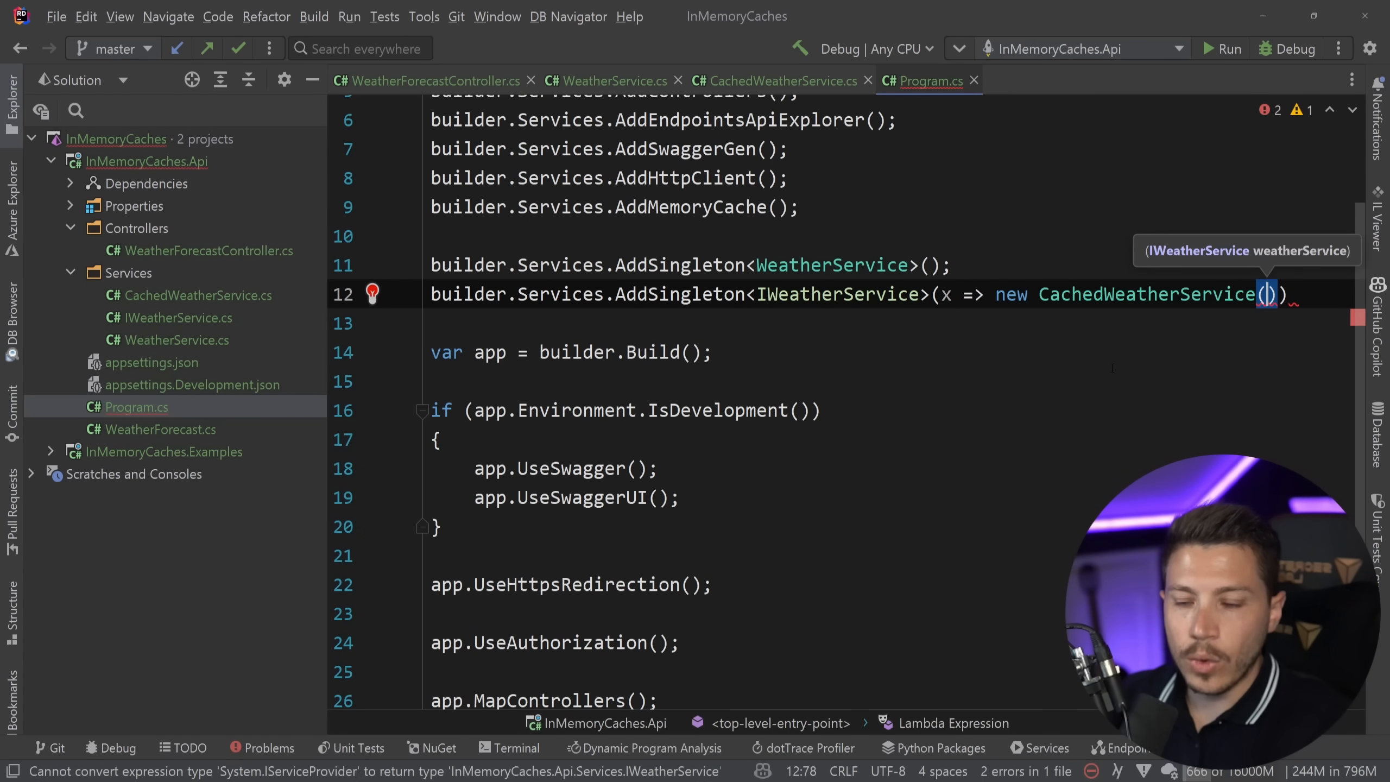
type("x.GetService(")
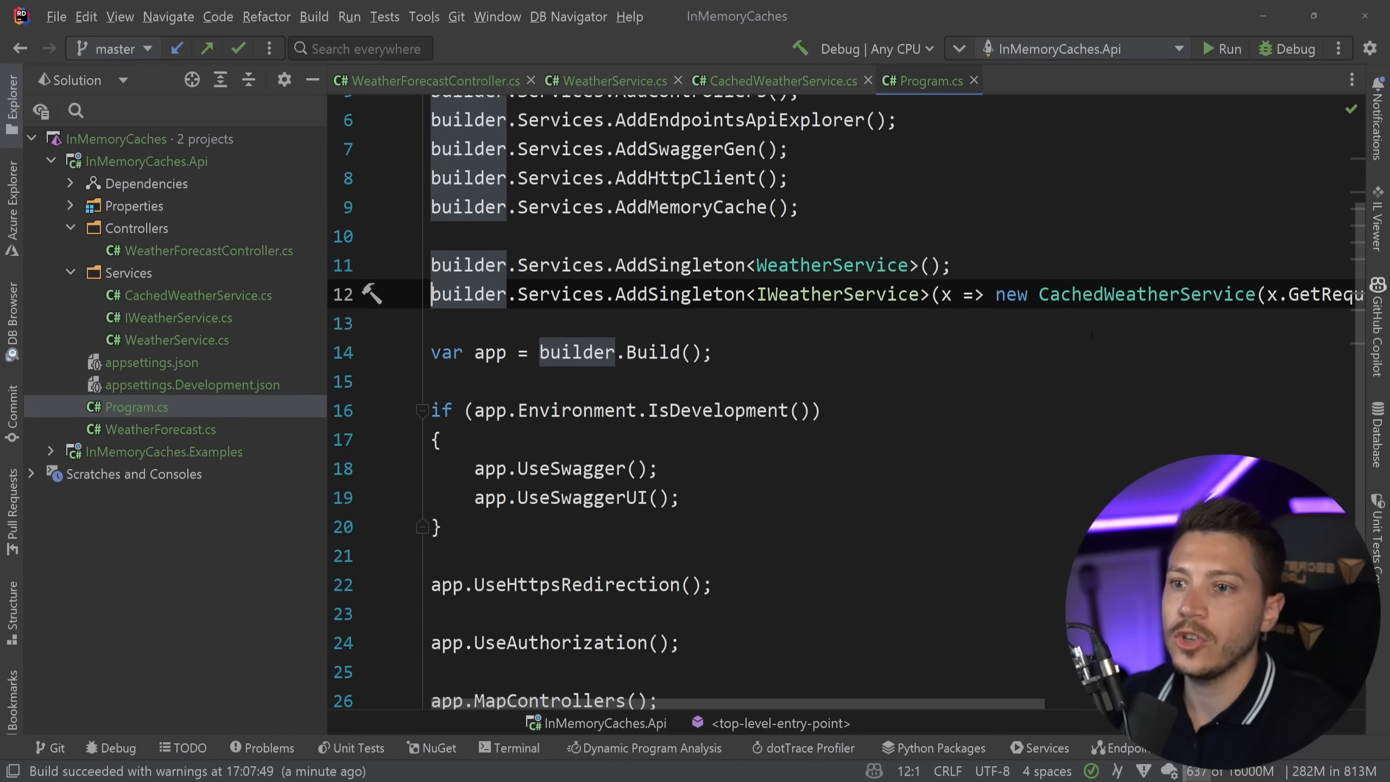
key("Enter")
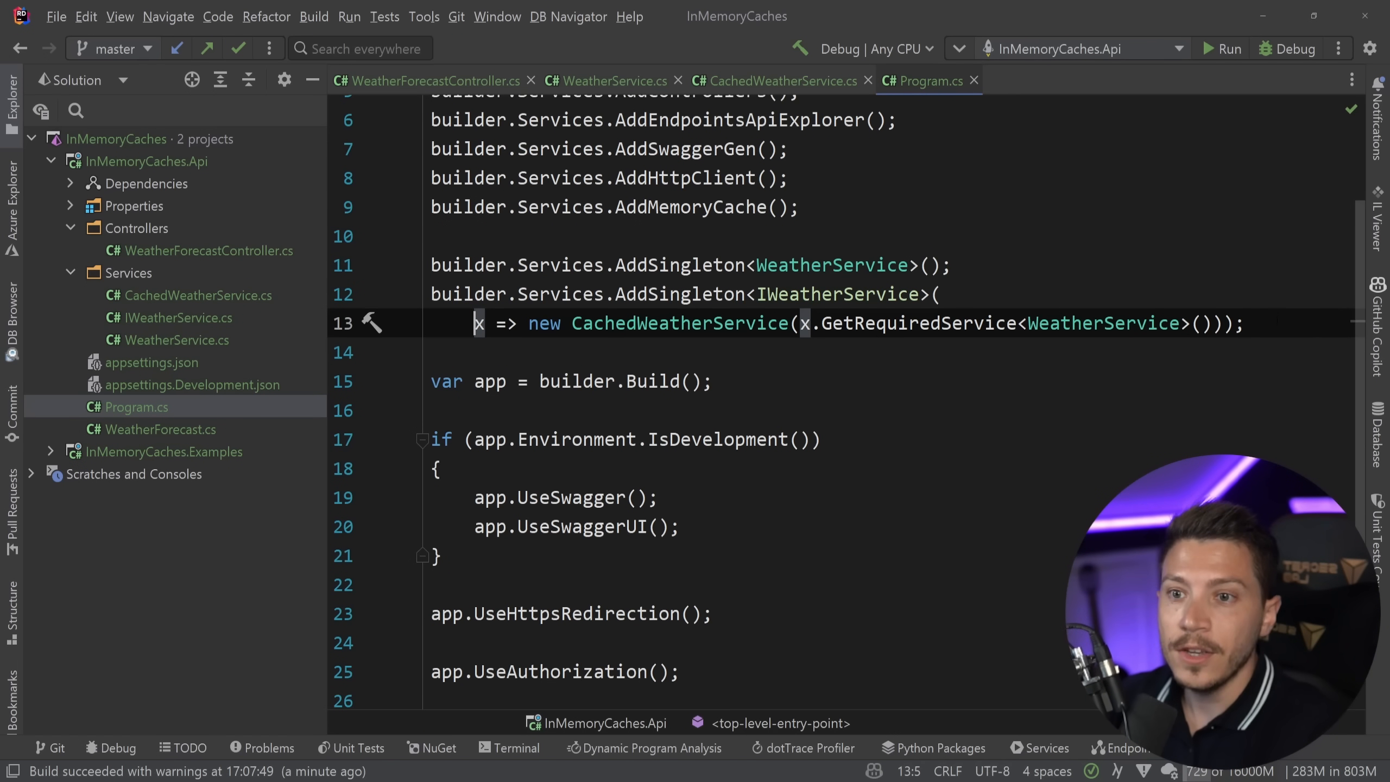
- Breakpoint CachedWeatherService's return line, debug the London request through to WeatherService, then stop
left_click(779, 80)
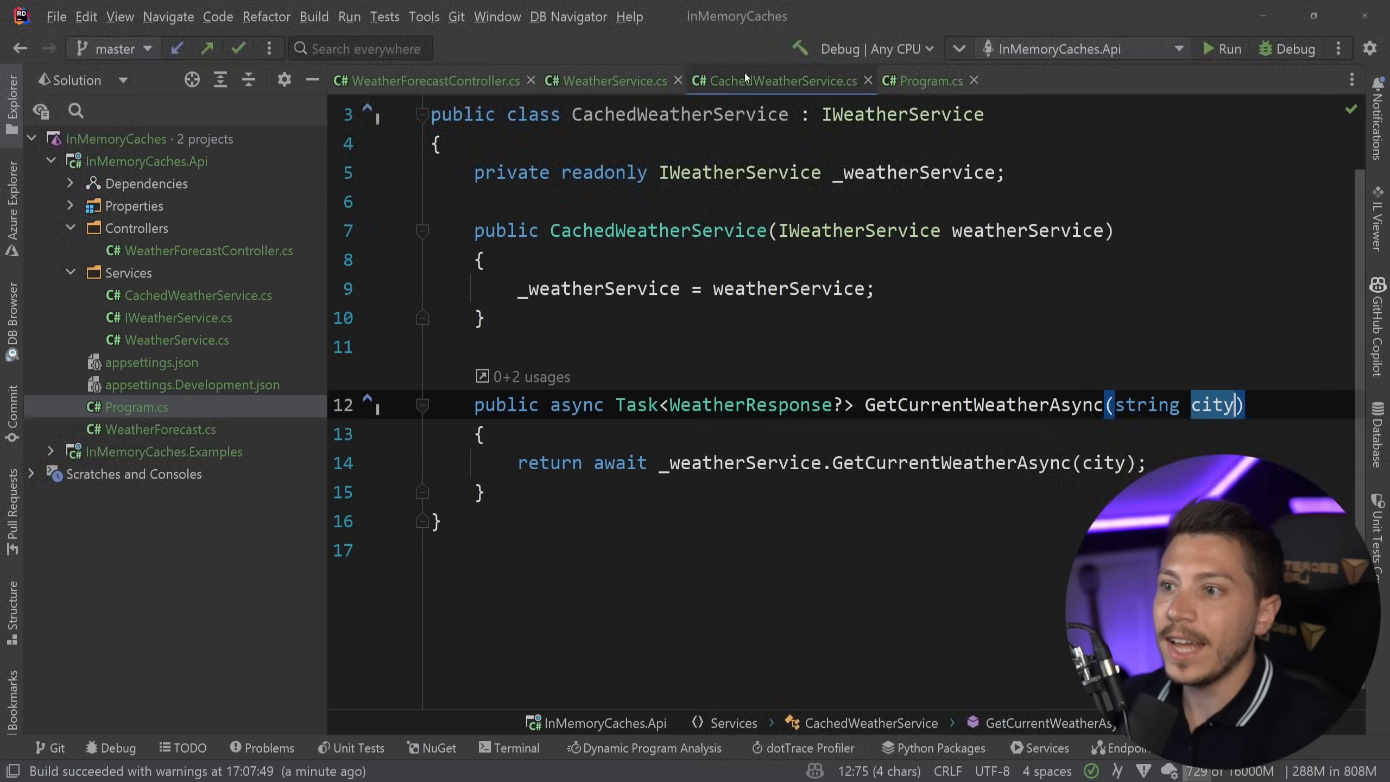
left_click(396, 461)
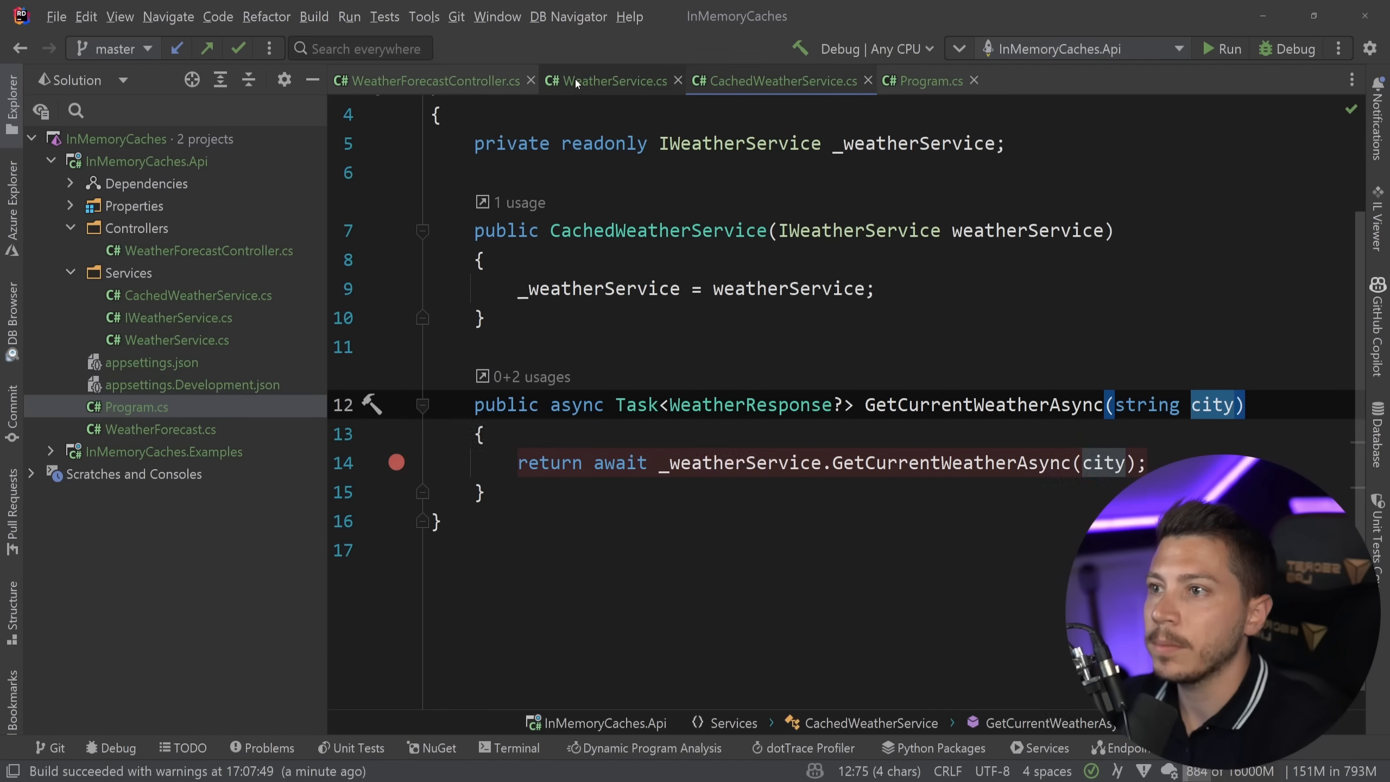
left_click(609, 80)
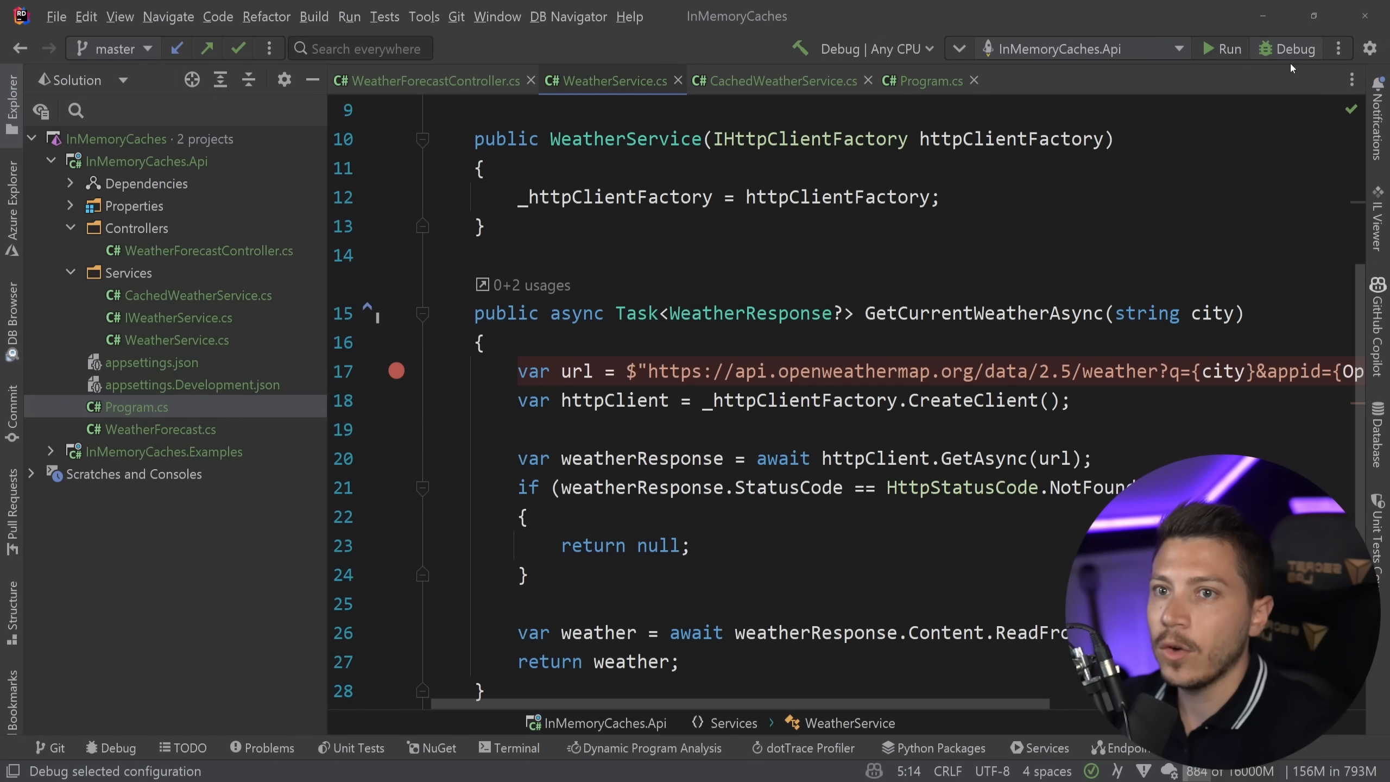
left_click(1295, 49)
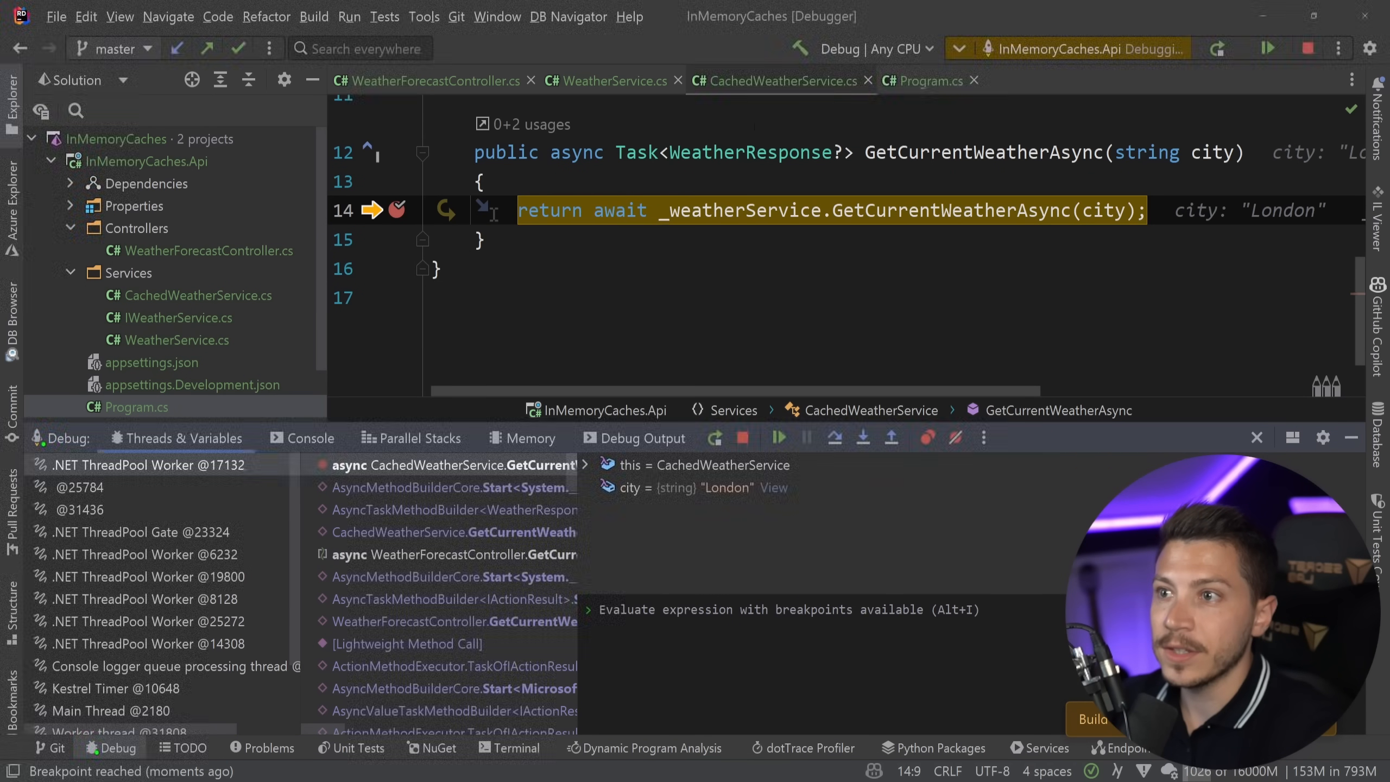
scroll("up", 3)
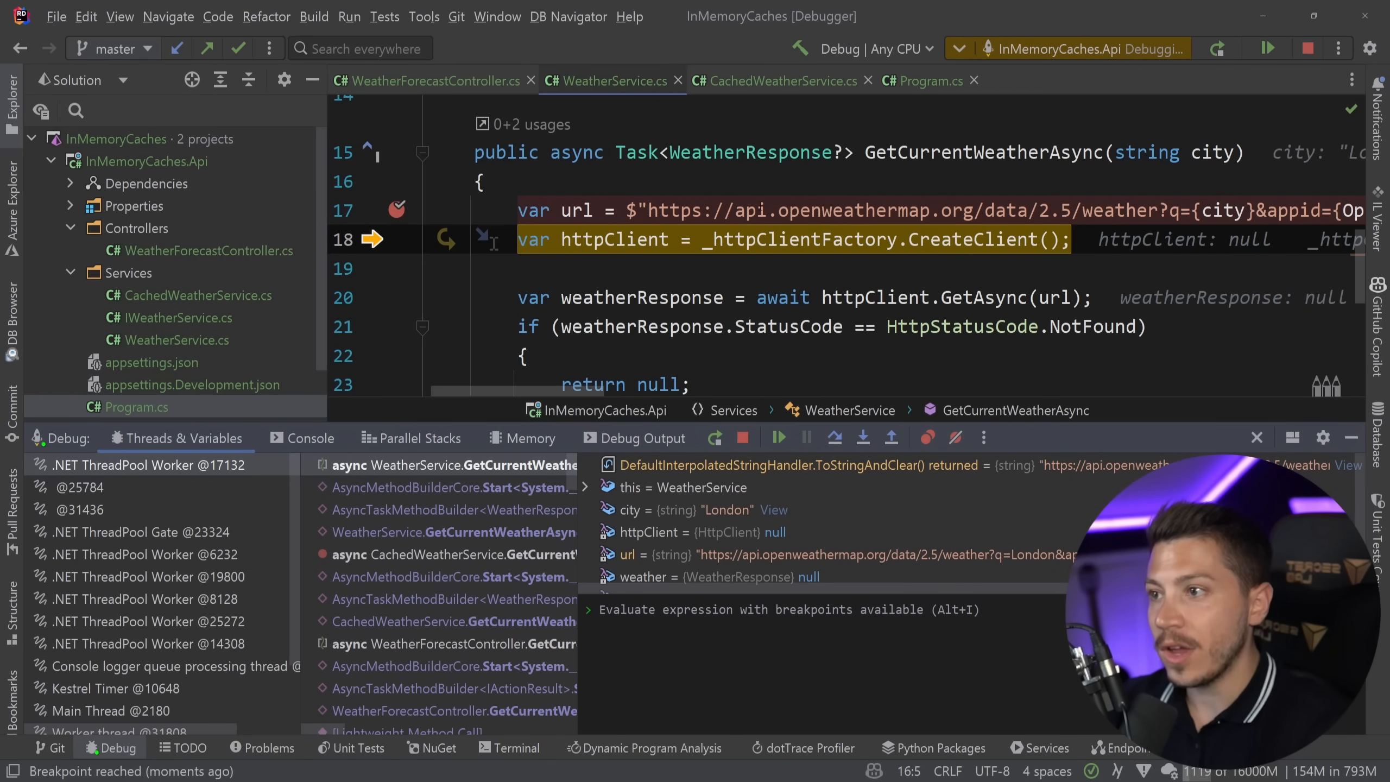
left_click(741, 436)
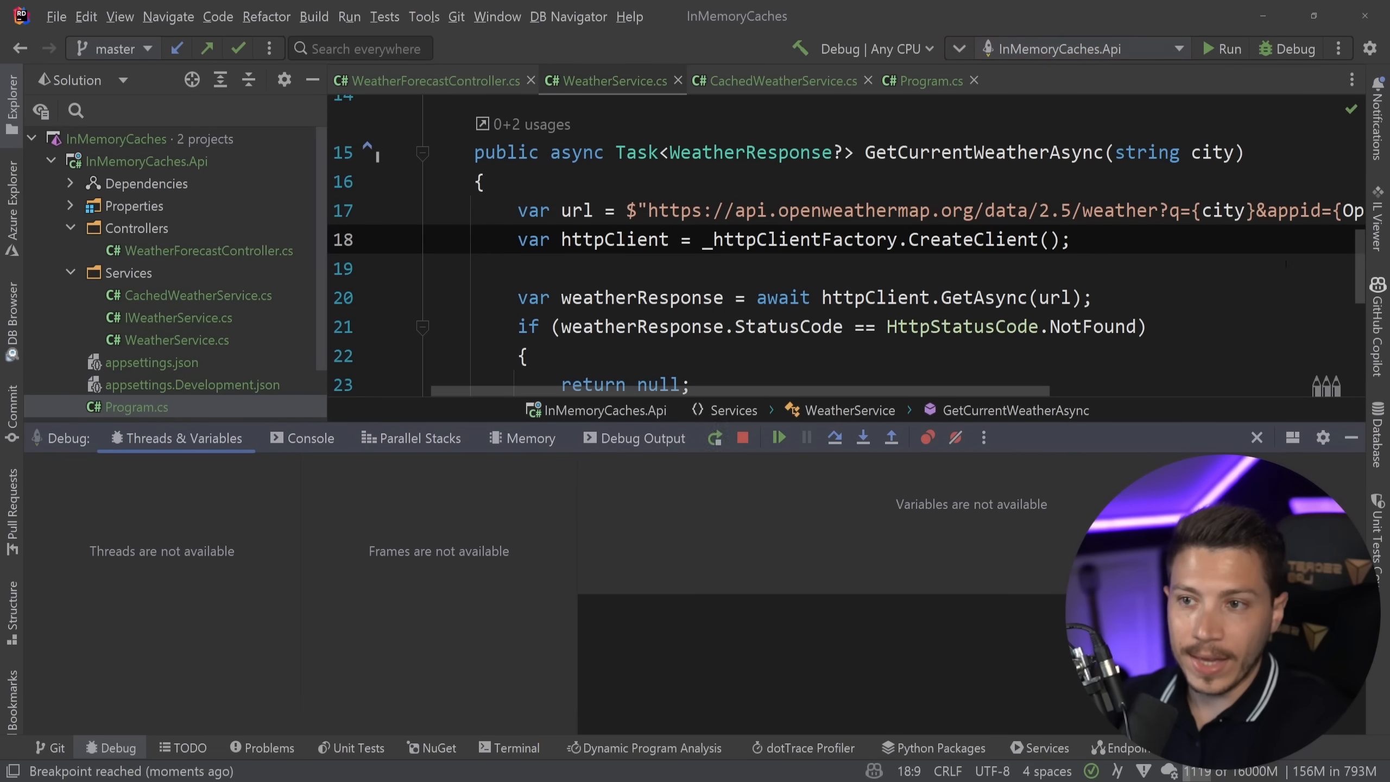
- Add a private readonly IMemoryCache field with constructor injection and clear the breakpoint
left_click(780, 80)
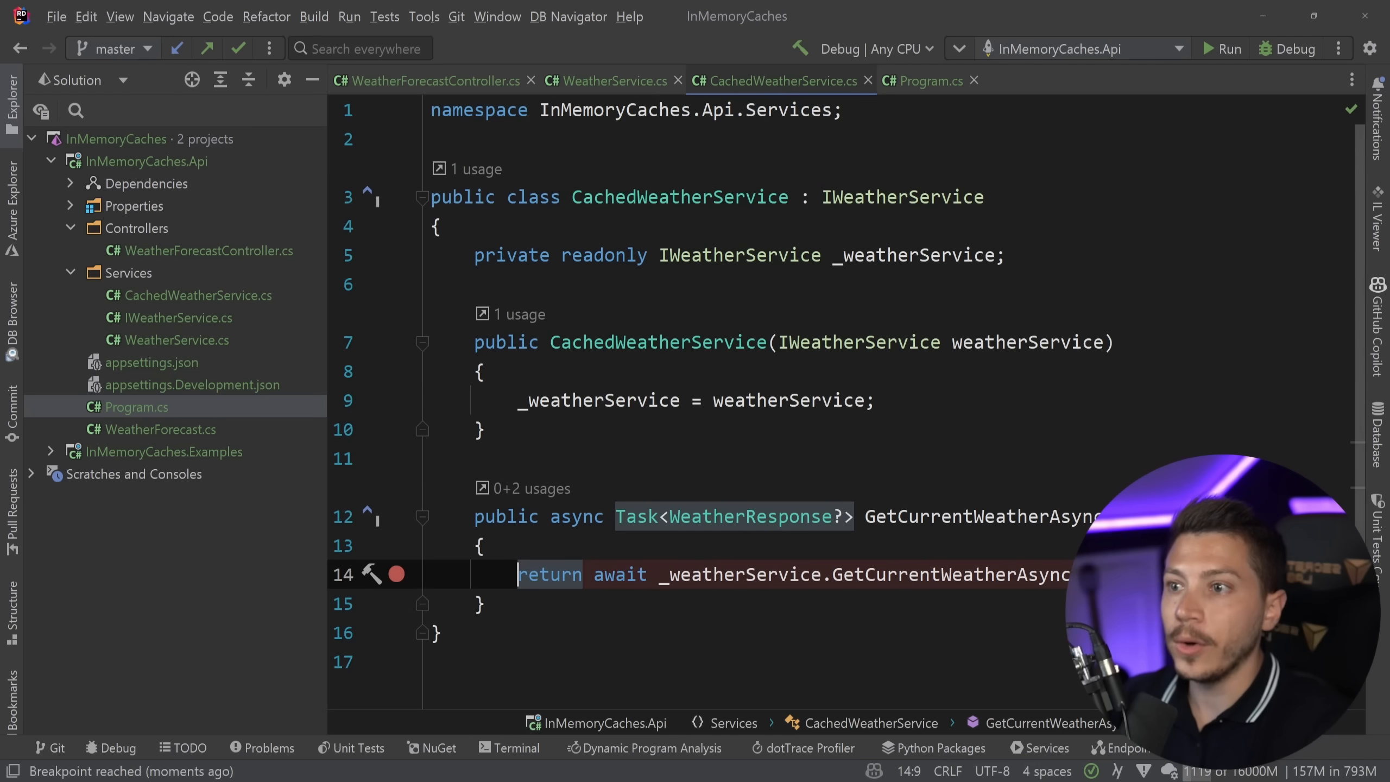
type("private readonly IMemoryCache _memoryCache;")
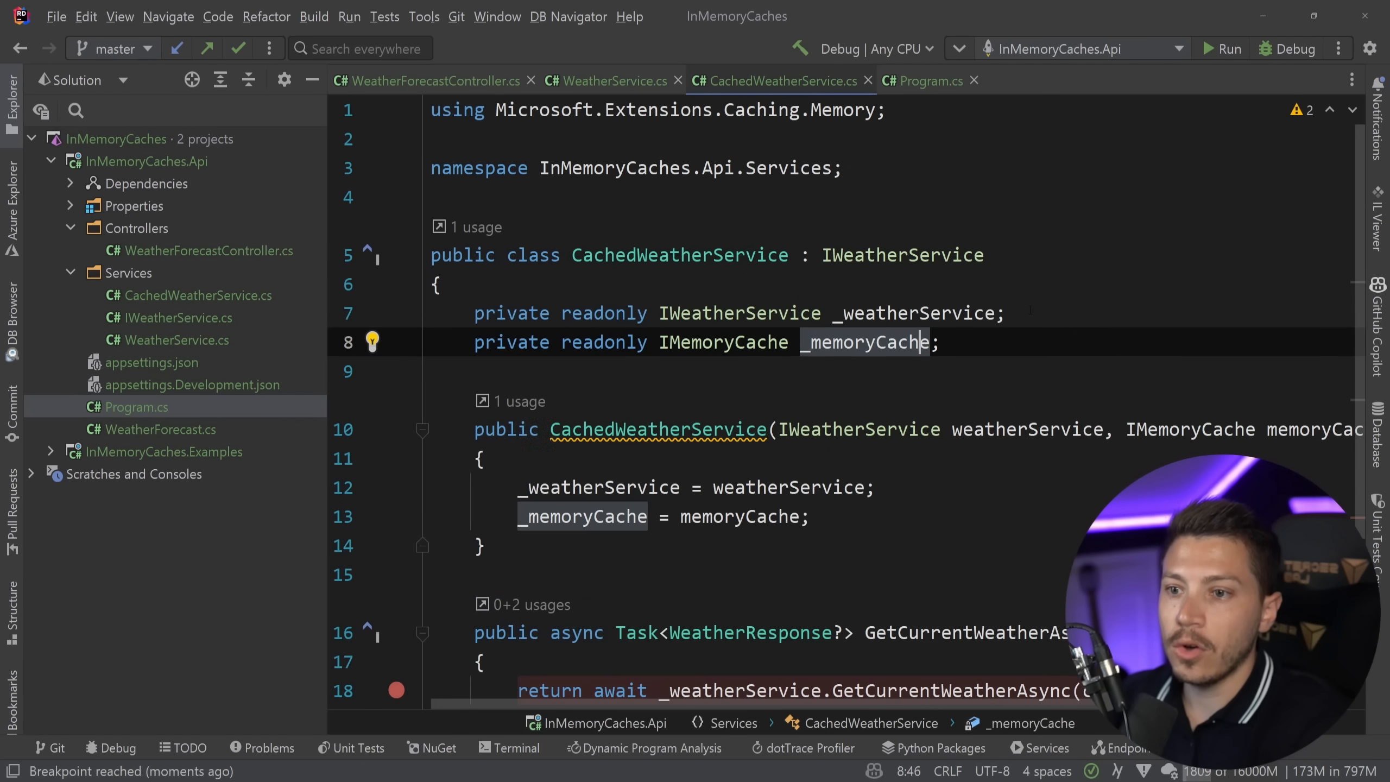
scroll("down", 3)
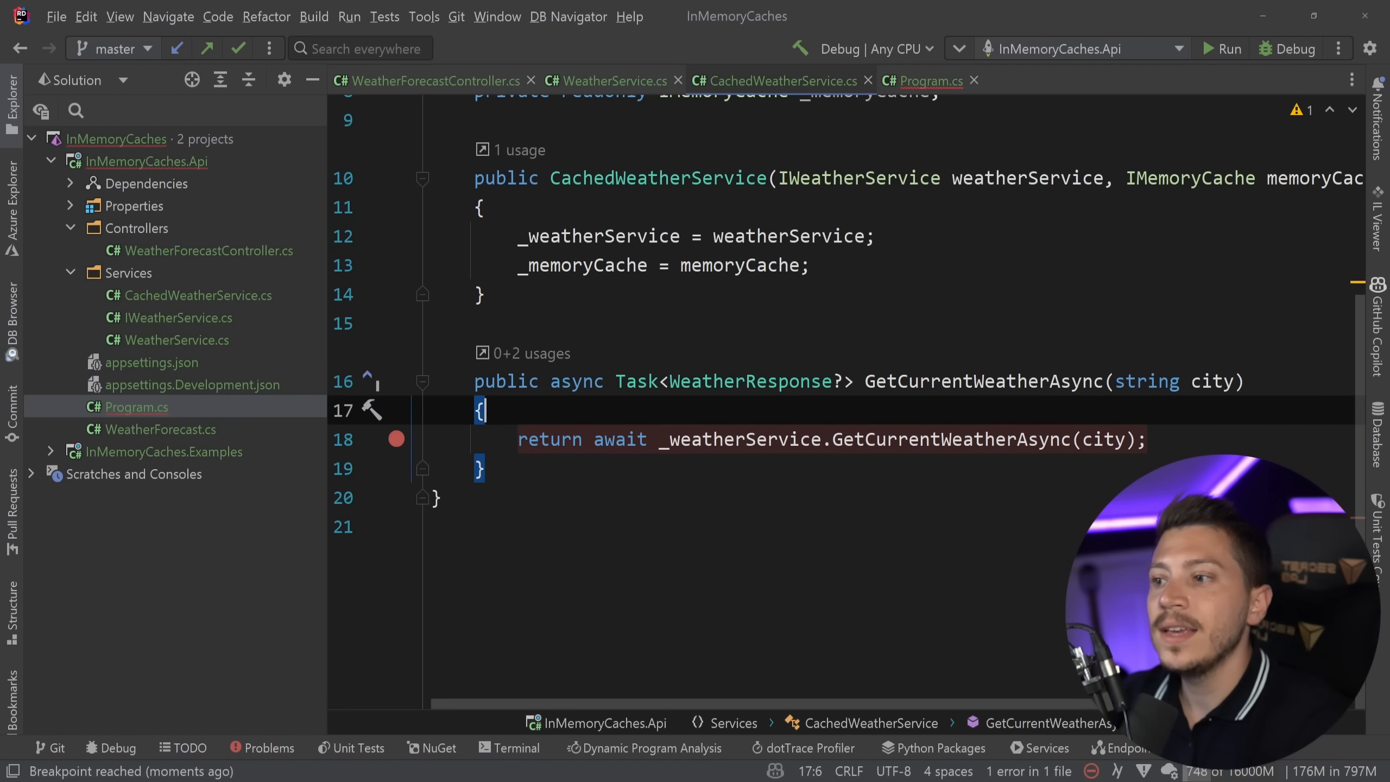
left_click(396, 437)
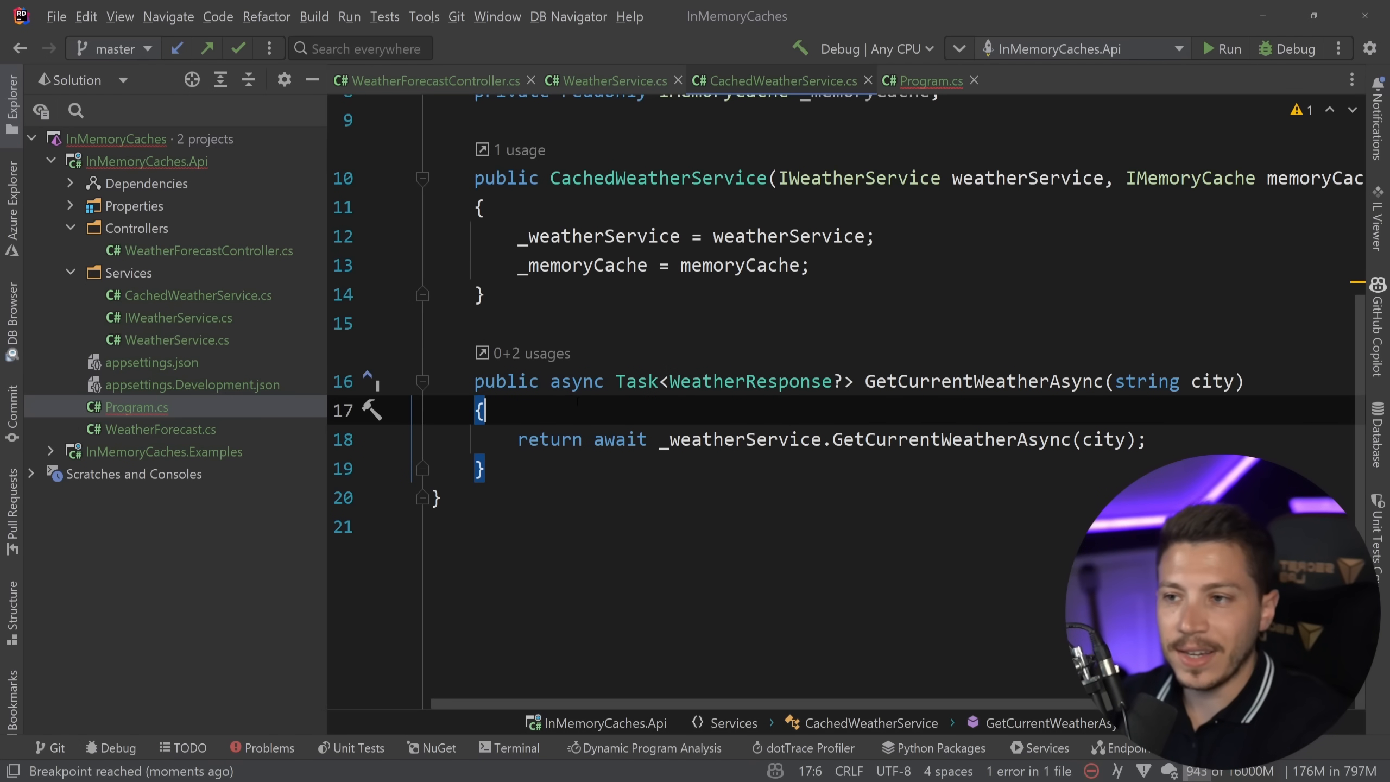
key("enter")
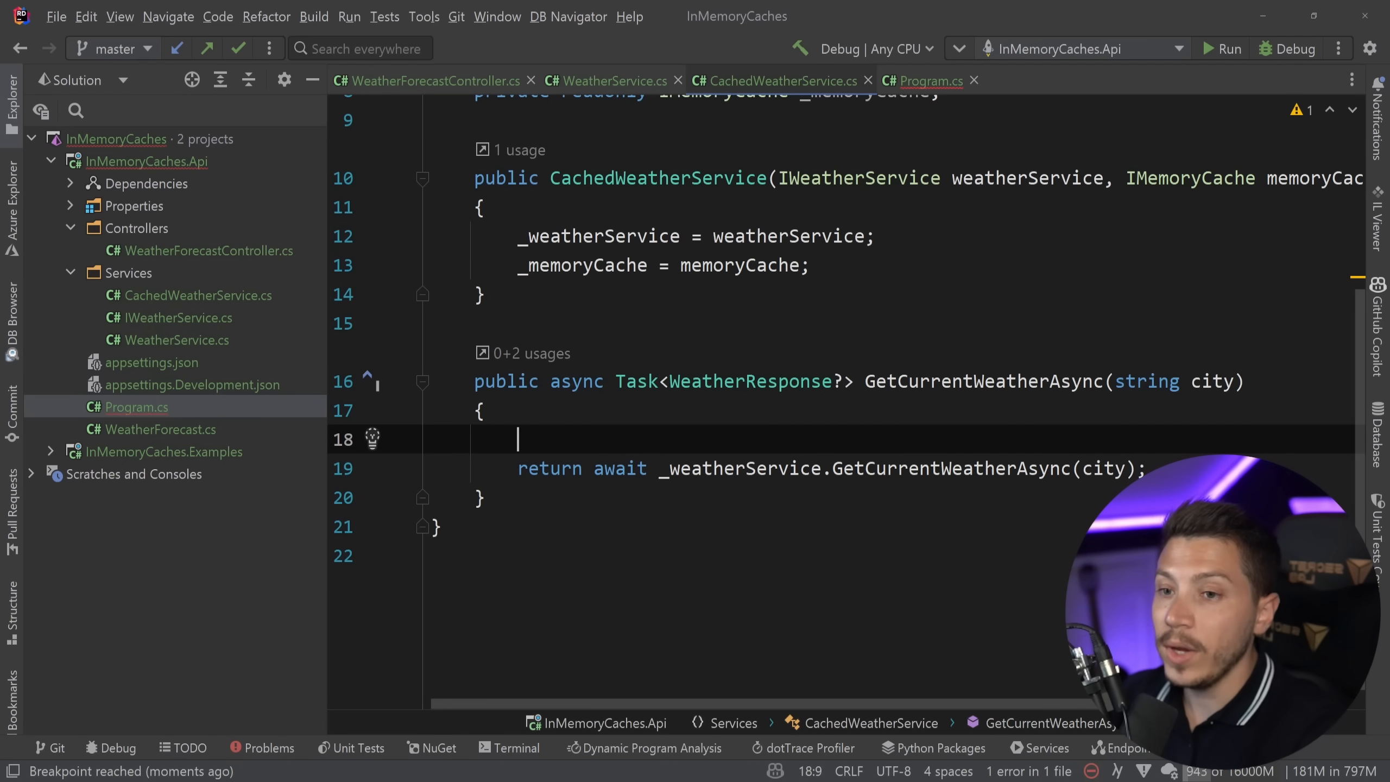
- Return _memoryCache.GetOrCreateAsync(city, ...) whose lambda awaits _weatherService.GetCurrentWeatherAsync(city)
type("return await")
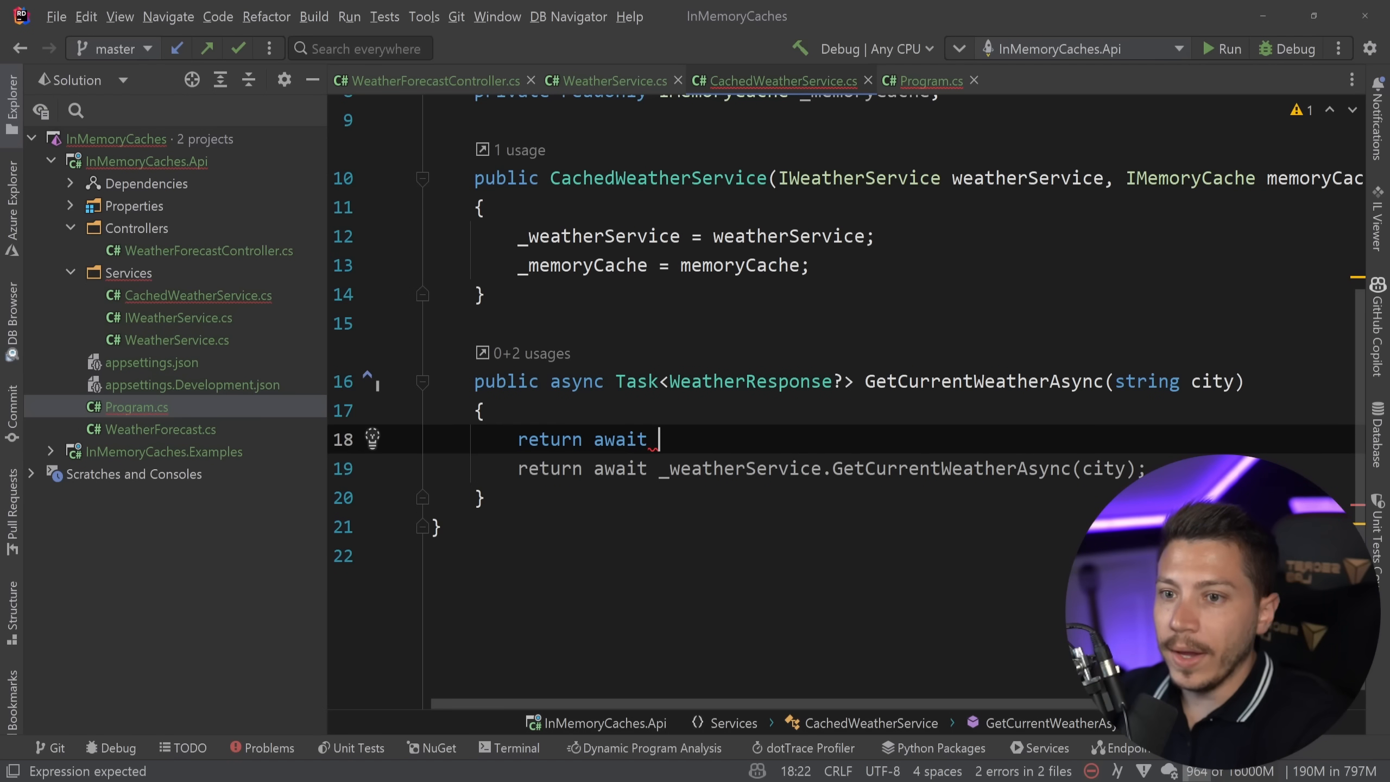
type("_memoryCache.GetOrCreateAsync(")
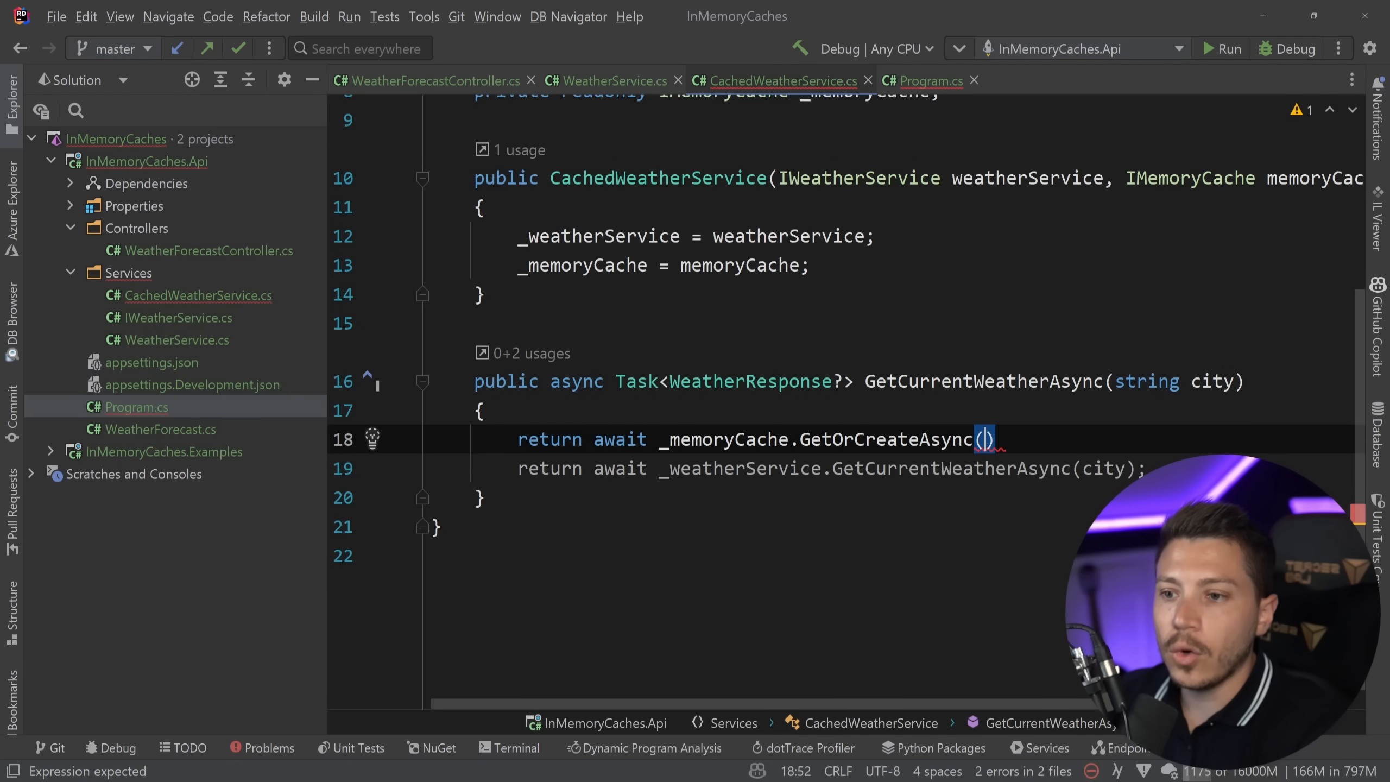
type("city, async entry =>")
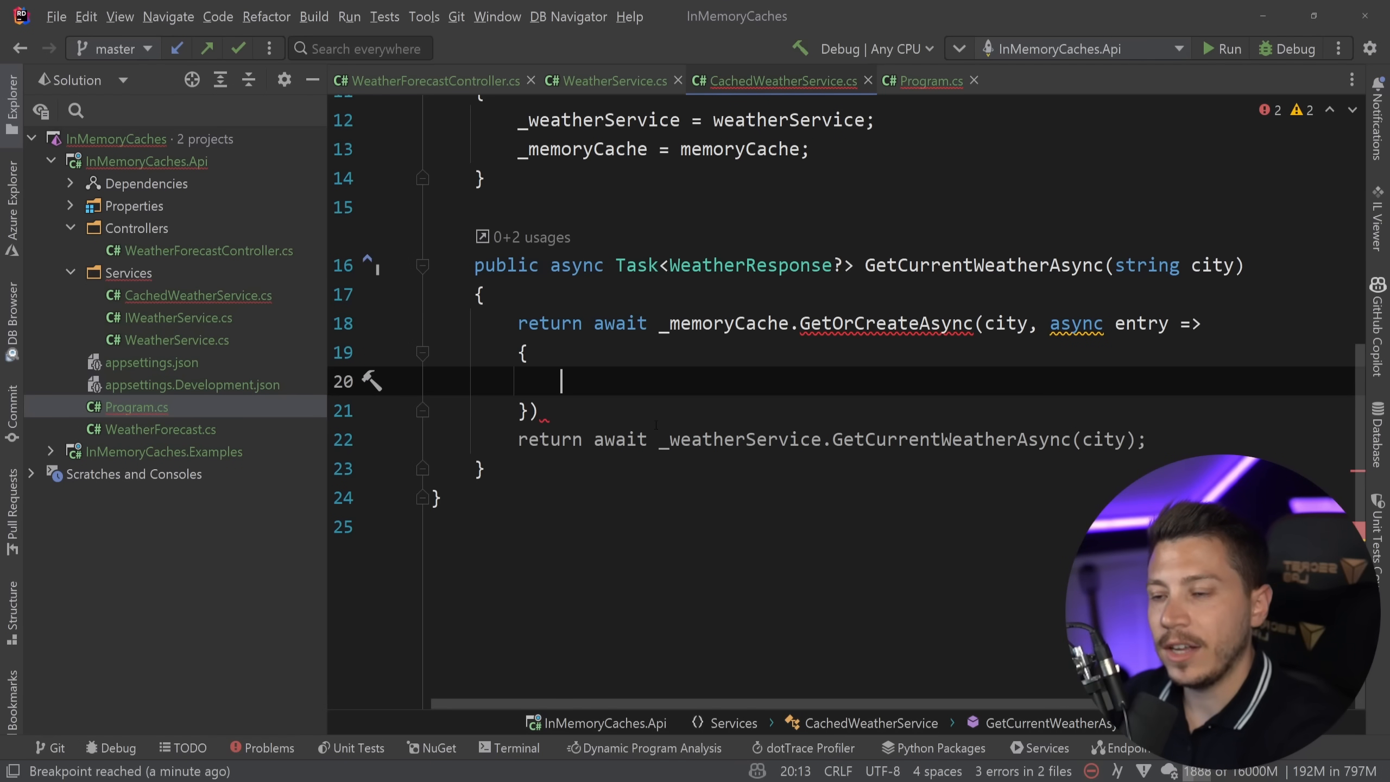
type("return")
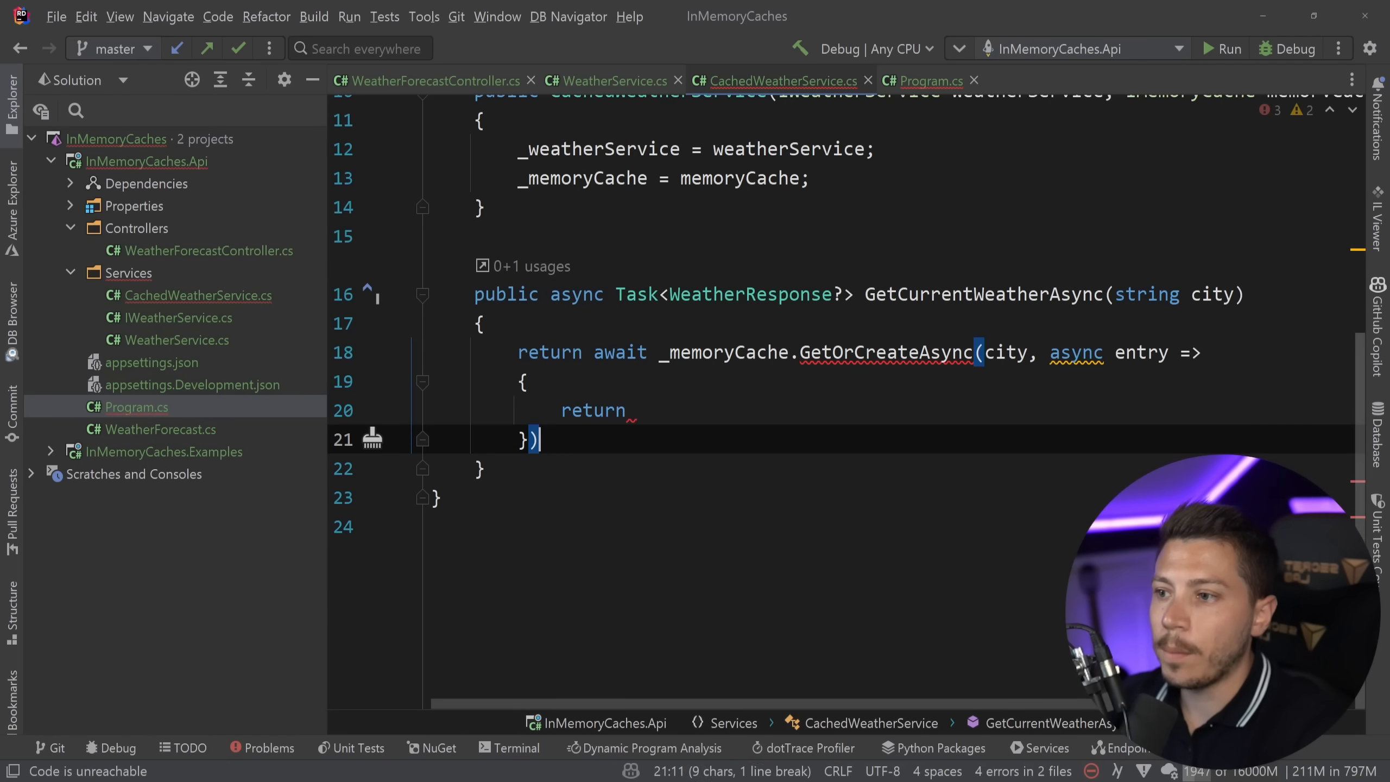
type("await _weatherService.GetCurrentWeatherAsync(city);")
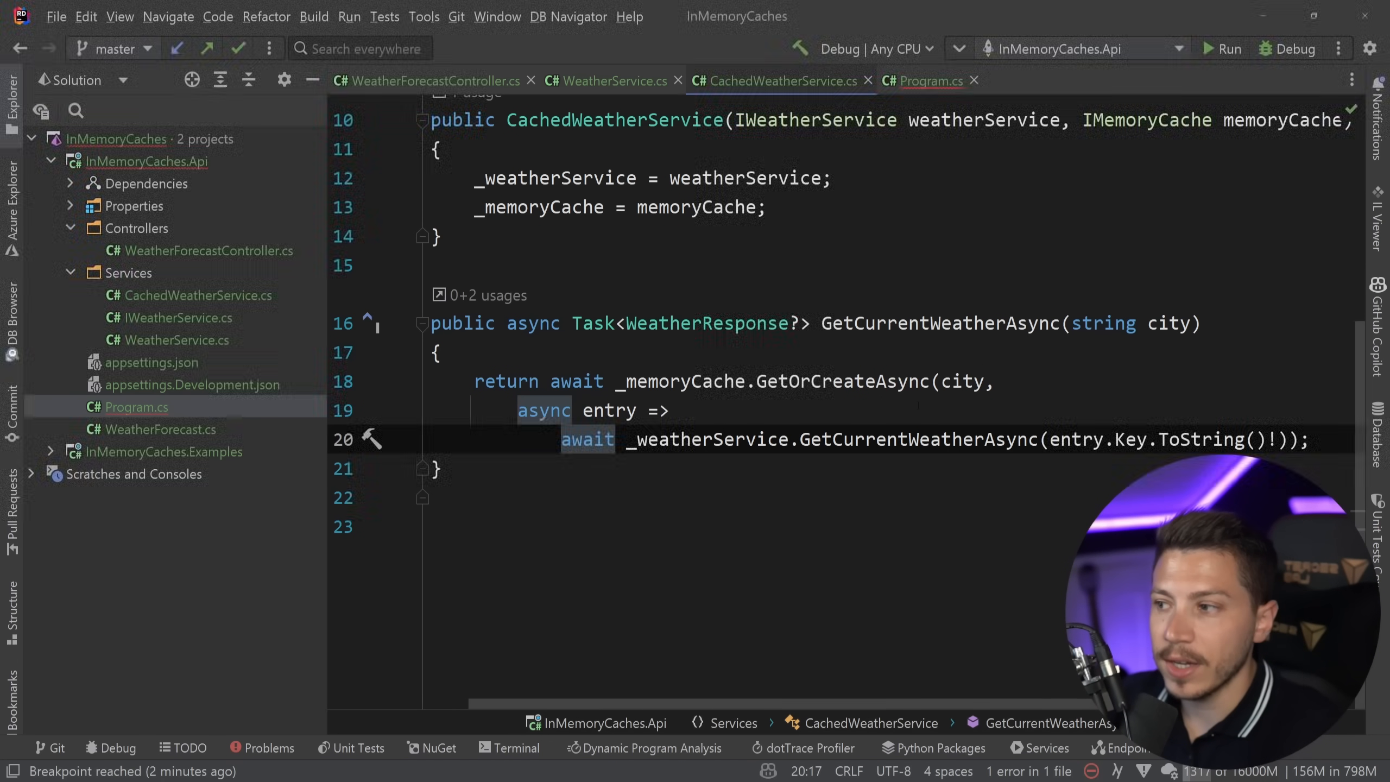
- Pass x.GetRequiredService<IMemoryCache>() to CachedWeatherService in Program.cs and start debugging
left_click(927, 80)
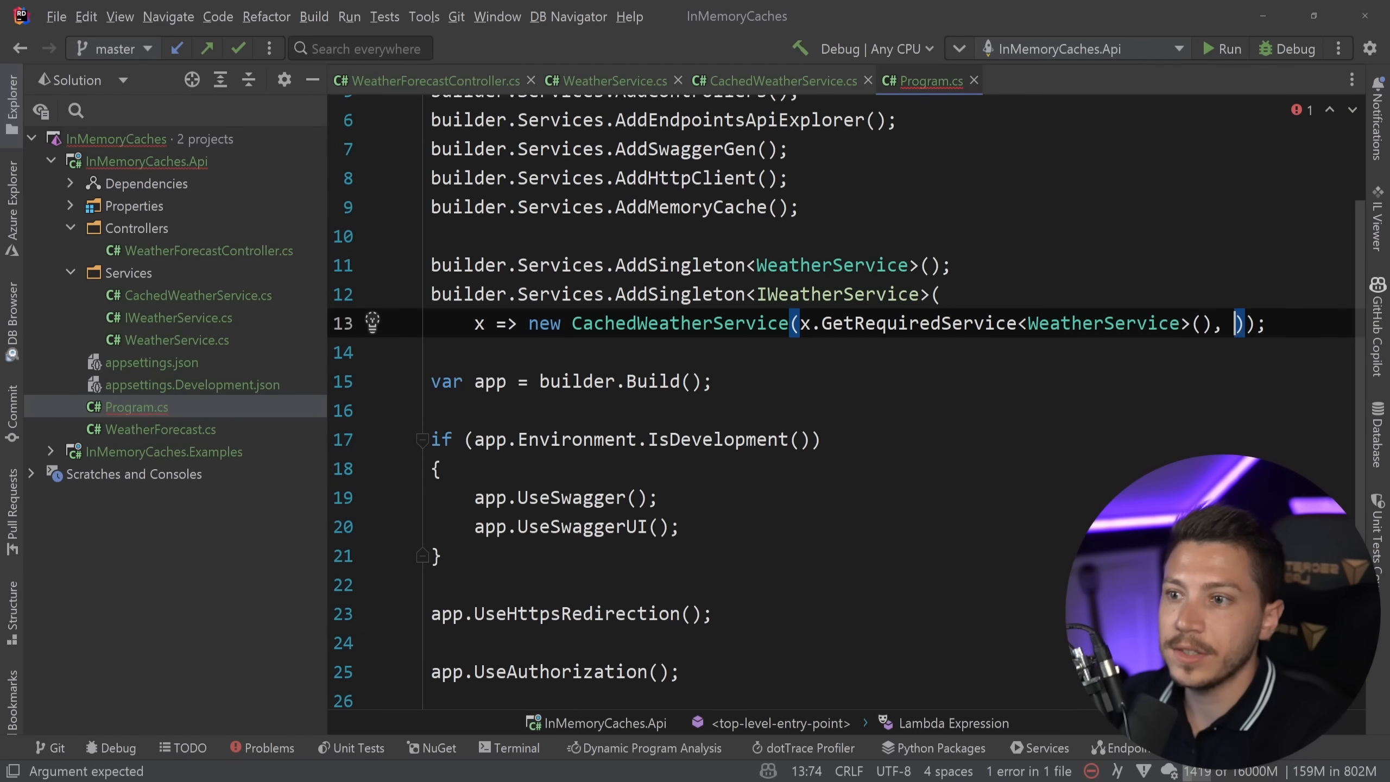
type("x.GetRequire")
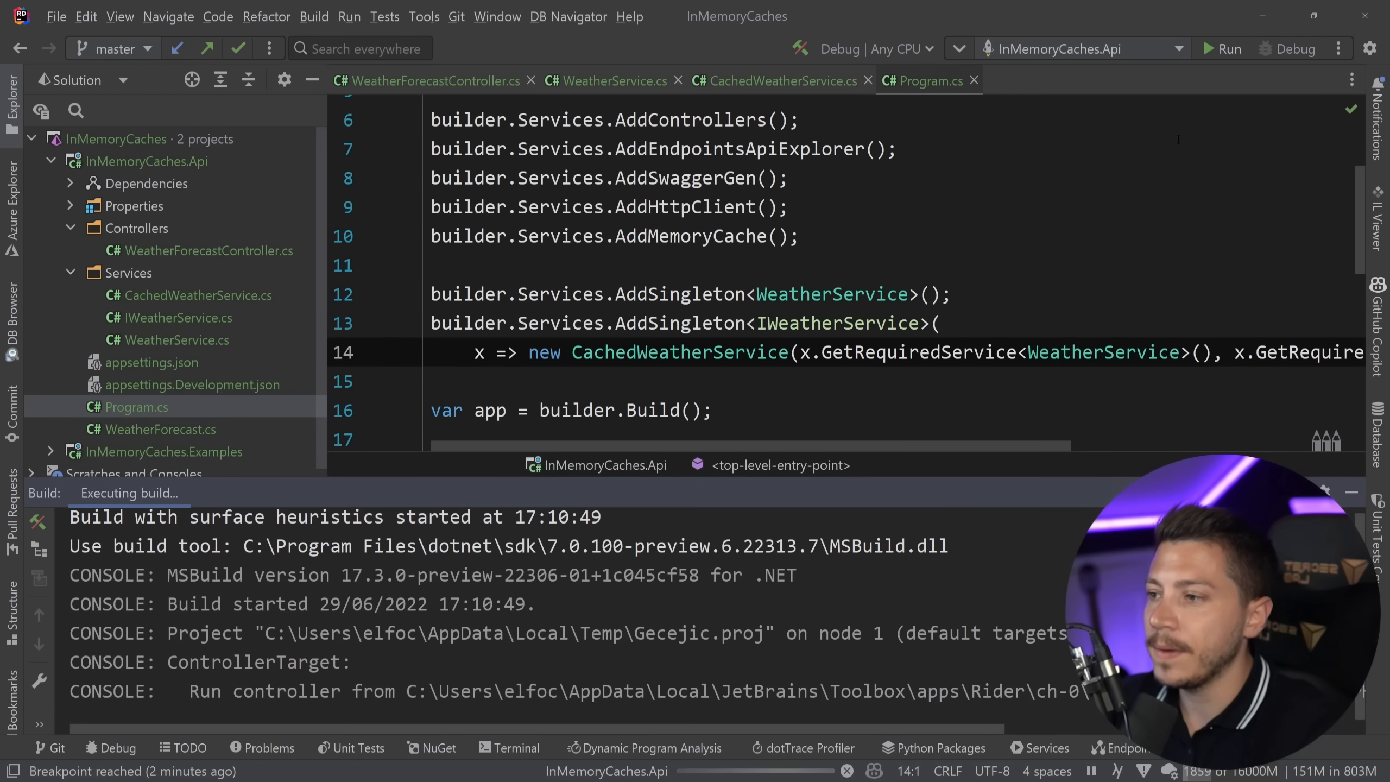
left_click(1293, 49)
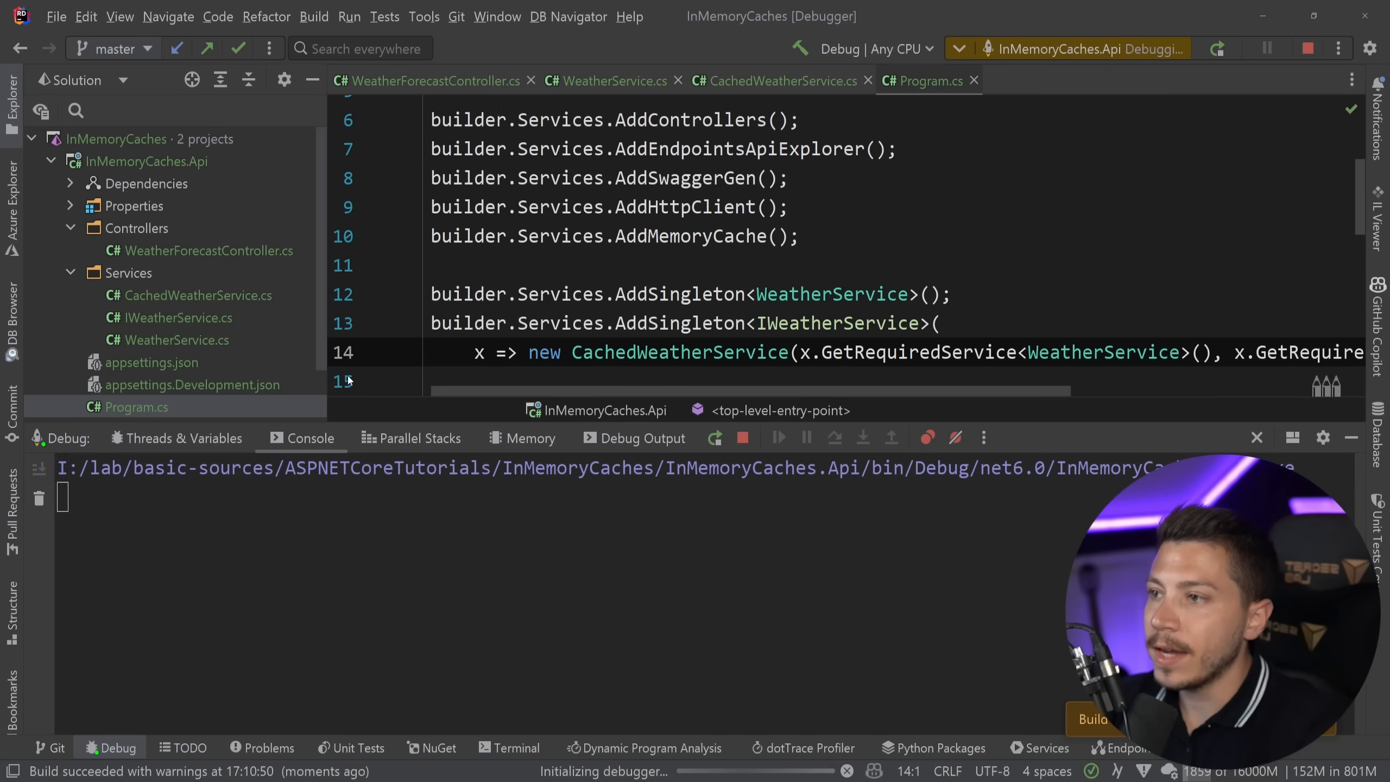
- Resume past the breakpoint and resend the London request for a 200 OK in 2 ms
left_click(608, 80)
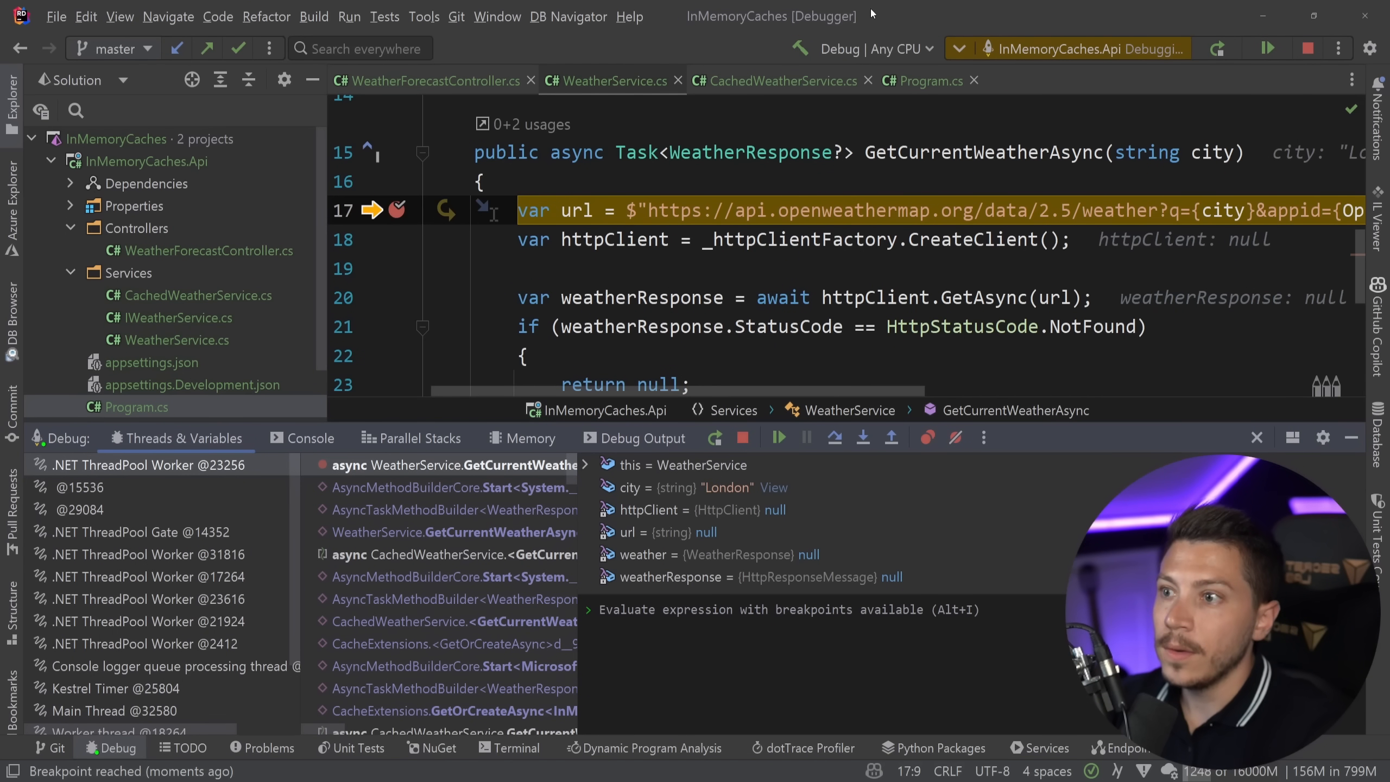
left_click(777, 437)
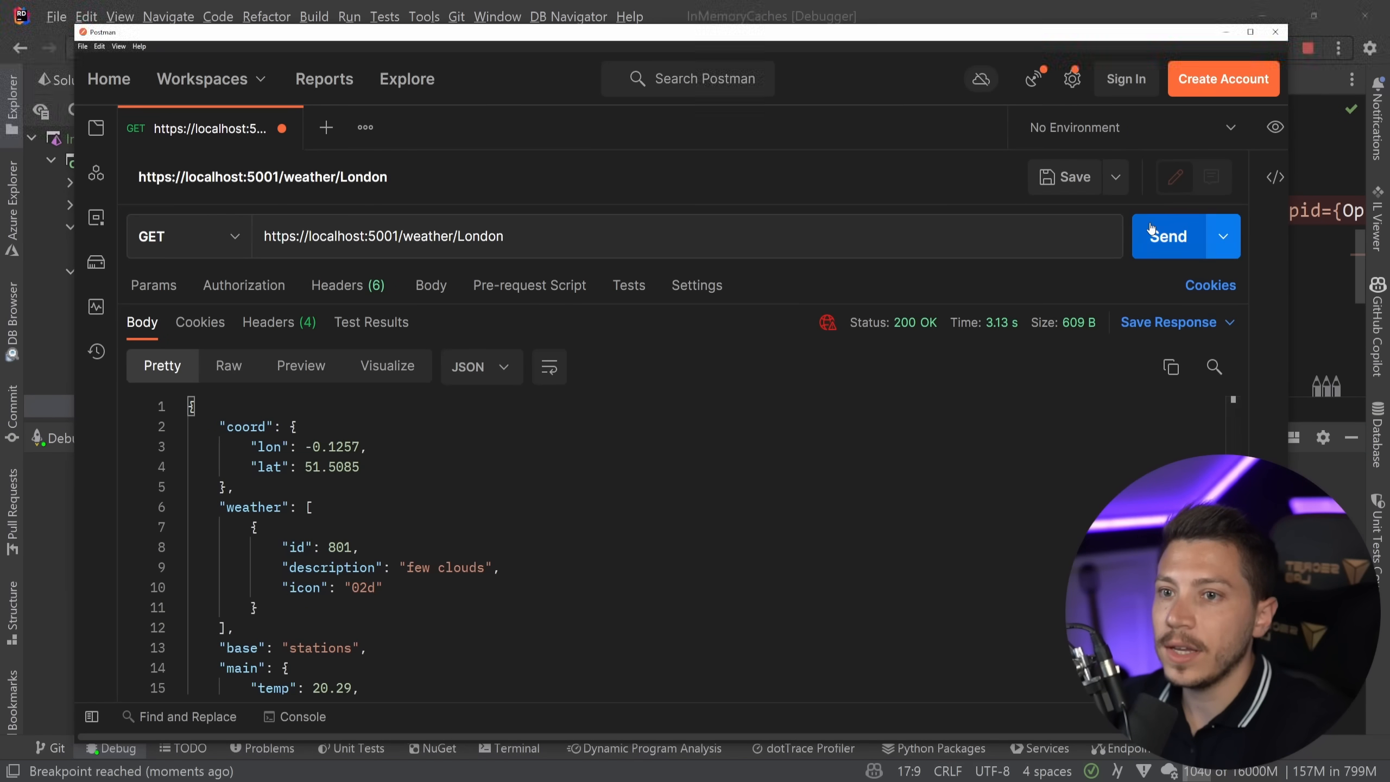
left_click(1168, 236)
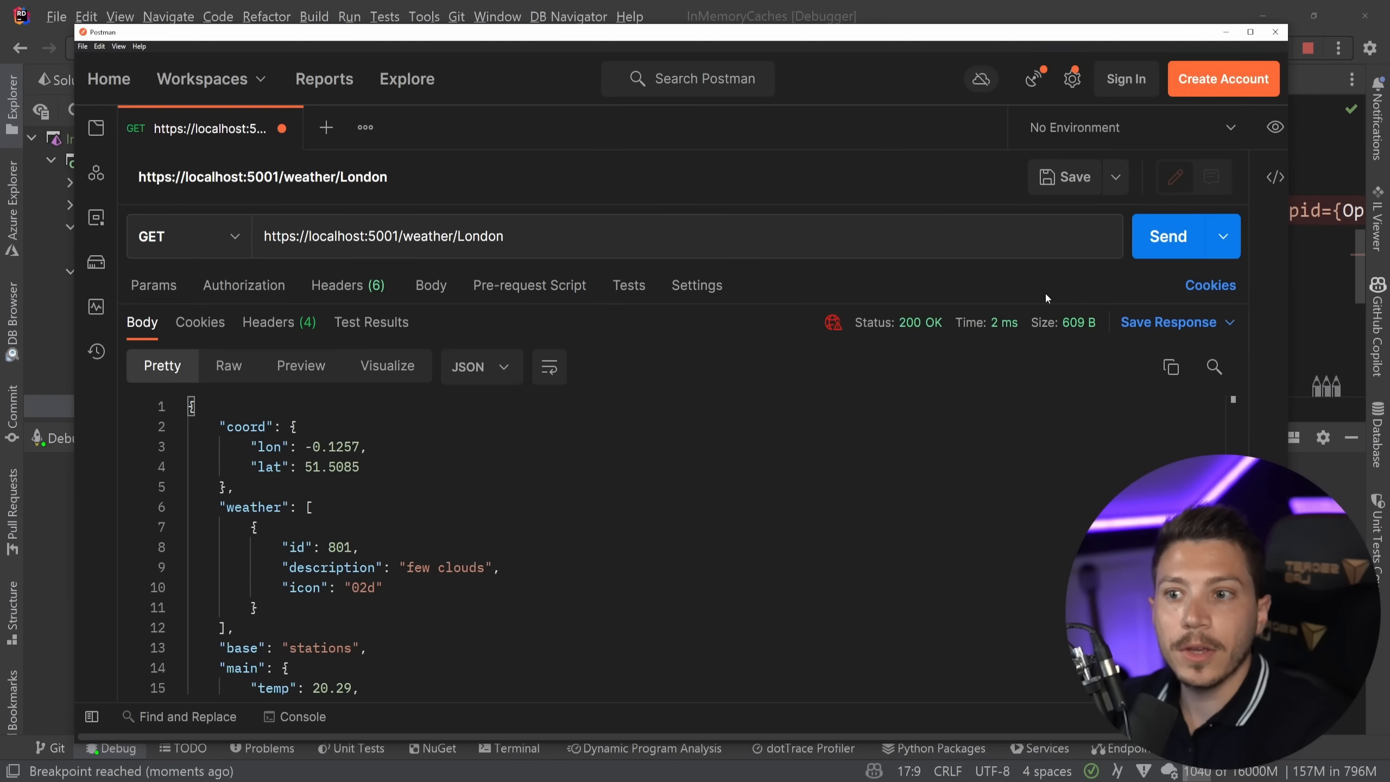
mouse_move(1167, 235)
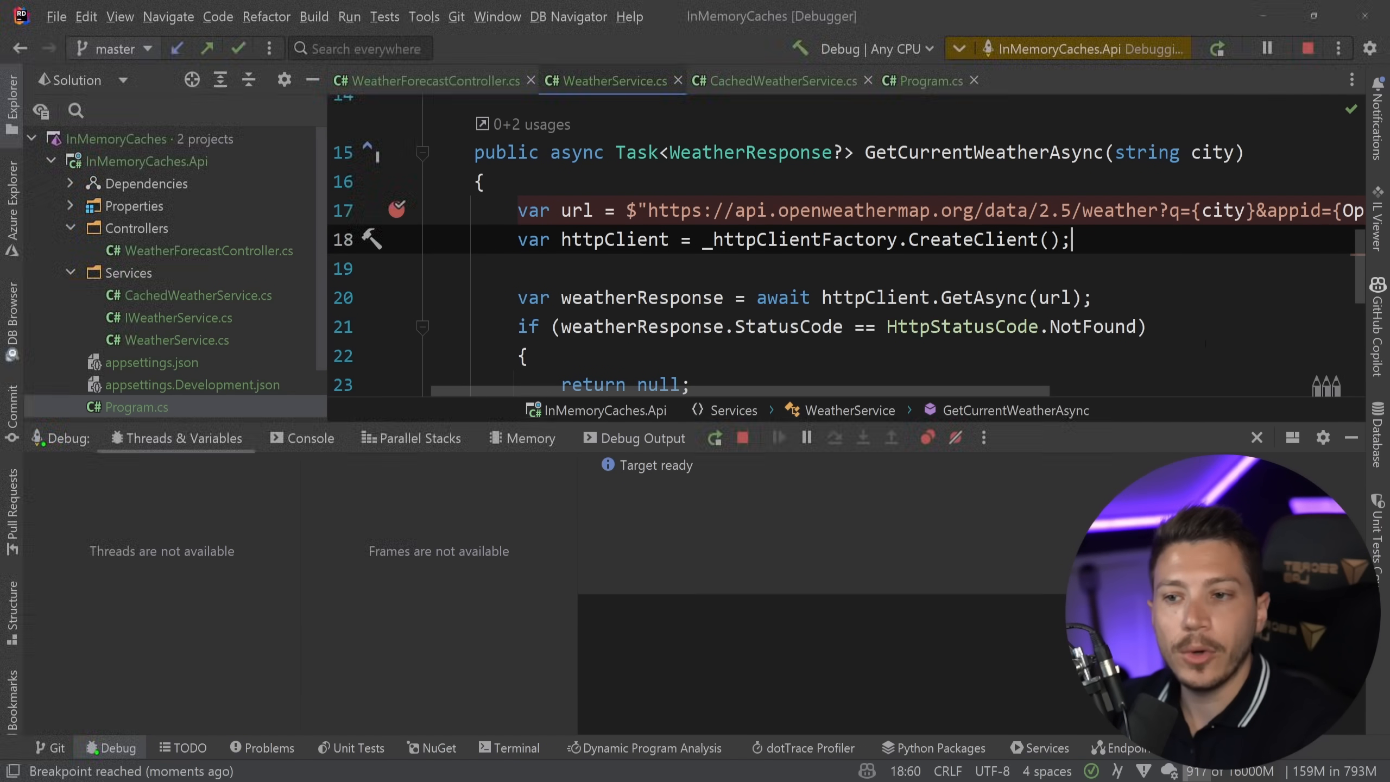
mouse_move(1377, 410)
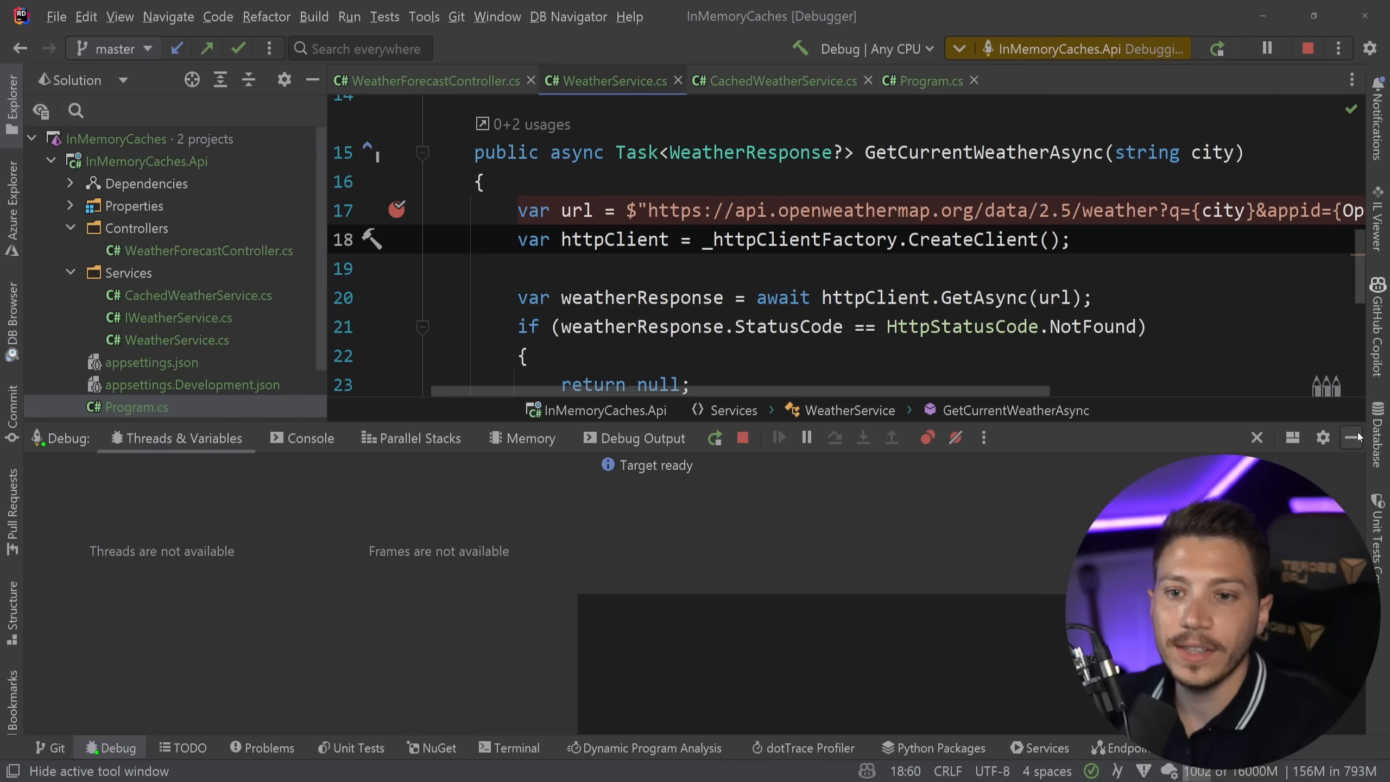
- Stop debugging and begin setting the cache entry inside the GetOrCreateAsync lambda
left_click(742, 437)
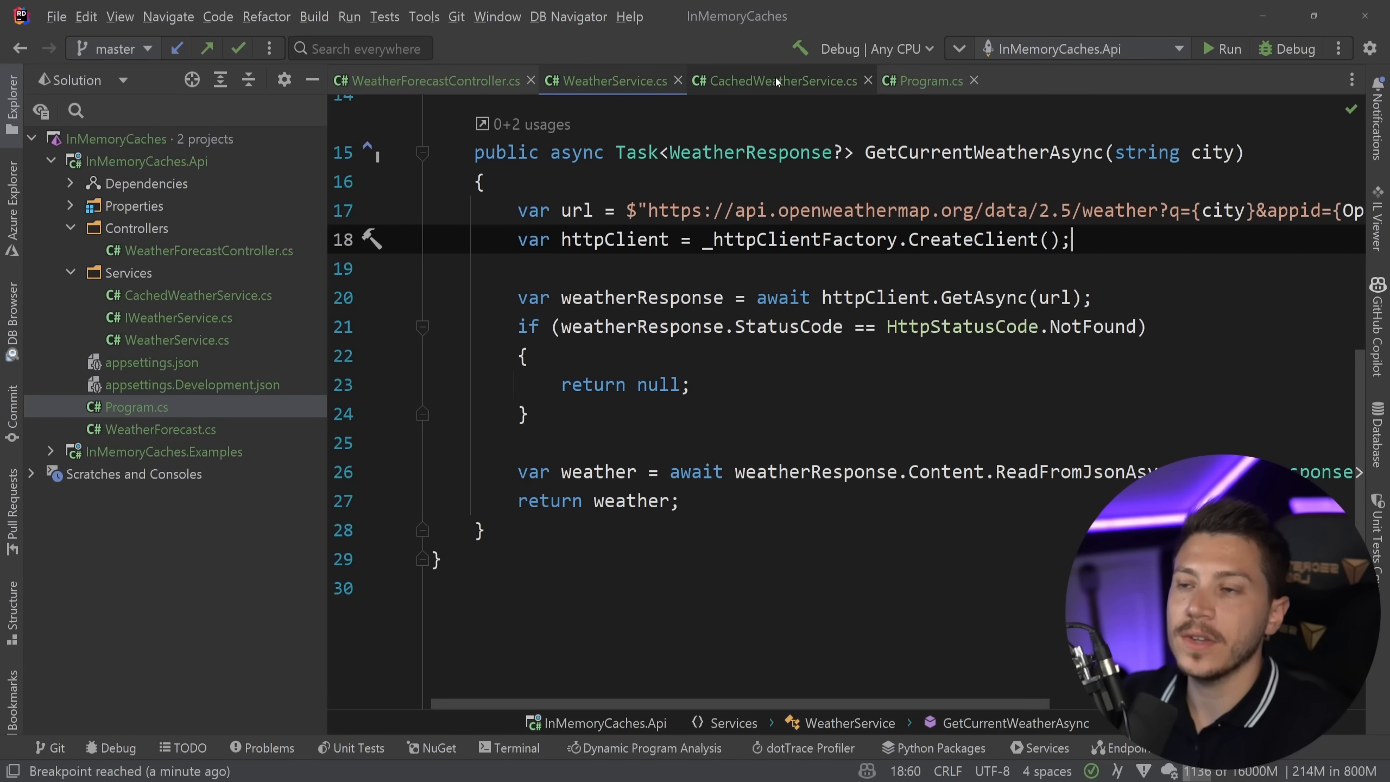
left_click(778, 81)
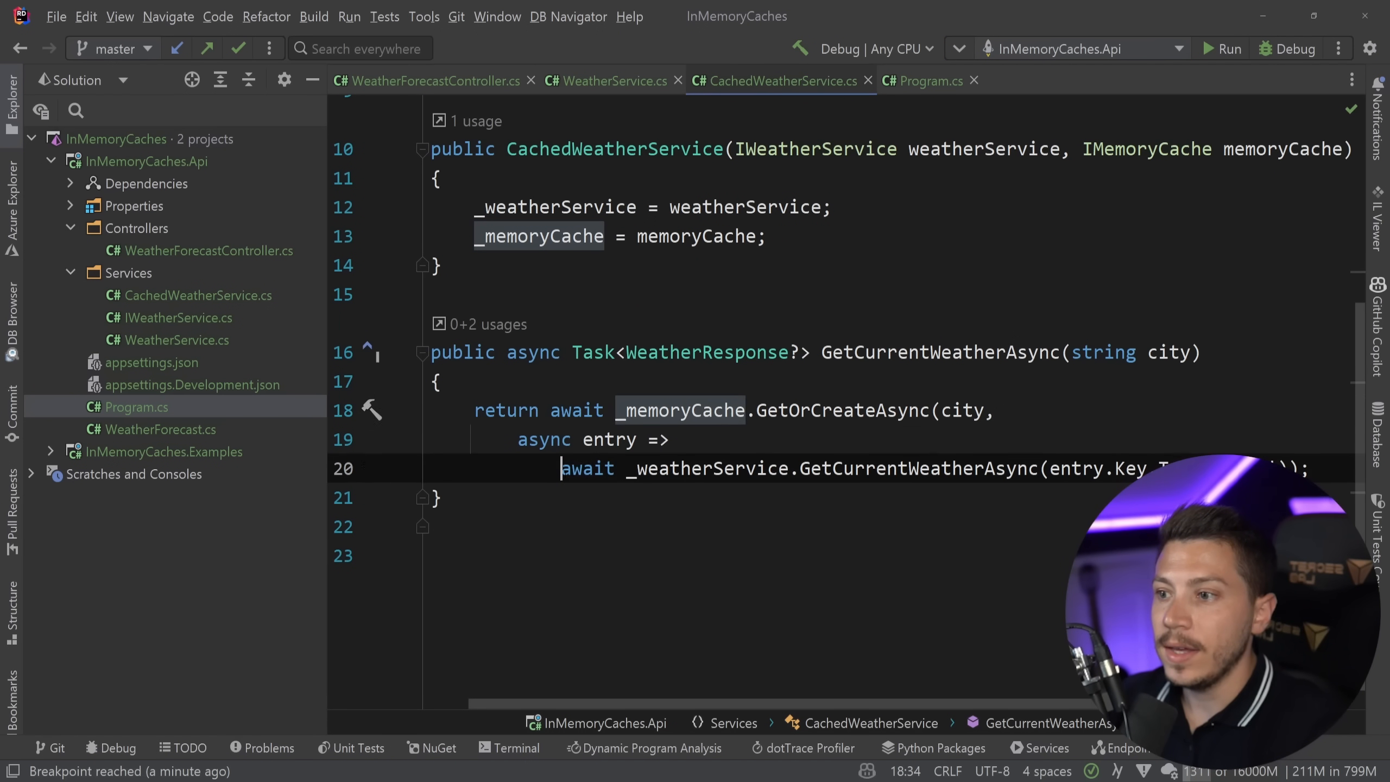
type("entry")
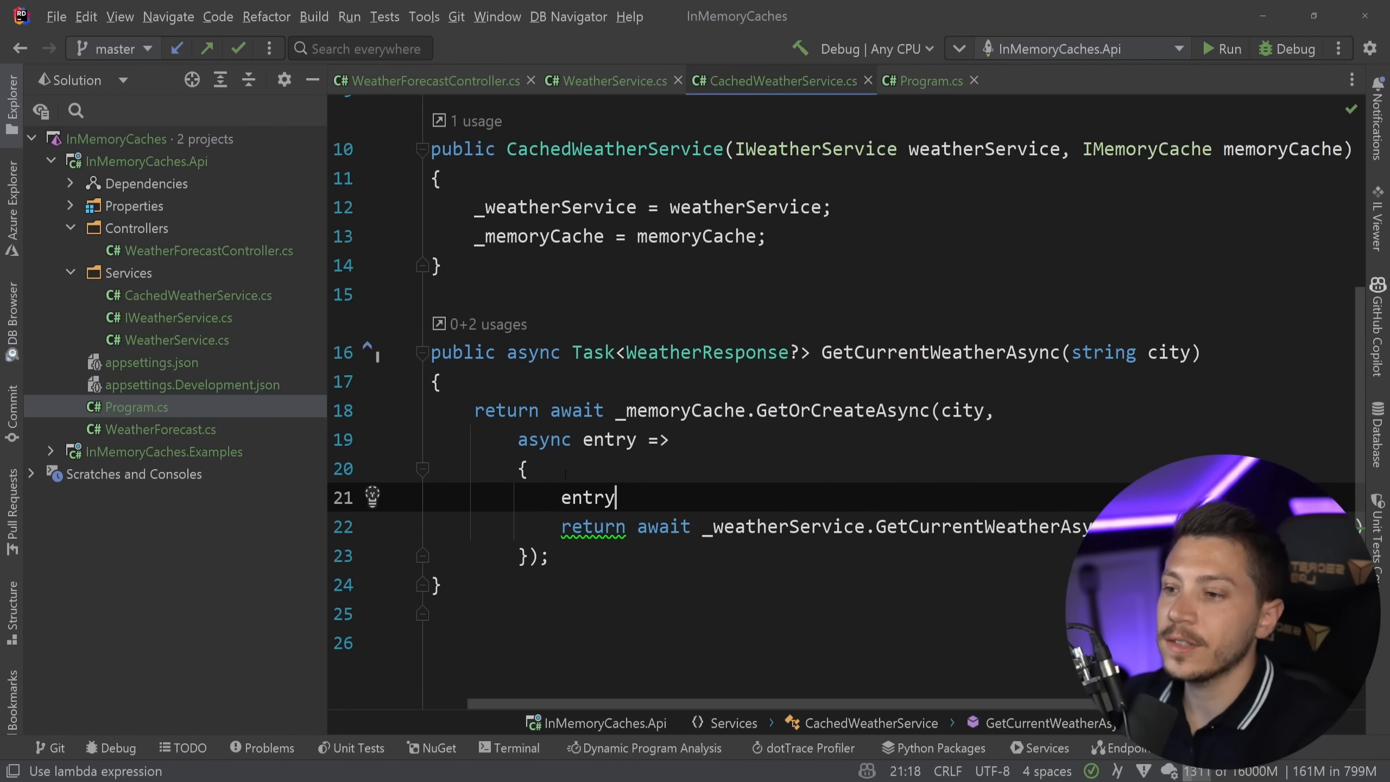
type(".Ab")
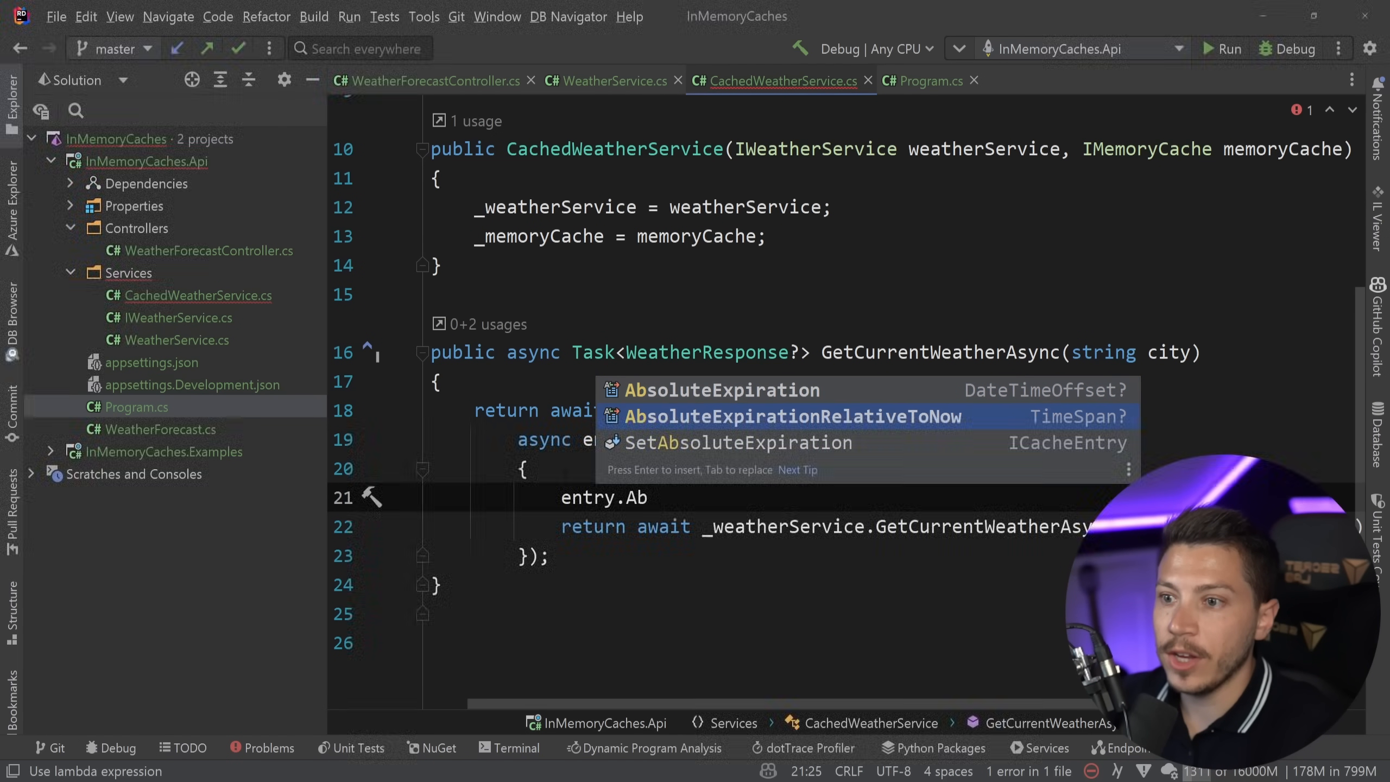
- Set entry.AbsoluteExpirationRelativeToNow = TimeSpan.FromMinutes(10); in the factory
type("AbsoluteExpirationRelativeToNow = TimeSpan.Zero;")
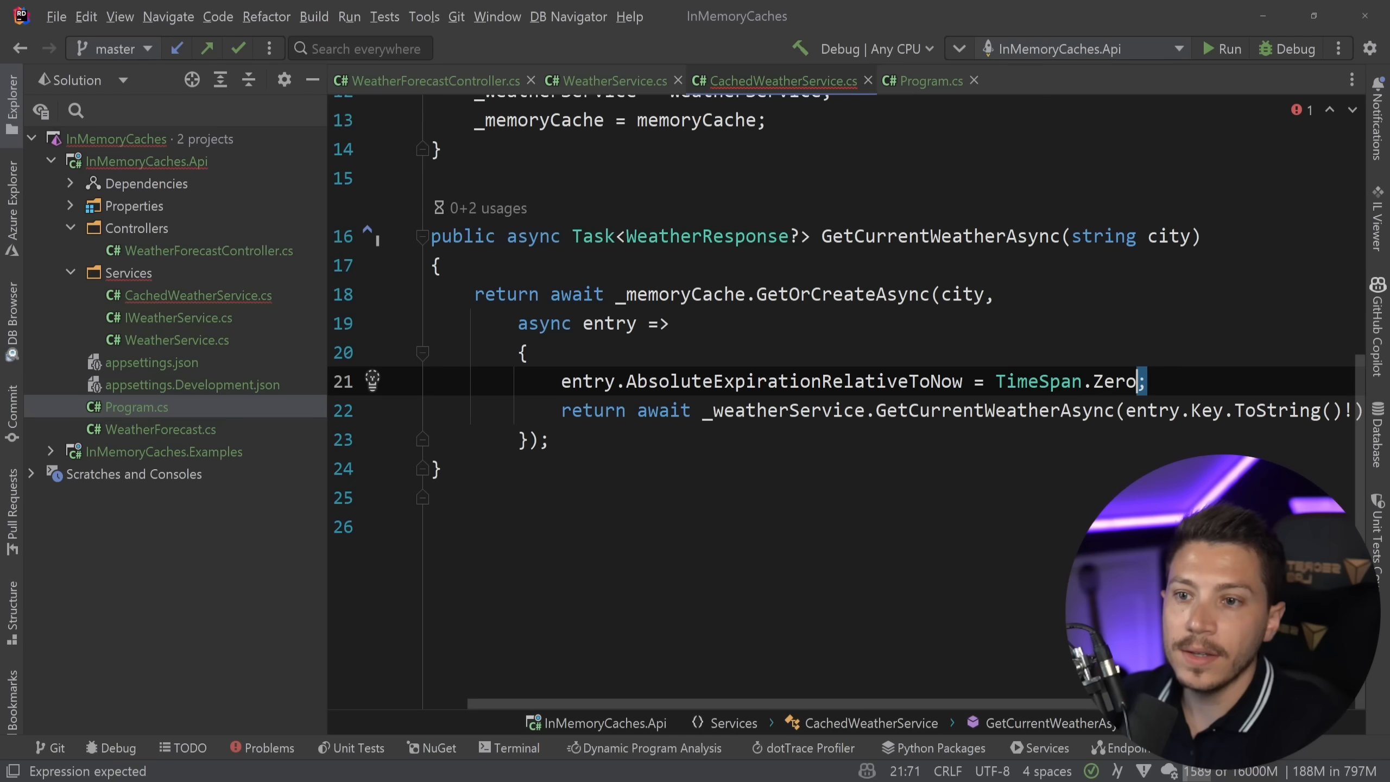
type("Form")
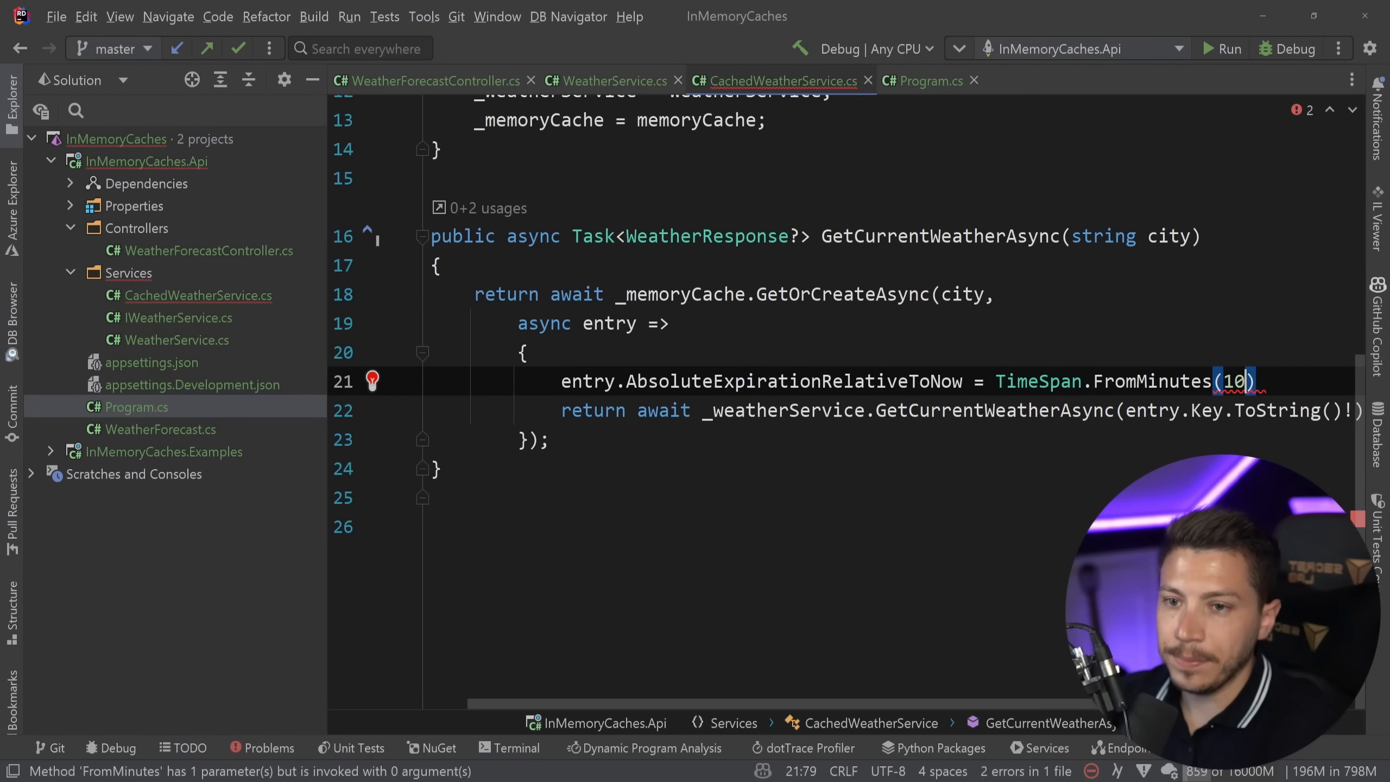
type(";")
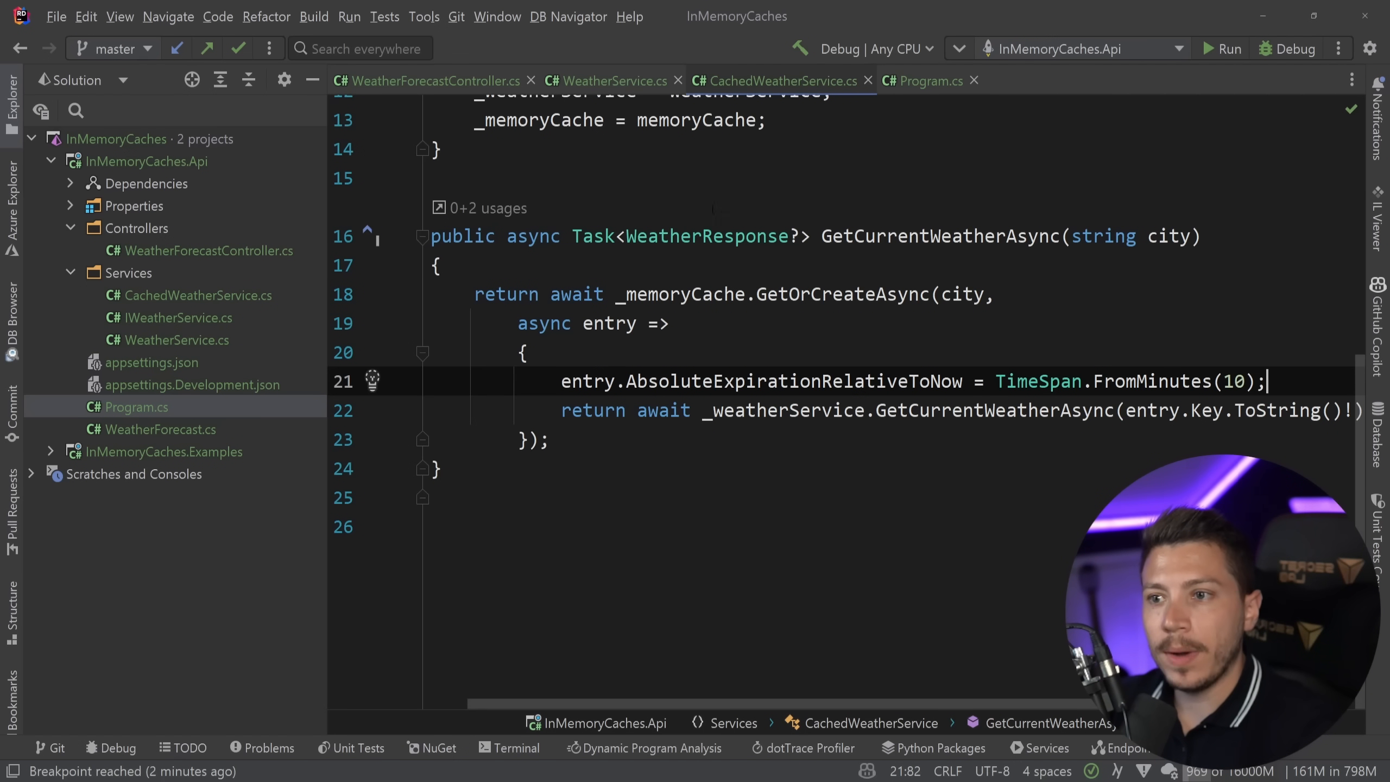
double_click(844, 295)
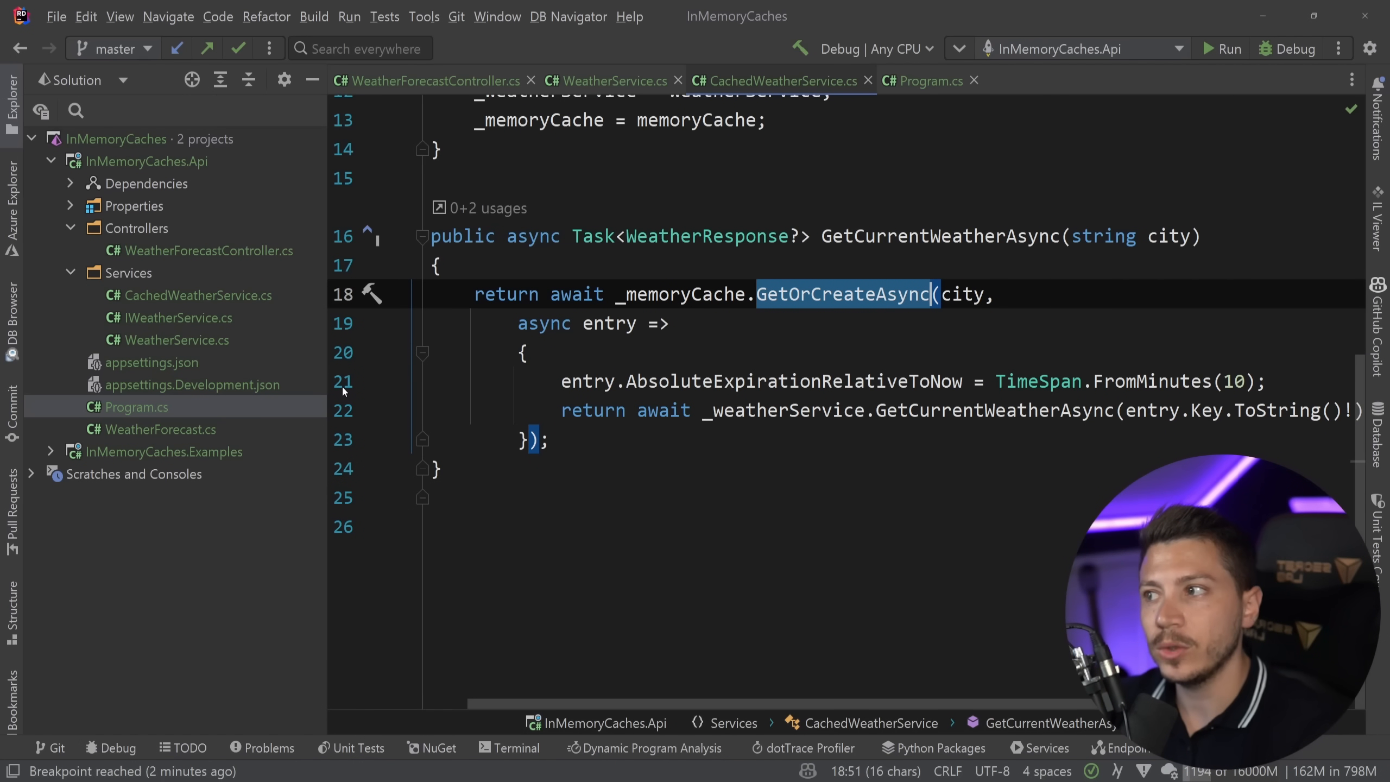
mouse_move(130, 163)
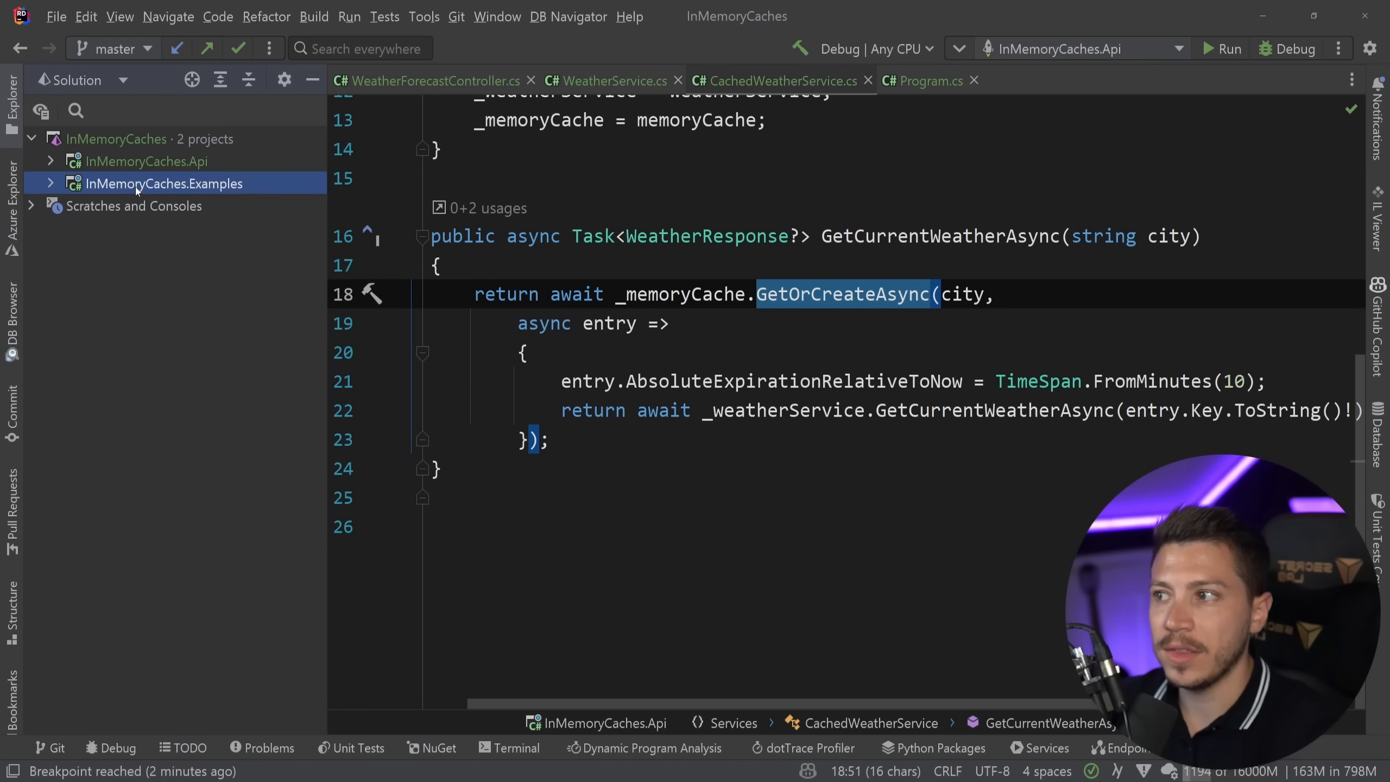
- Install Microsoft.Extensions.Caching.Memory into the InMemoryCaches.Examples project via NuGet
left_click(51, 183)
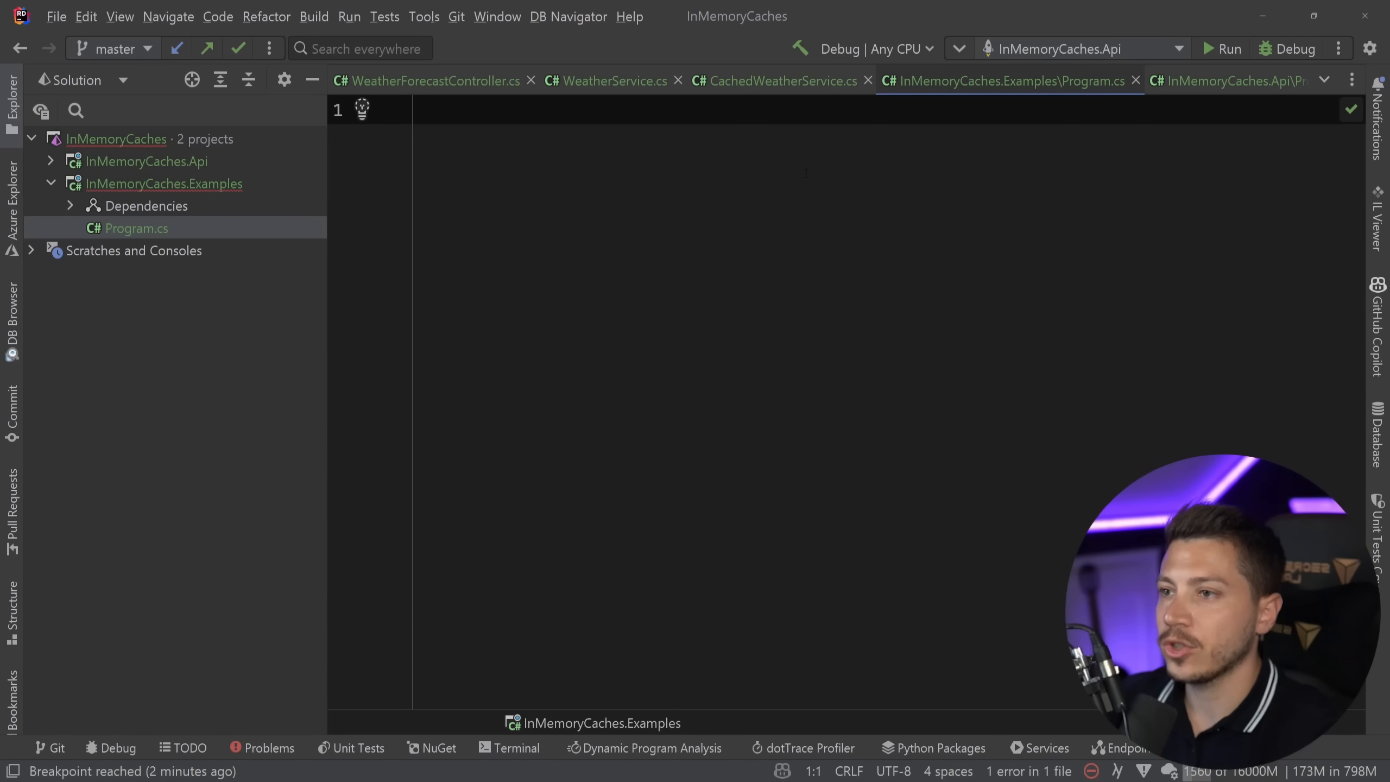
left_click(437, 747)
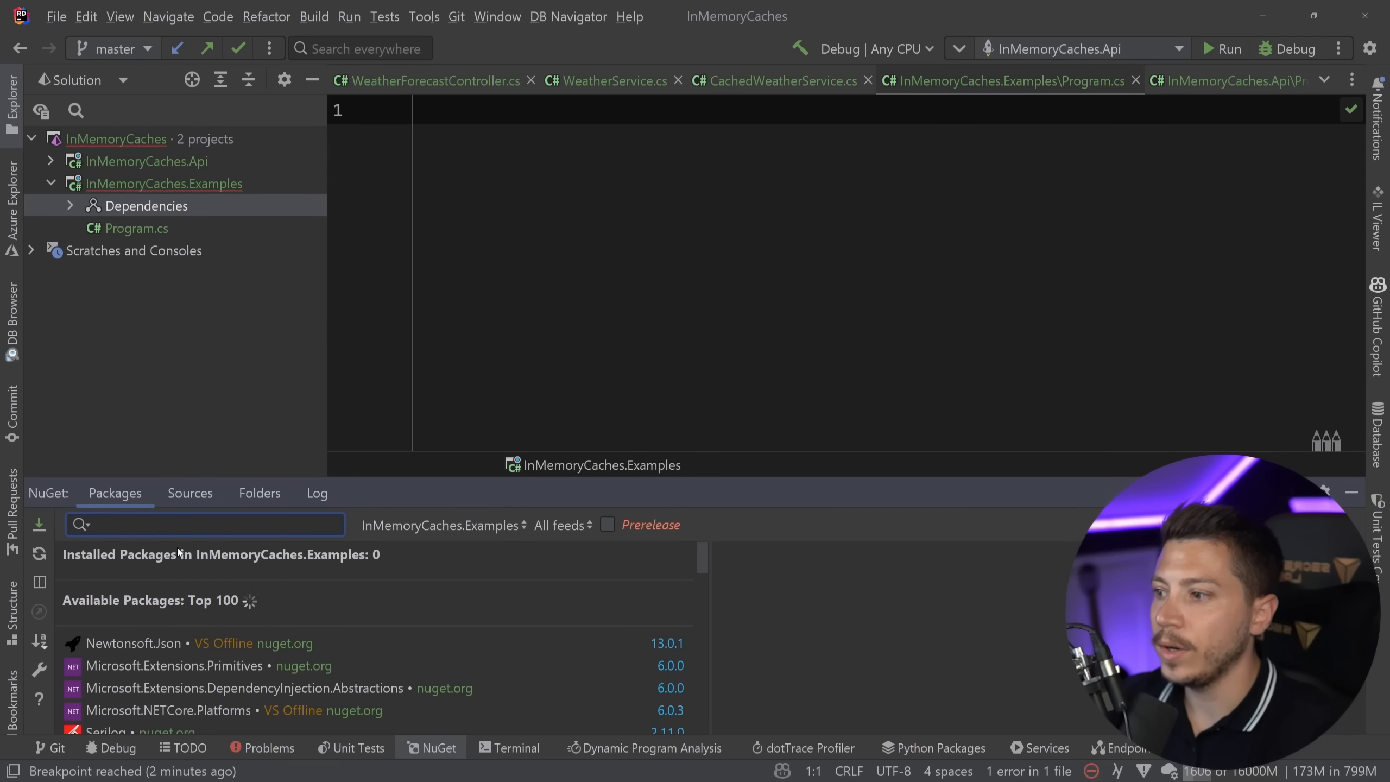
type("MemoryCa")
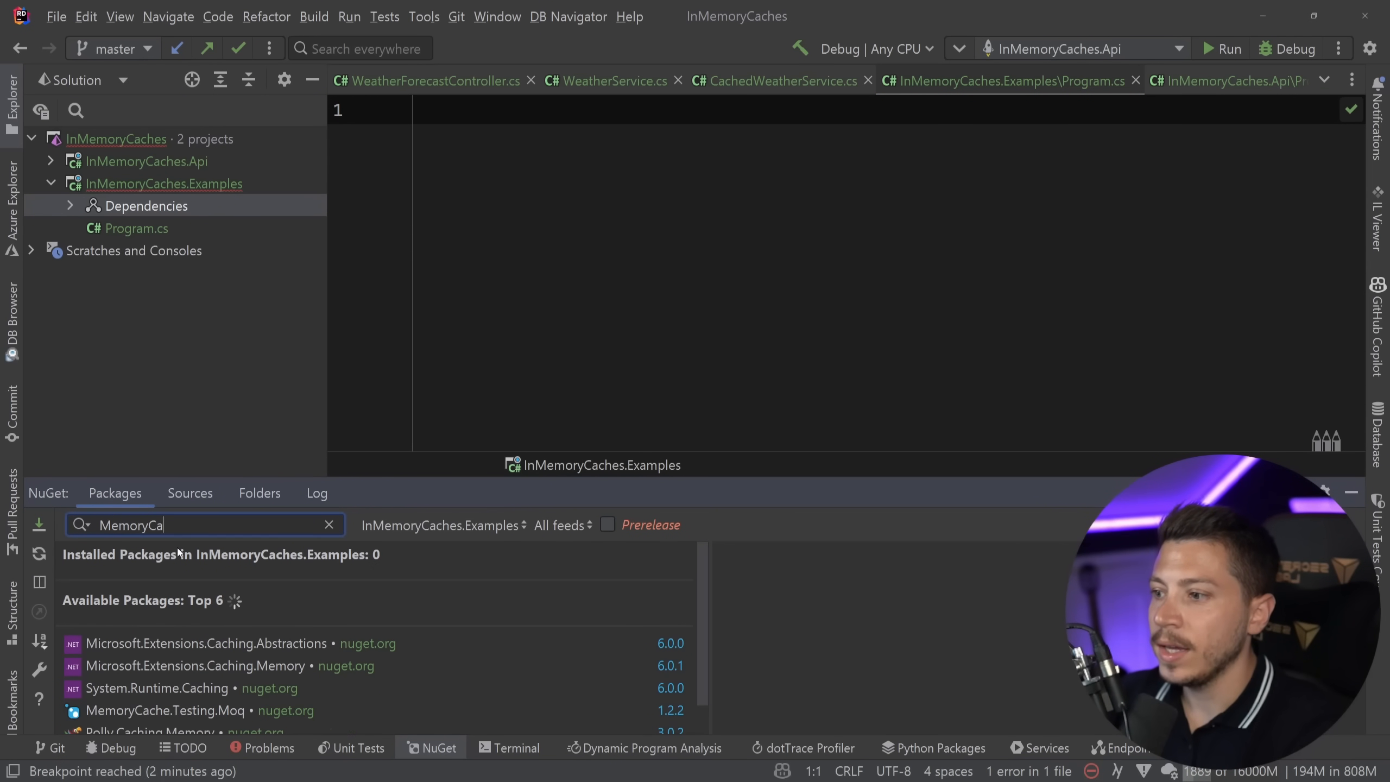
left_click(196, 666)
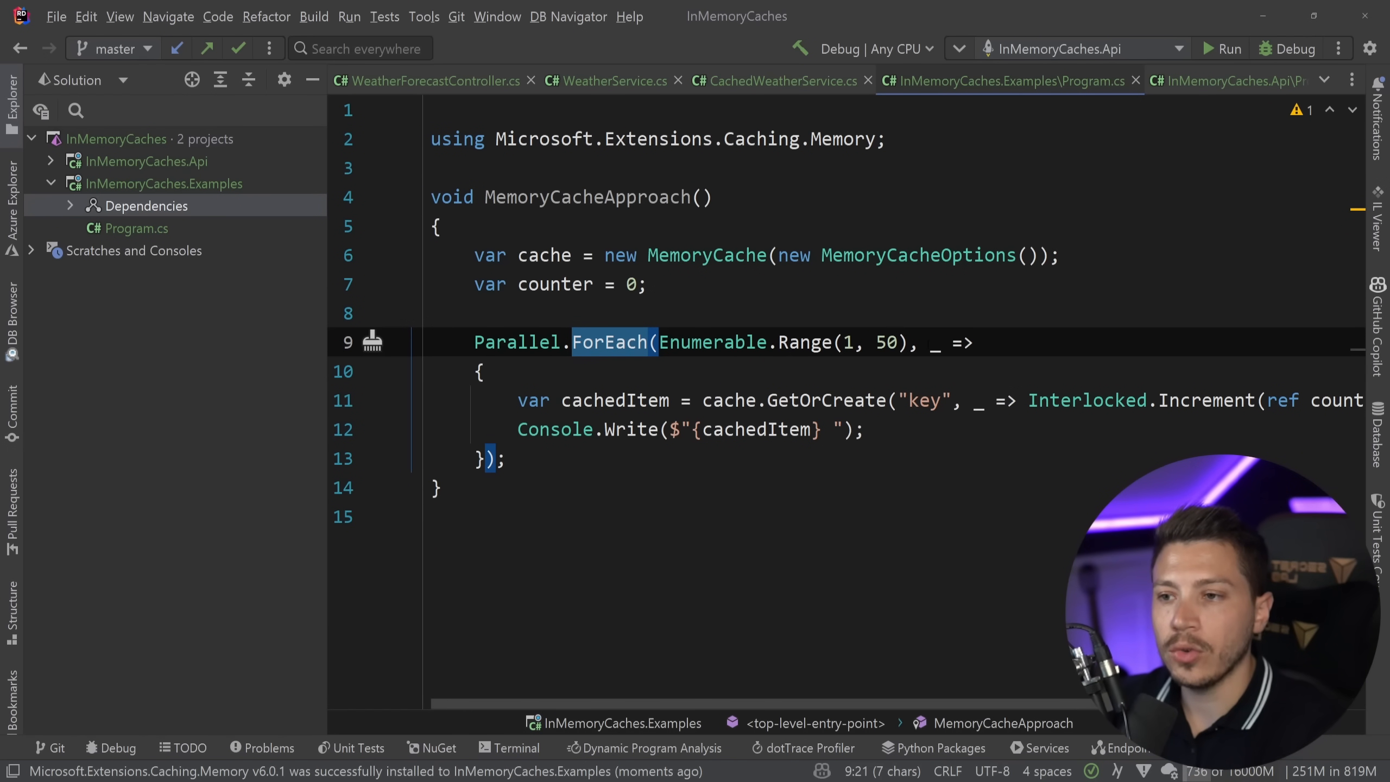
- Write MemoryCacheApproach using Parallel.ForEach with GetOrCreate and call MemoryCacheApproach(); from Program.cs
double_click(886, 342)
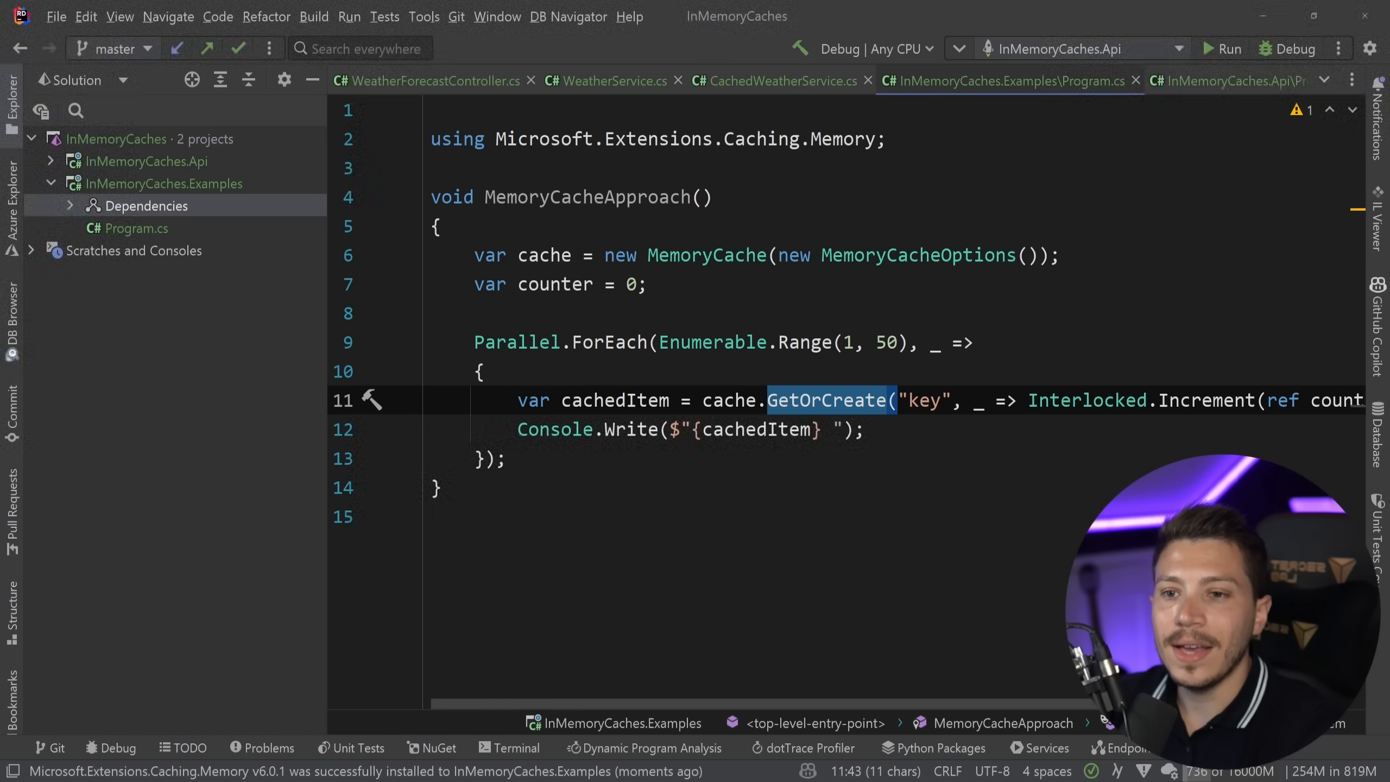
double_click(555, 284)
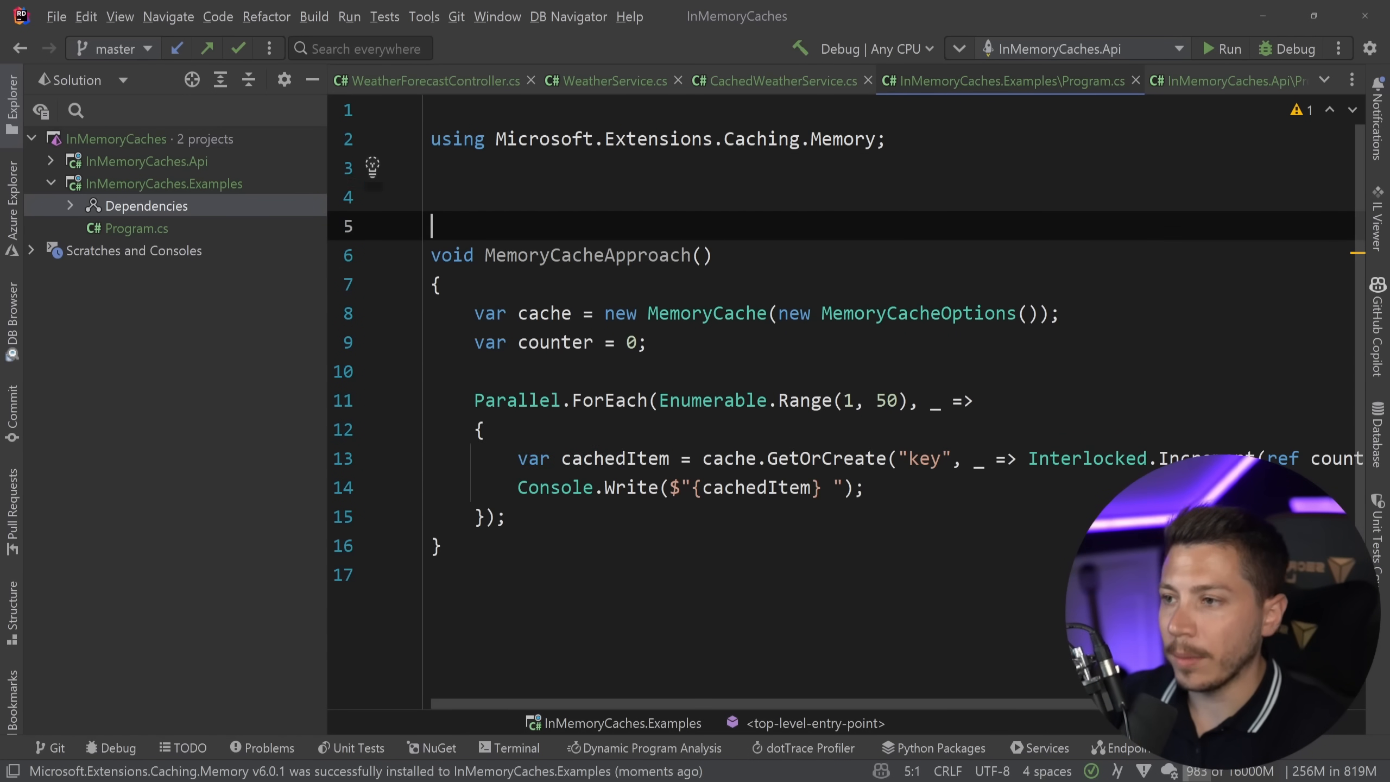
type("MemoryCacheApproach();")
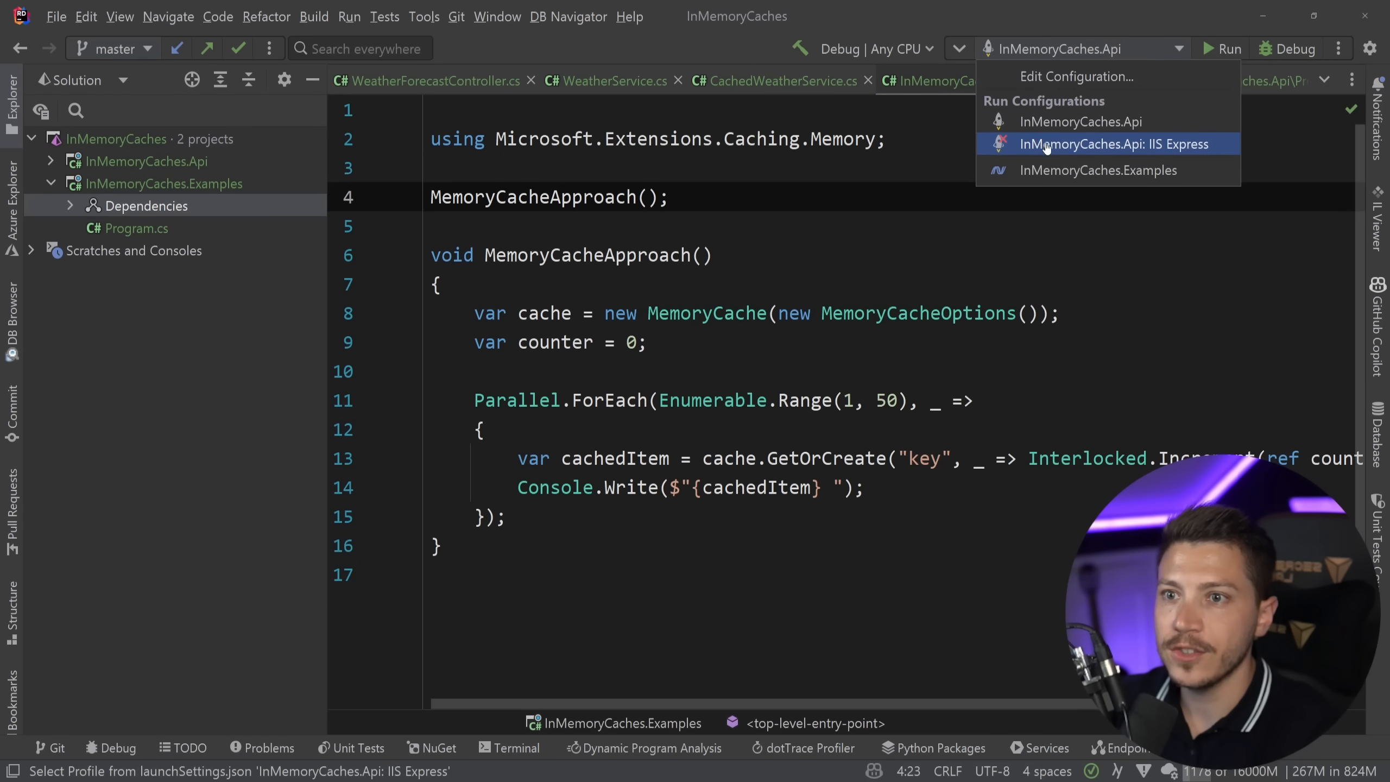
- Select the InMemoryCaches.Examples run target and return to the MemoryCacheApproach code in Program.cs
left_click(1097, 170)
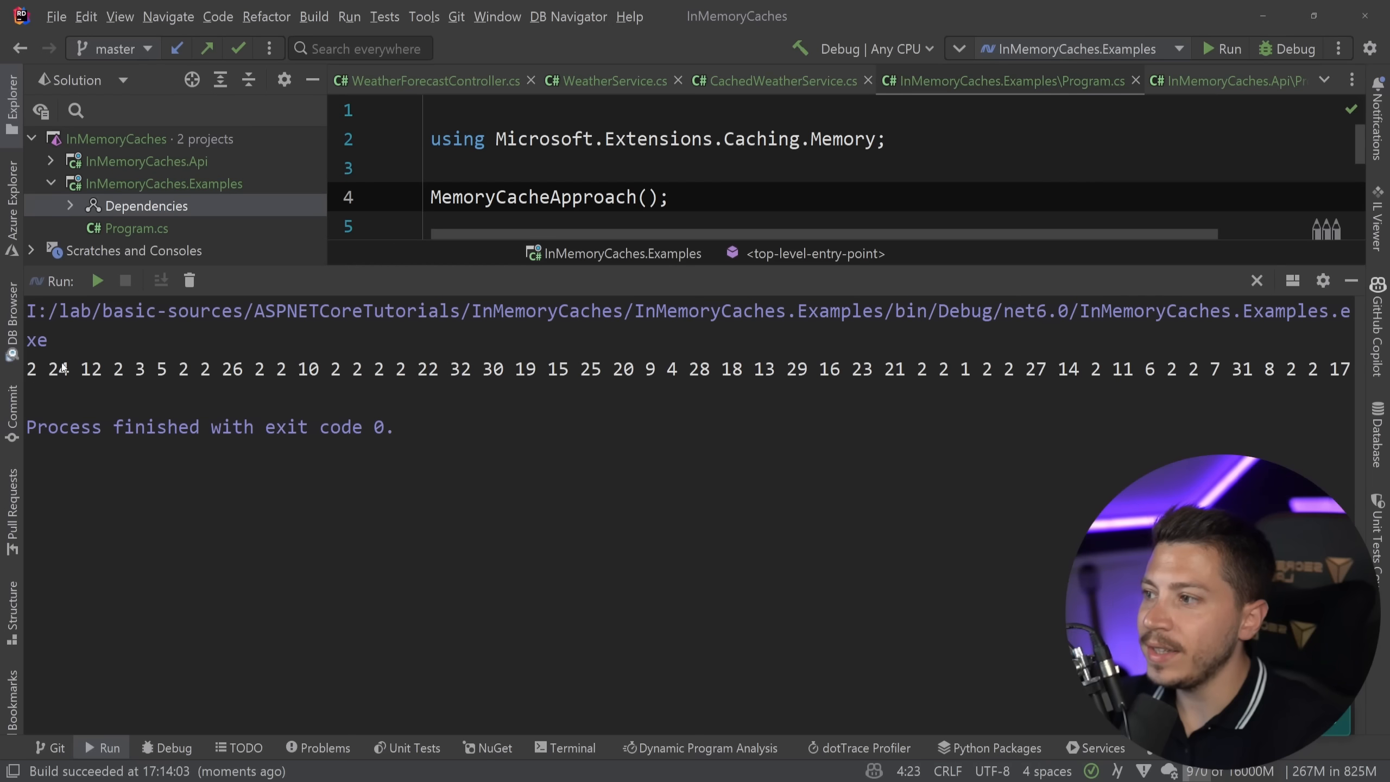
double_click(59, 369)
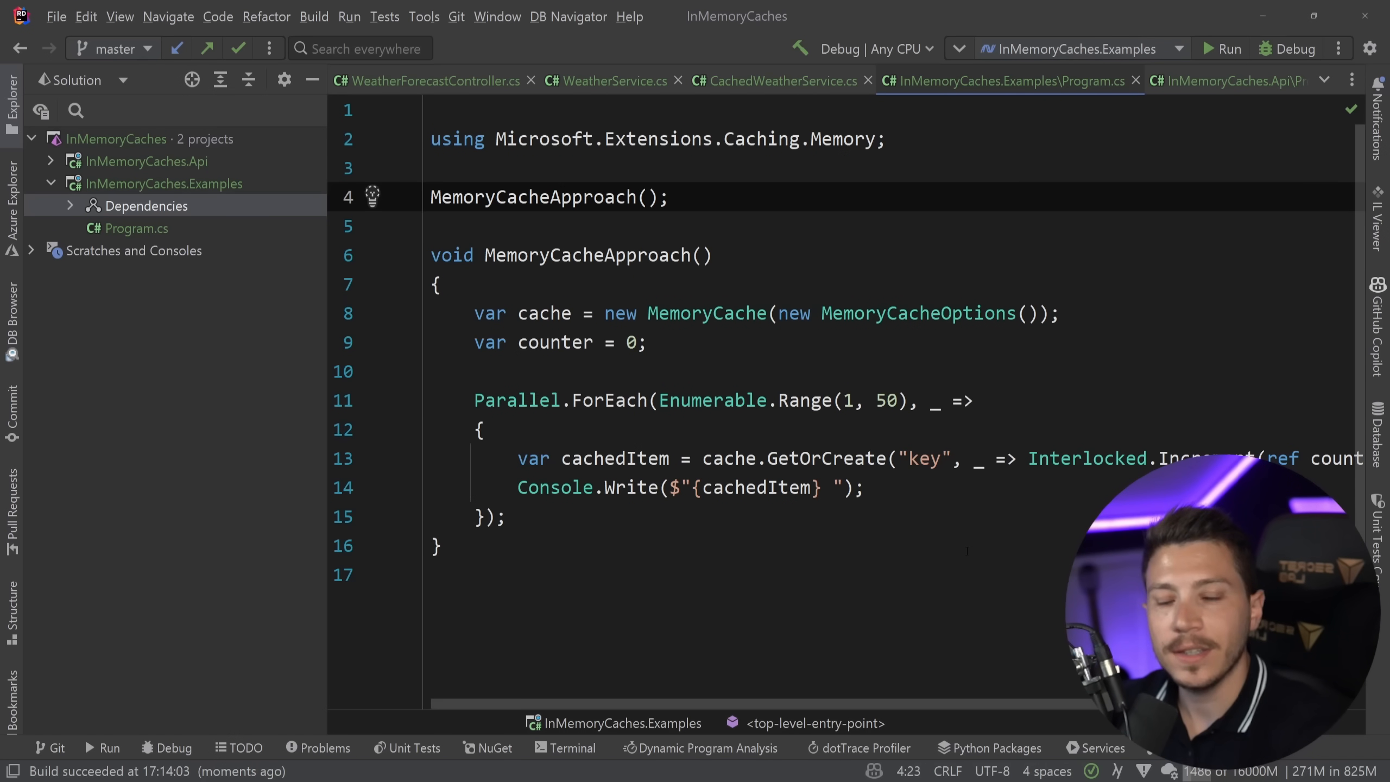
scroll("up", 3)
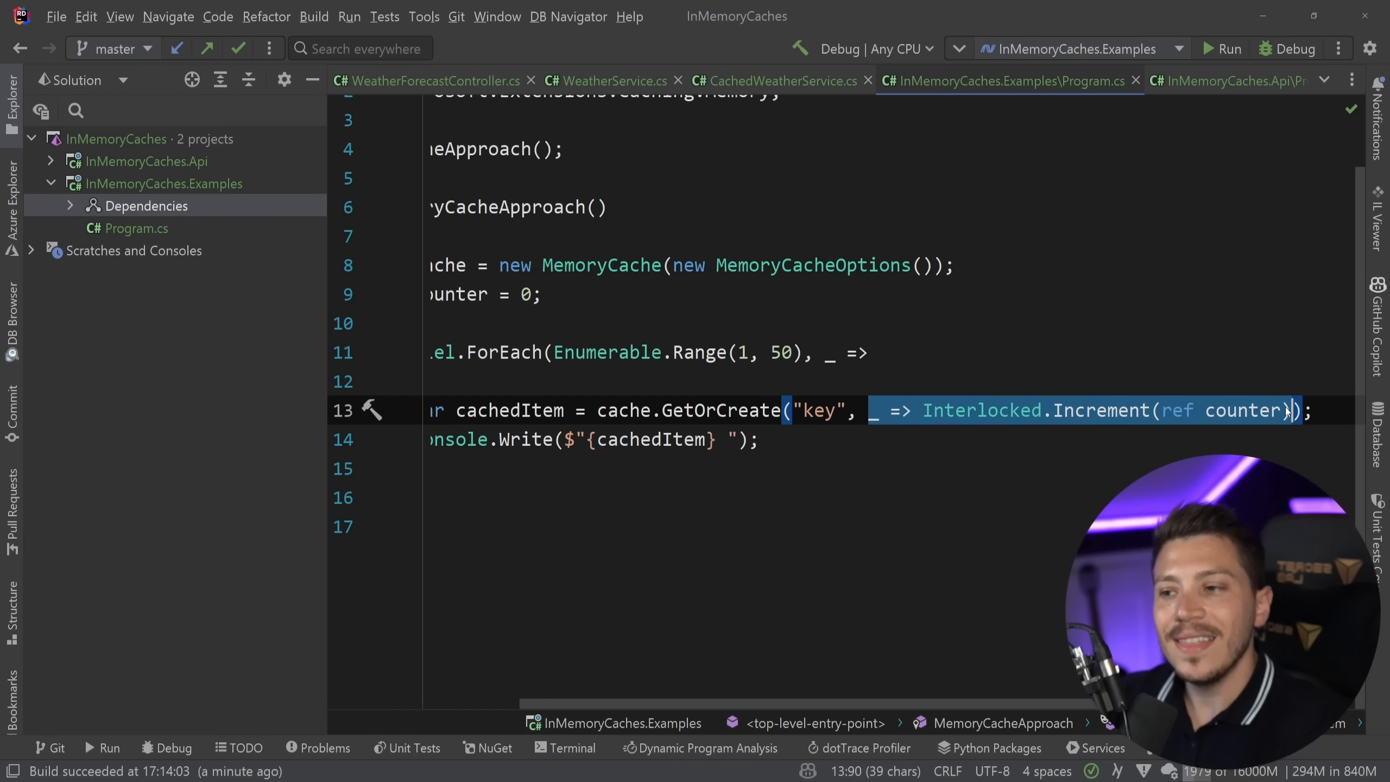
mouse_move(1248, 410)
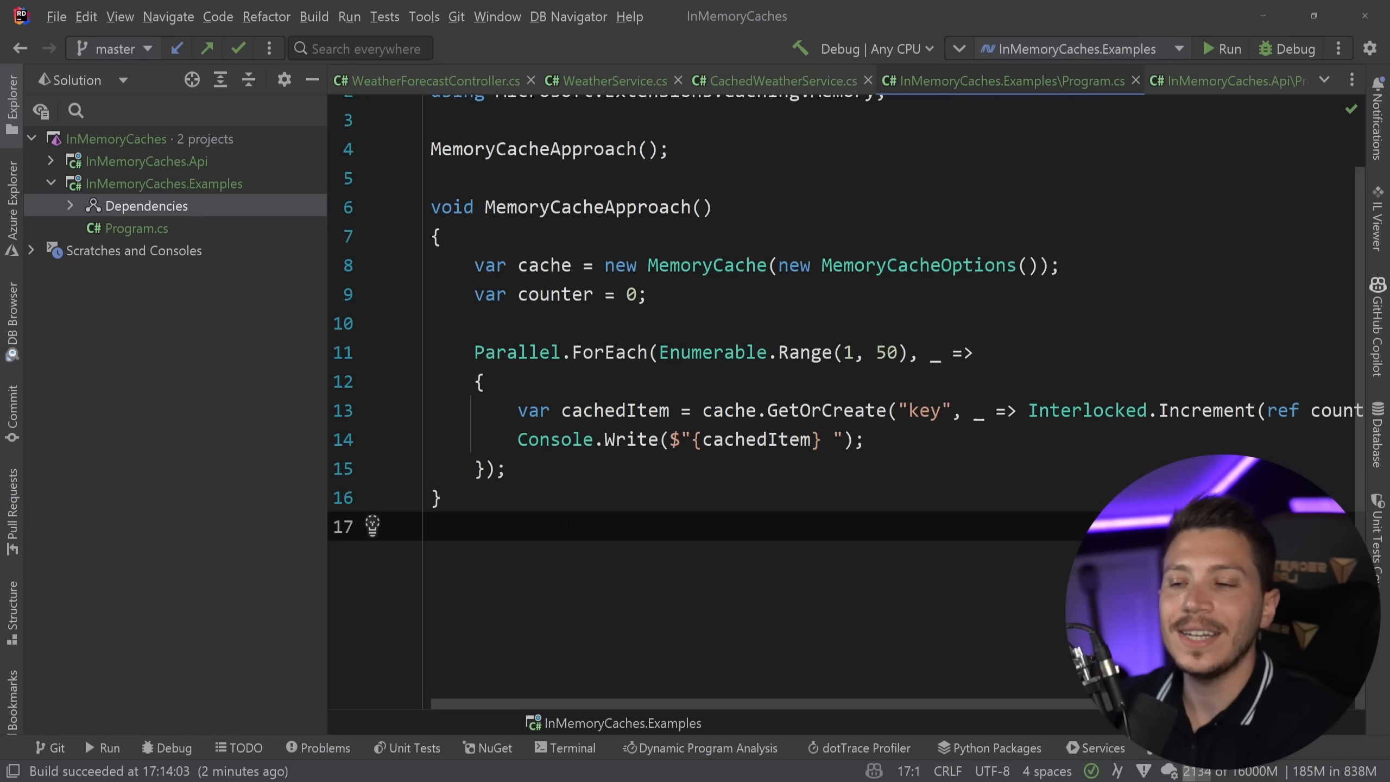
- Install the LazyCache 2.4.0 NuGet package into the Examples project
left_click(433, 526)
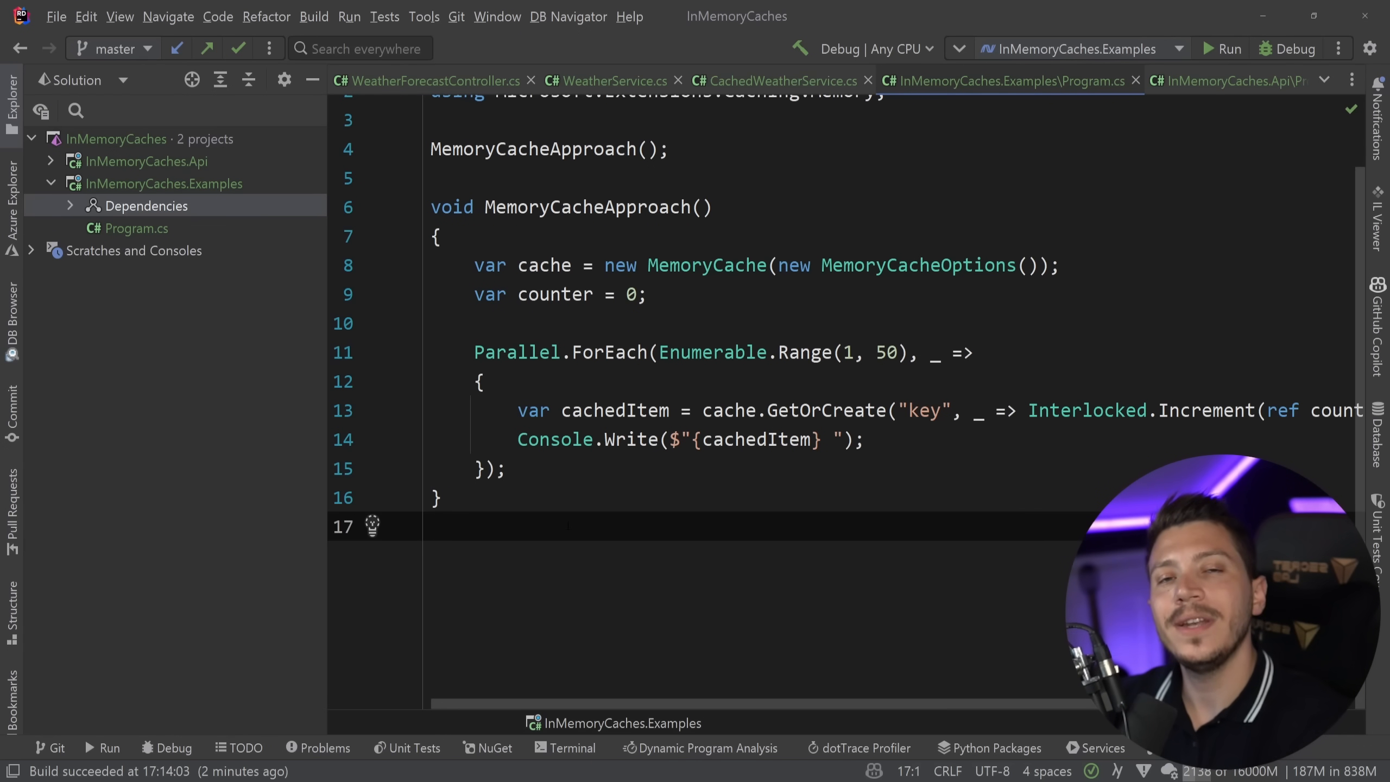
left_click(494, 747)
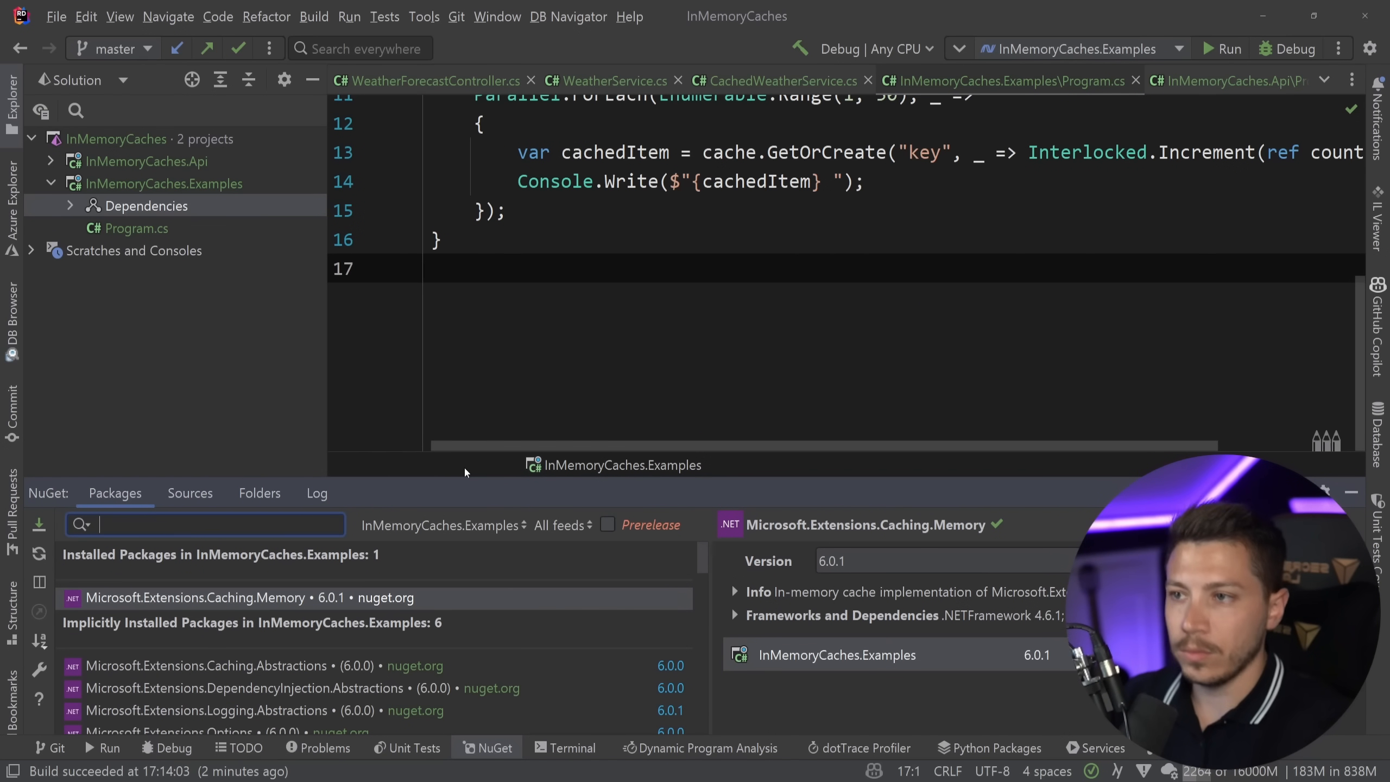
type("LazyCache")
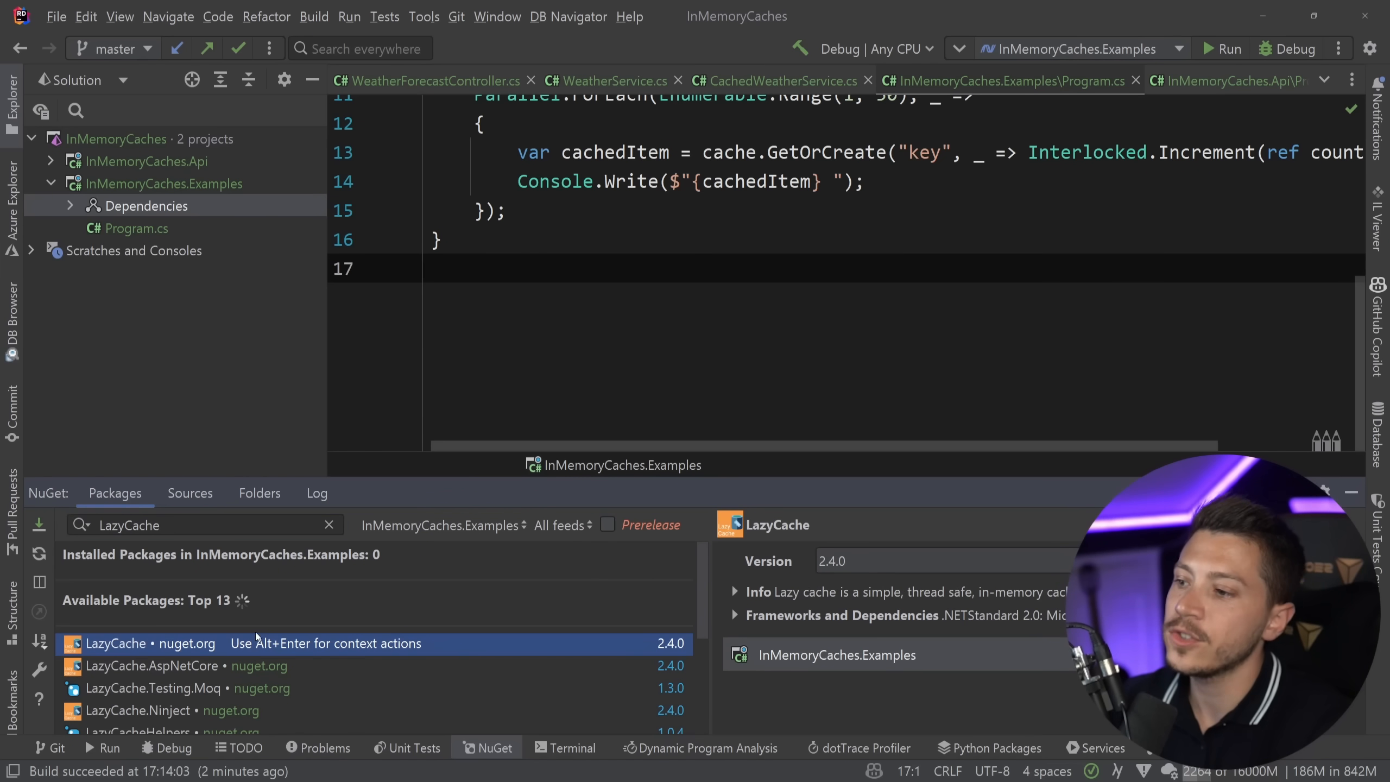
left_click(40, 525)
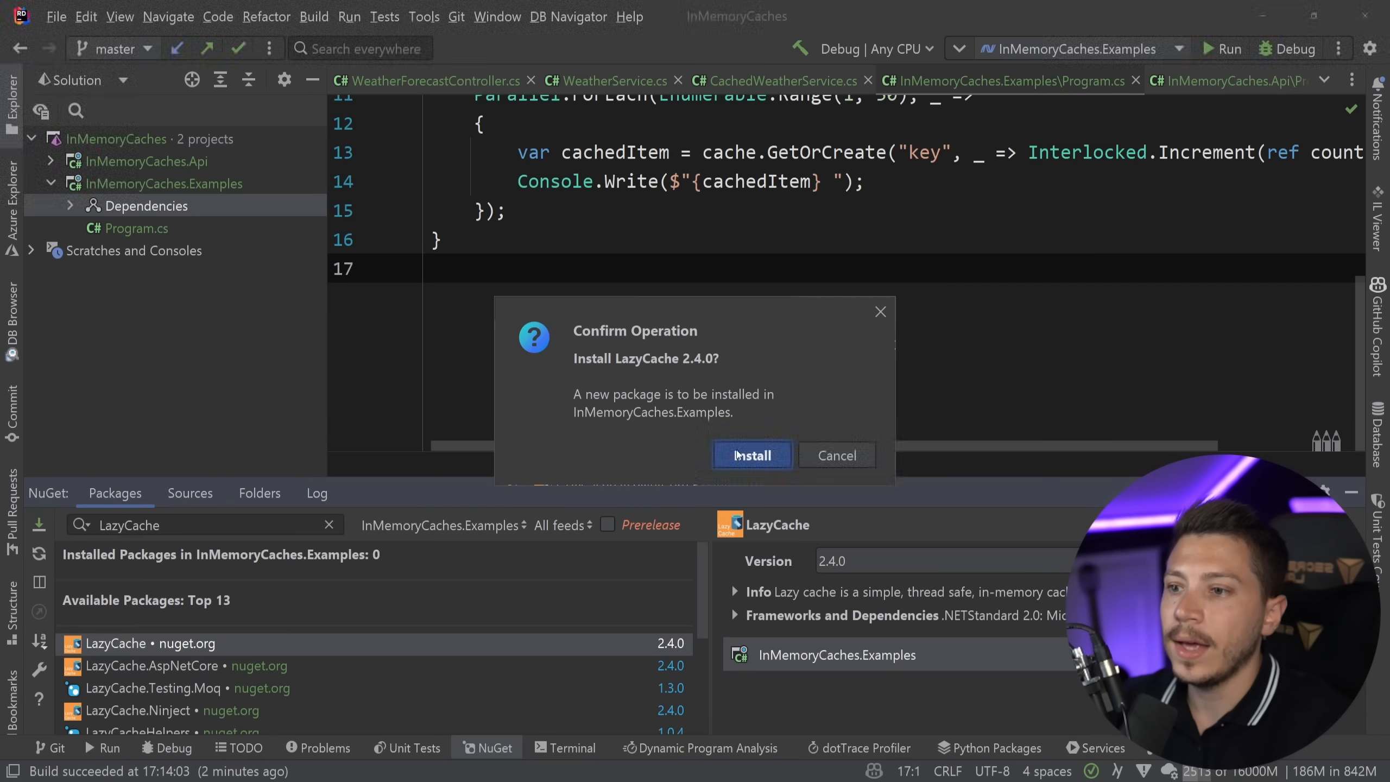
left_click(751, 455)
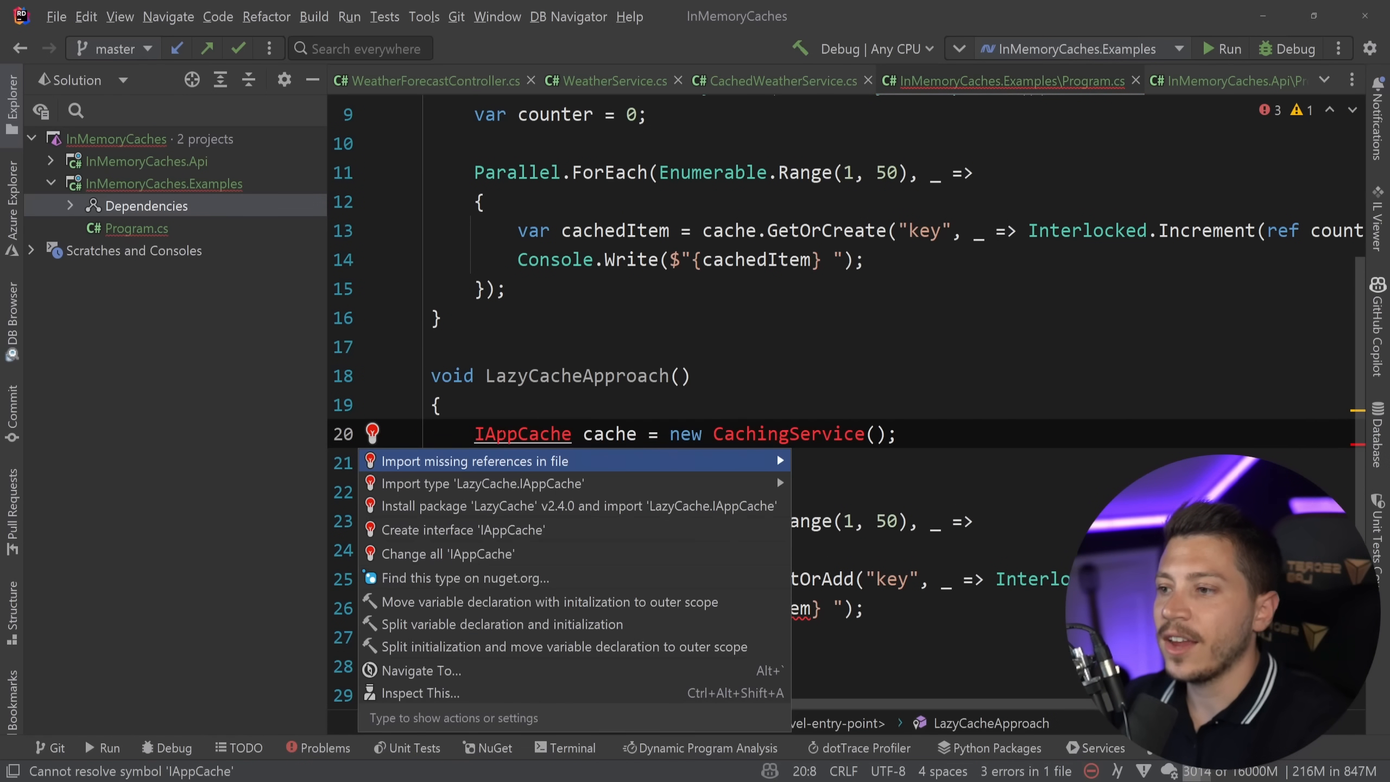
- Import the missing LazyCache references into LazyCacheApproach and run the console example
left_click(577, 505)
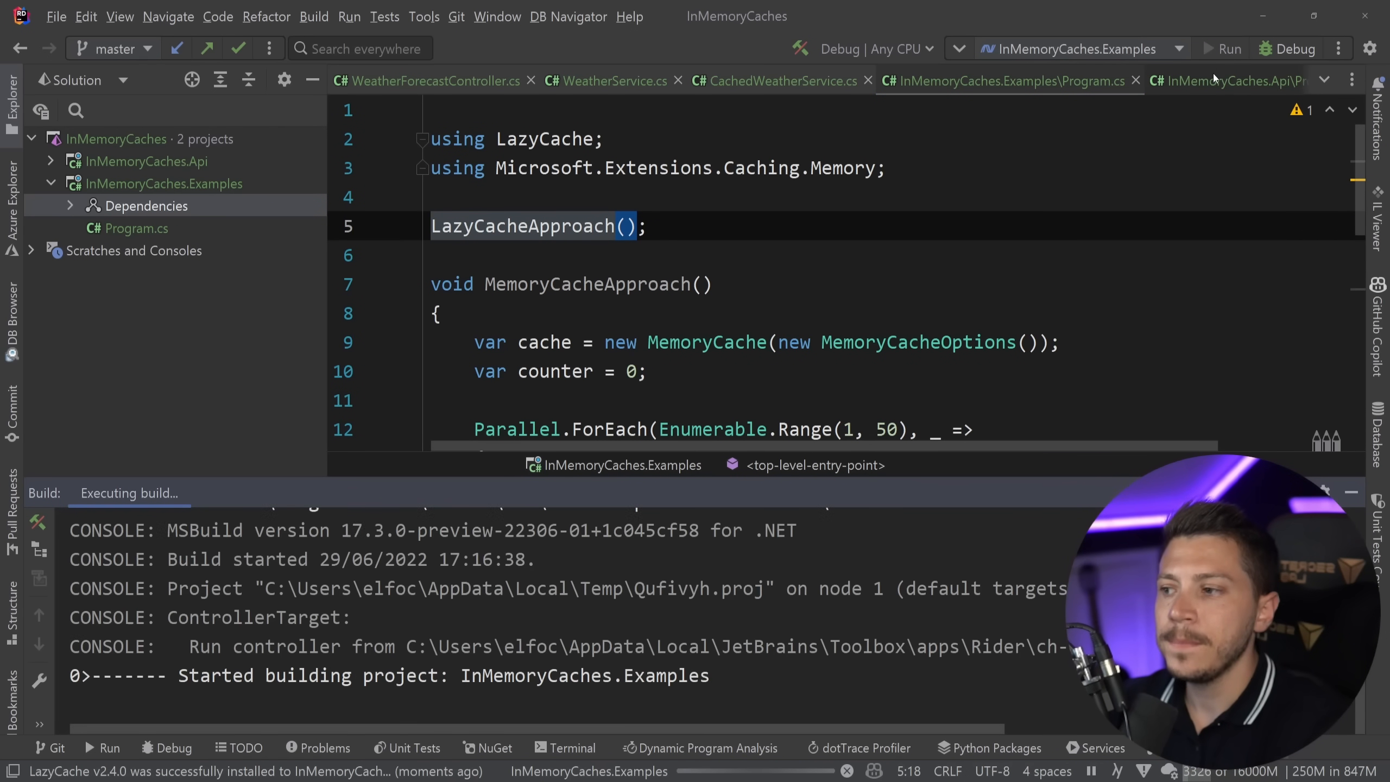
left_click(1230, 49)
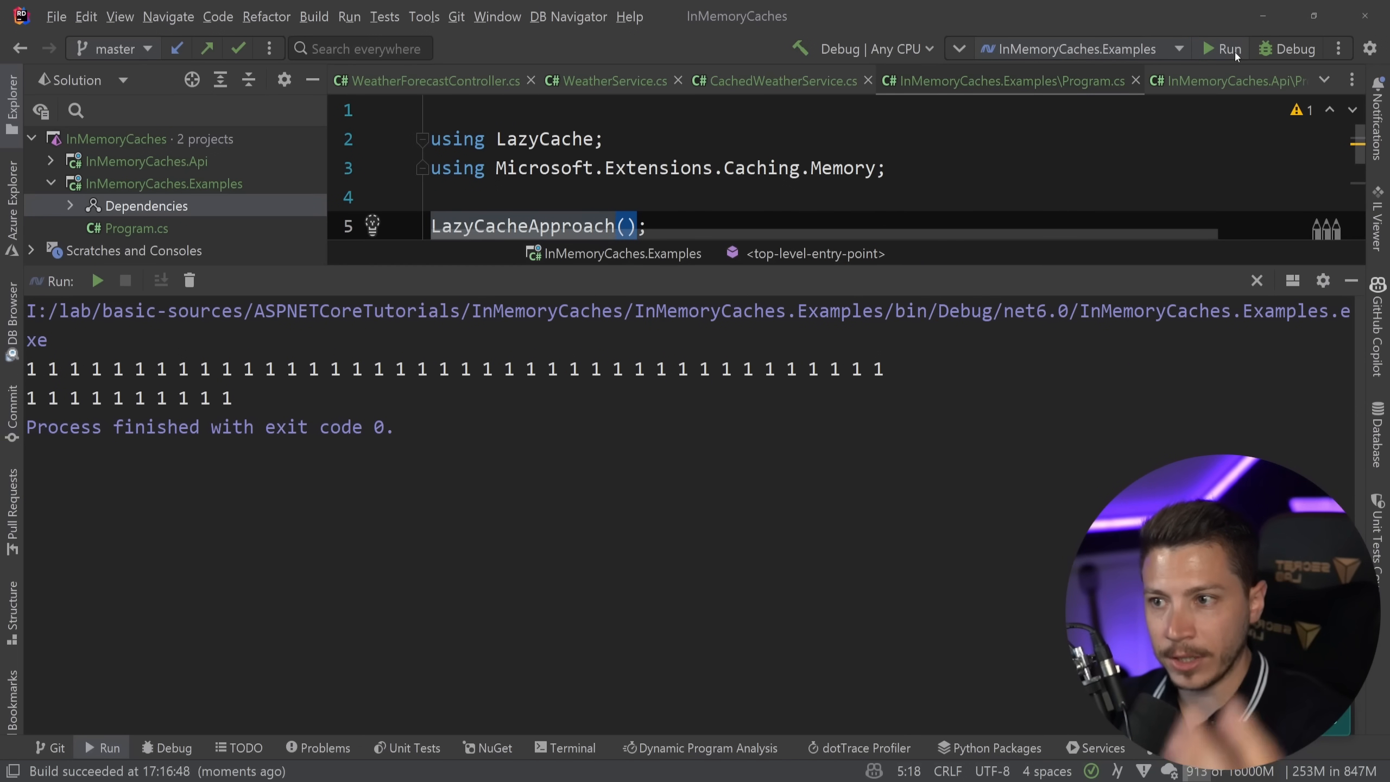
mouse_move(1351, 280)
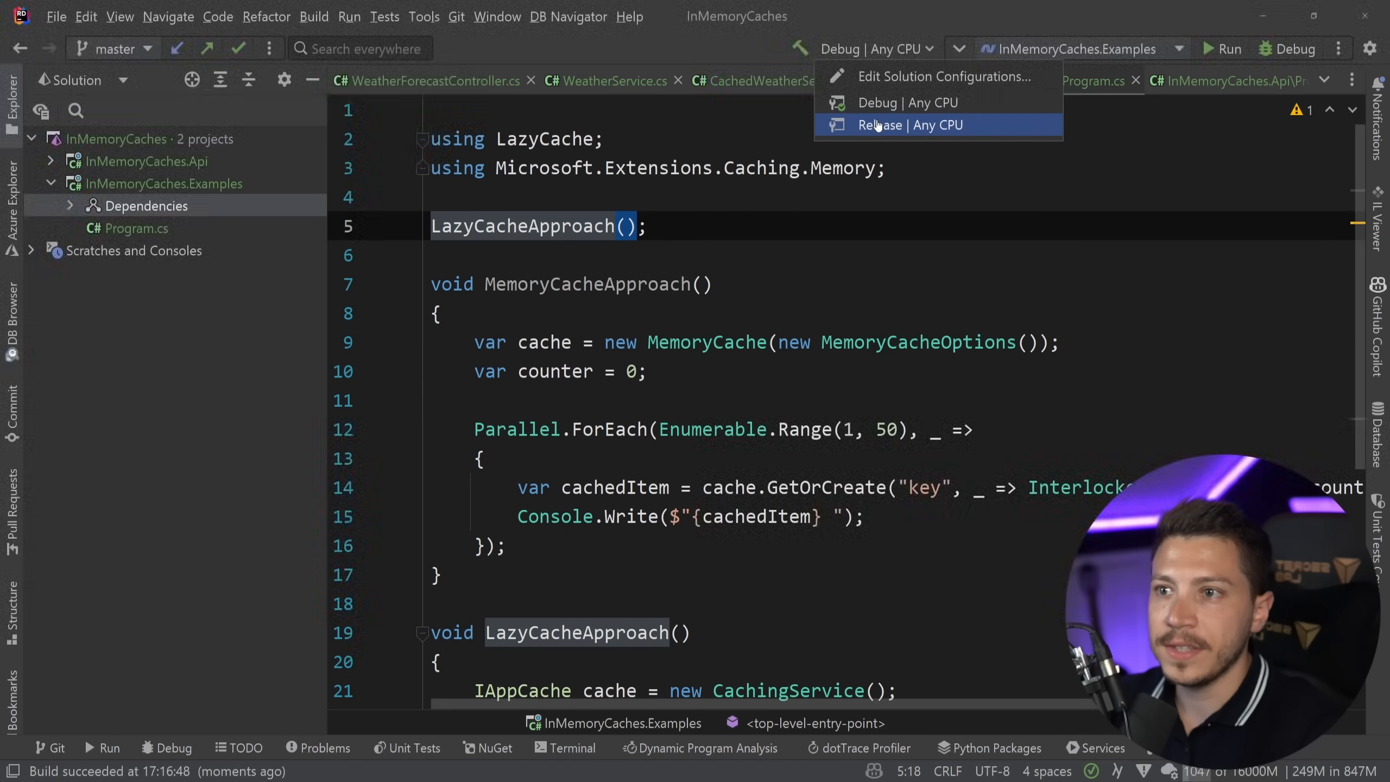
- Run MemoryCacheApproach and LazyCacheApproach under Release, then return the configuration to Debug
left_click(910, 124)
type("Memor")
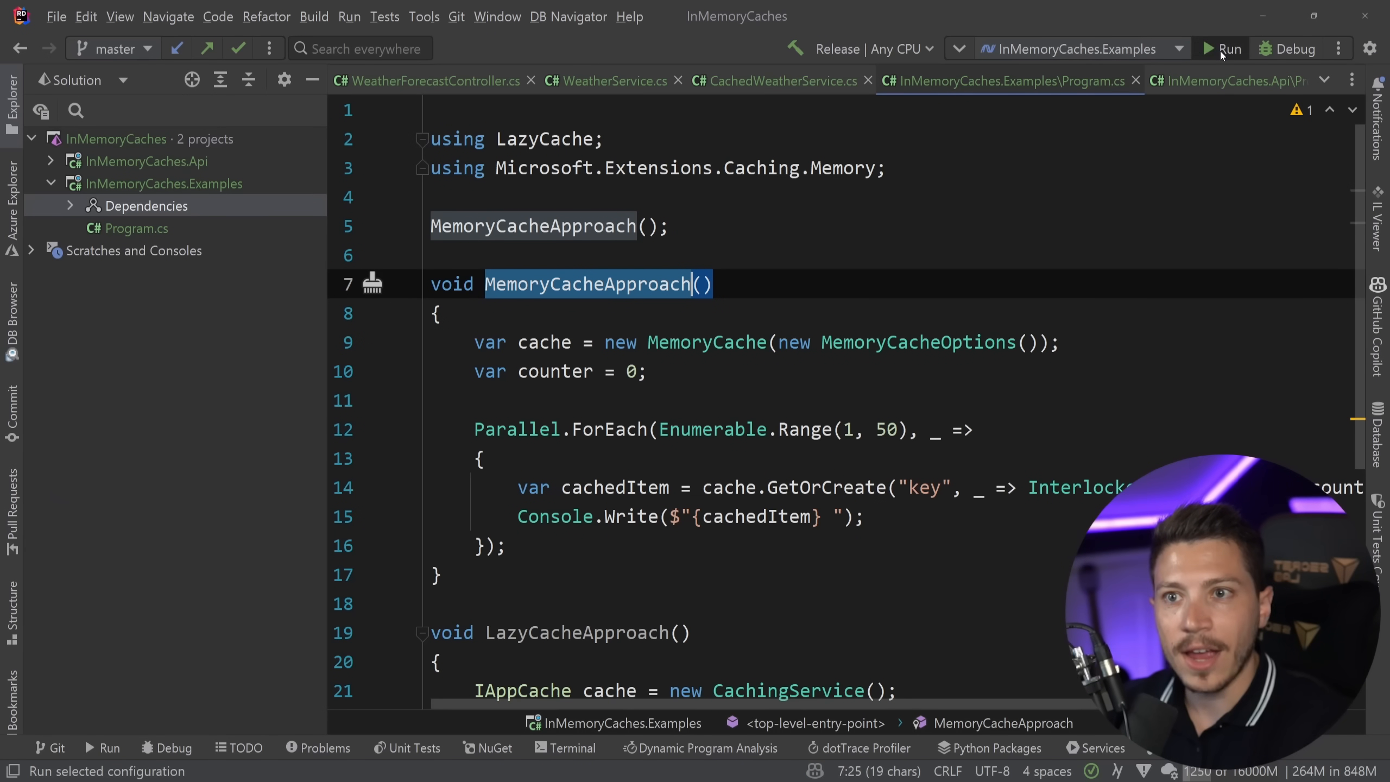
left_click(1229, 49)
type("Laz")
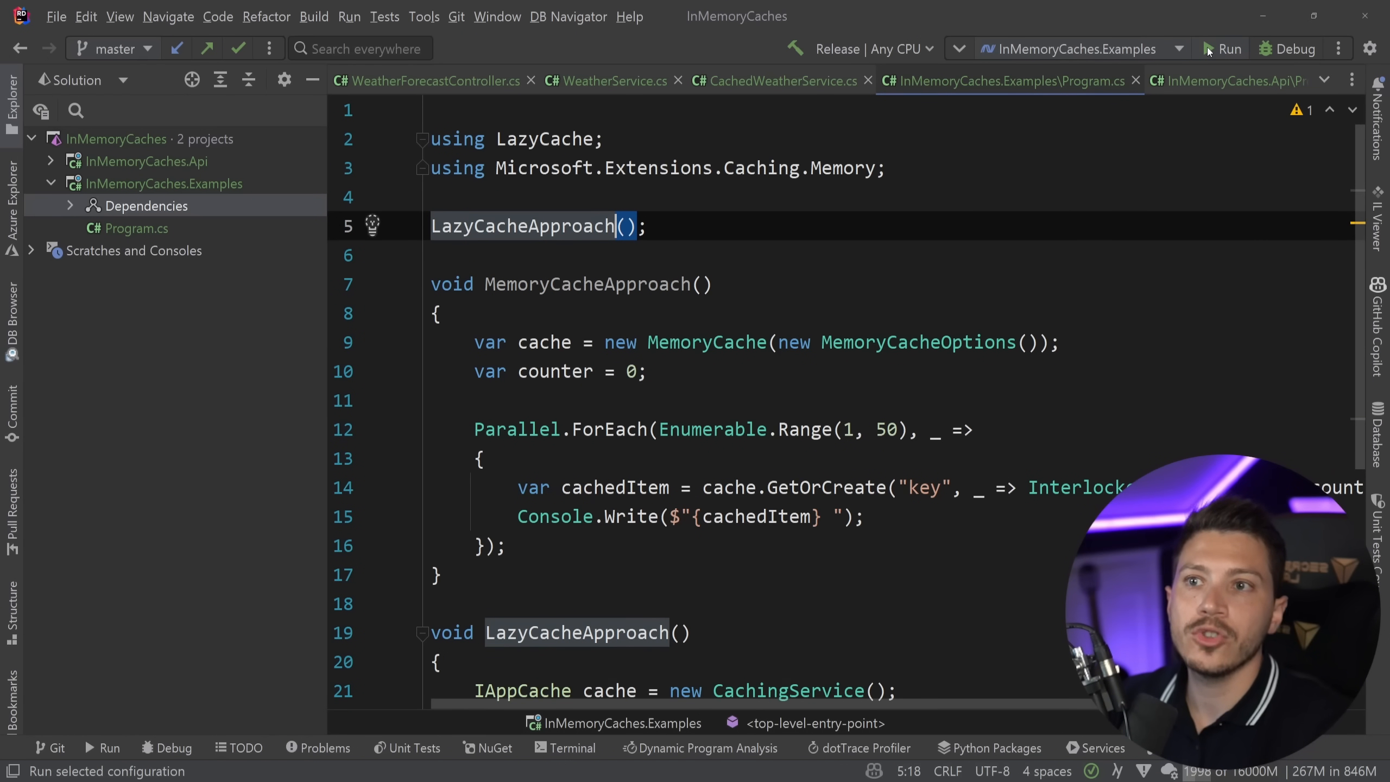
left_click(1229, 49)
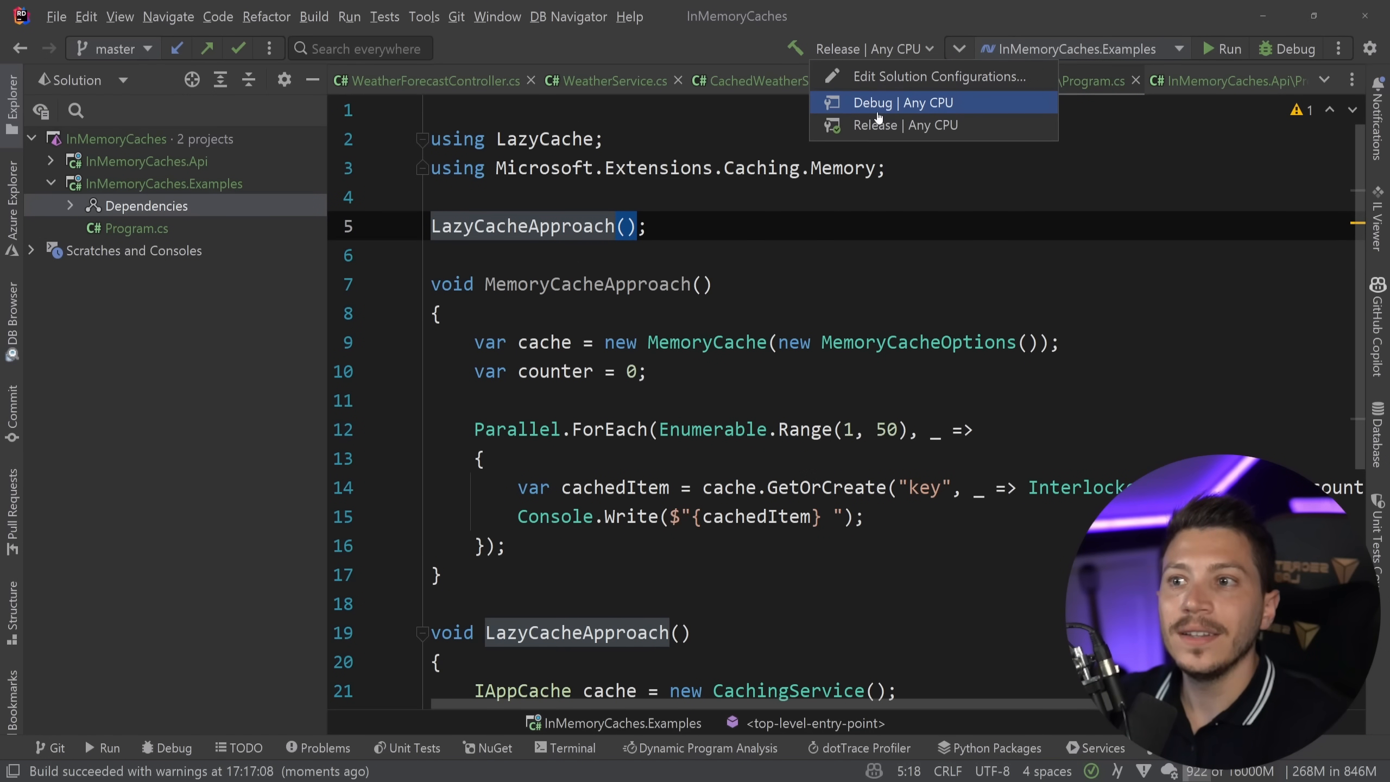
left_click(901, 102)
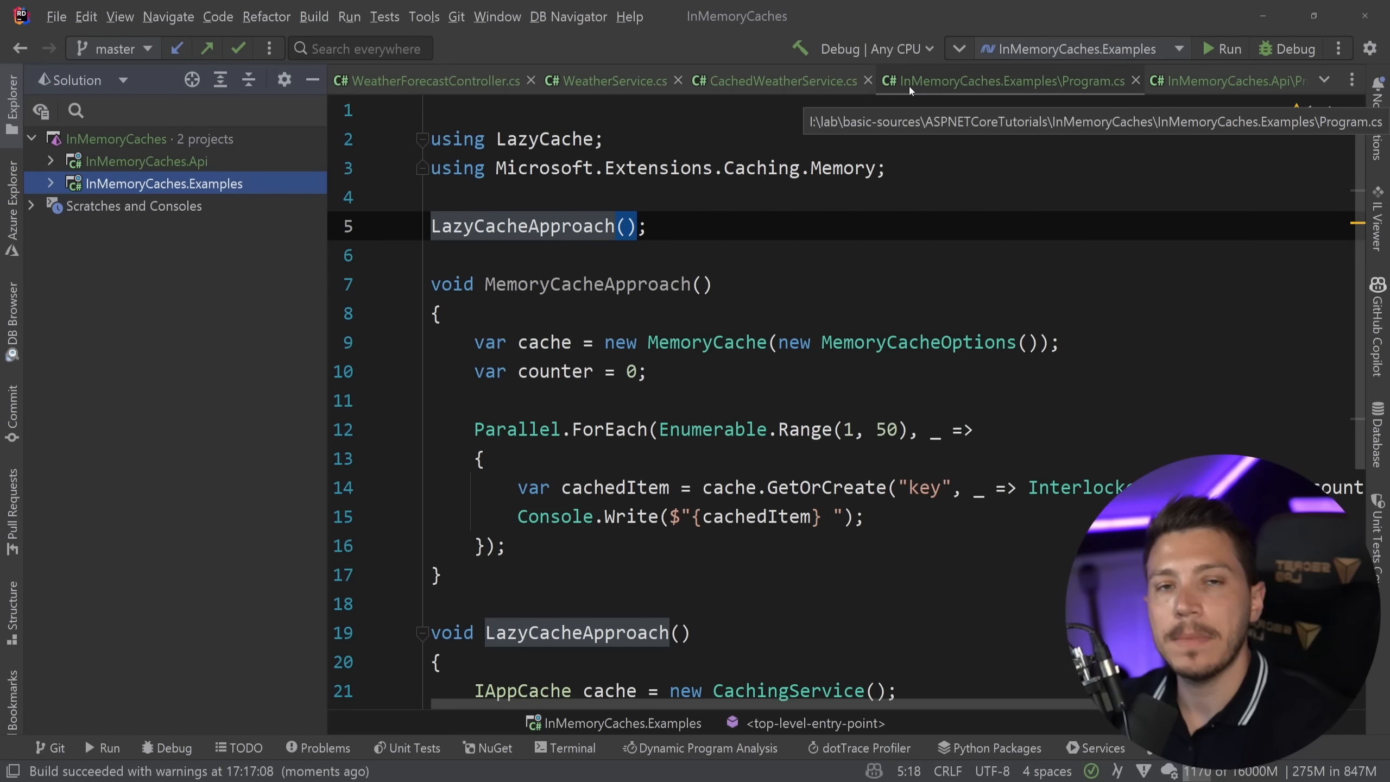
- Install LazyCache.AspNetCore 2.4.0 into the InMemoryCaches.Api project via NuGet
left_click(496, 747)
type("LazyCache")
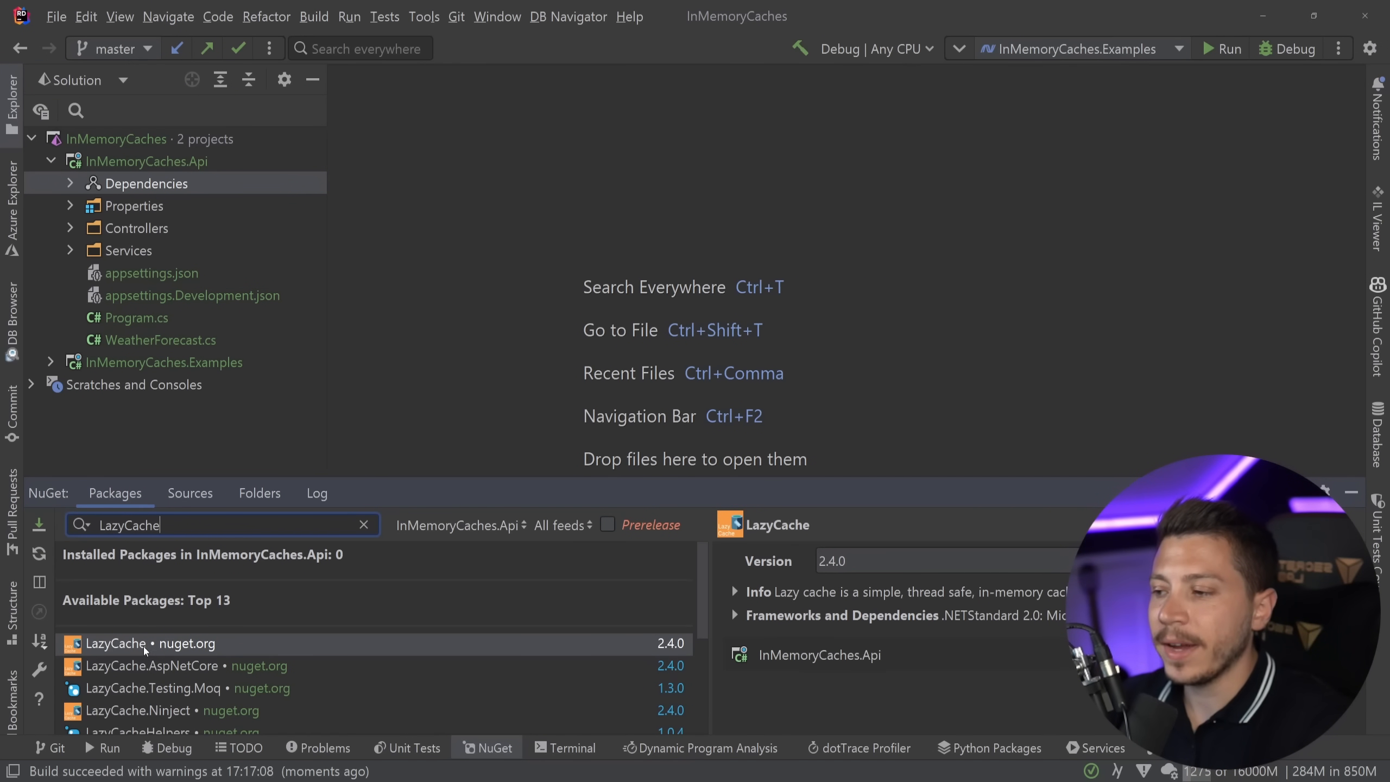
left_click(150, 666)
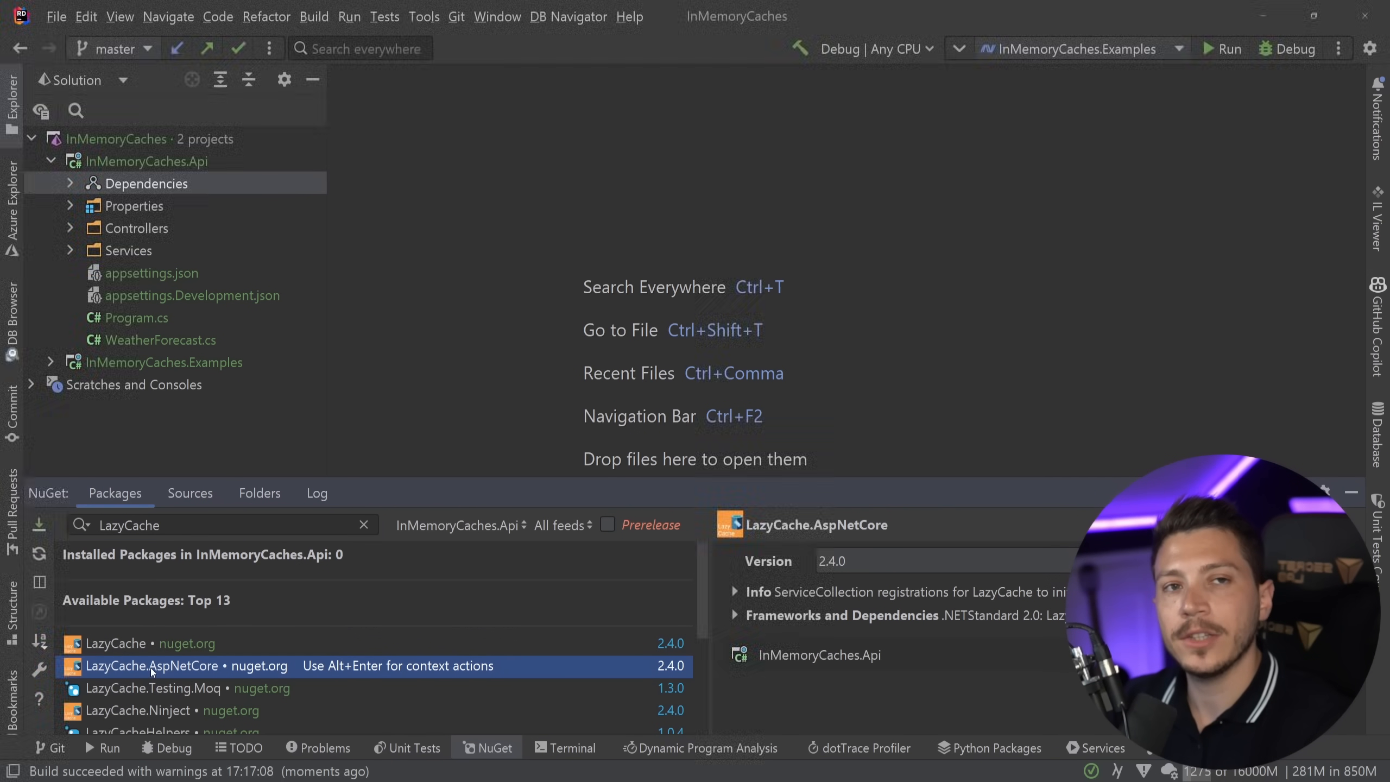
left_click(819, 654)
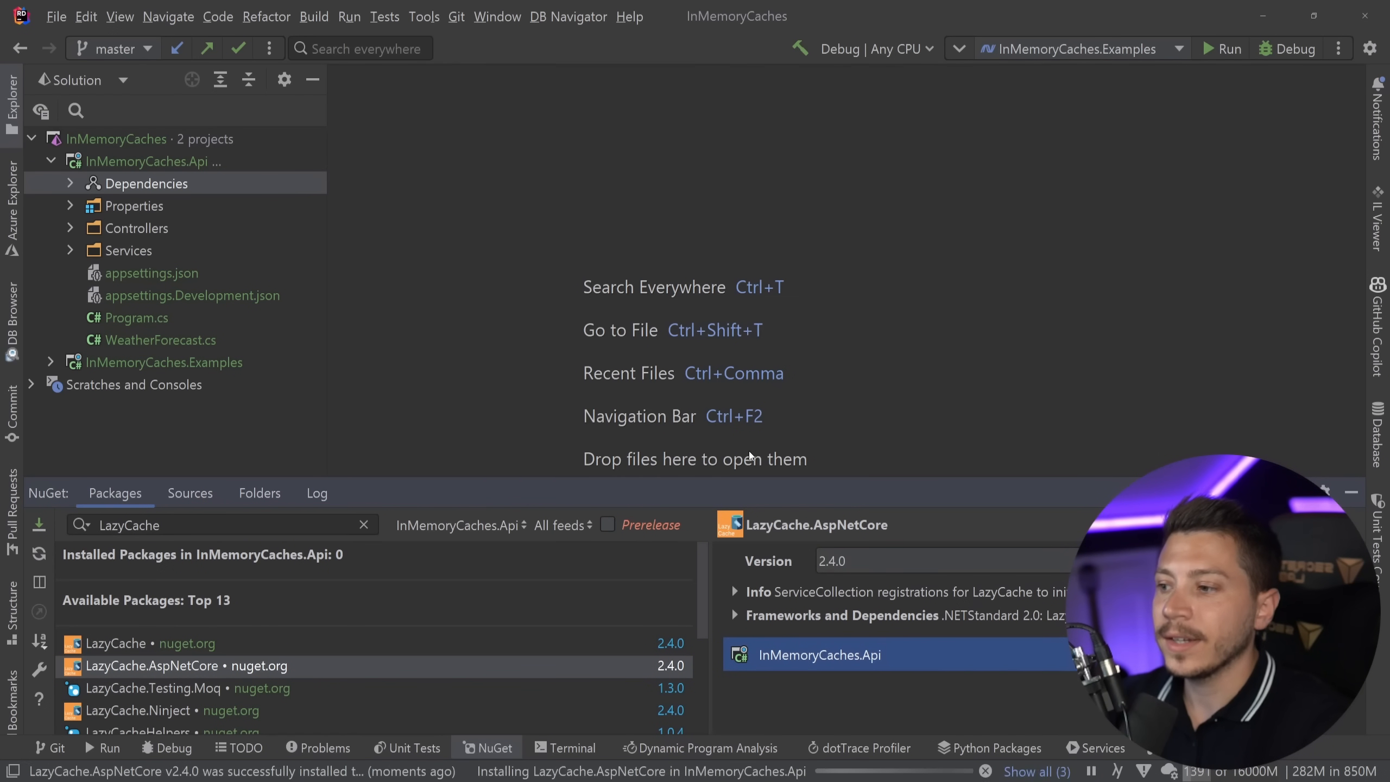
left_click(485, 747)
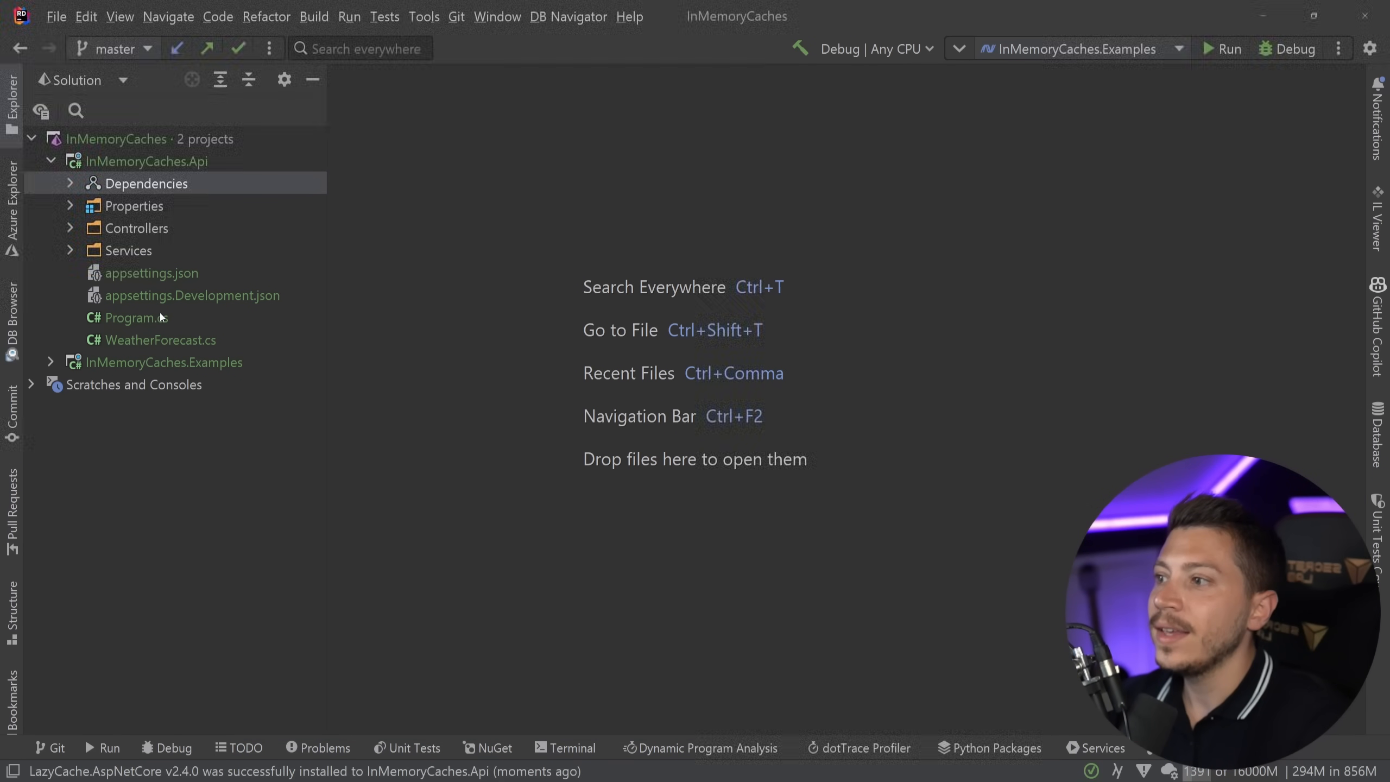
- Register LazyCache with builder.Services.AddLazyCache() in the Api's Program.cs
double_click(135, 317)
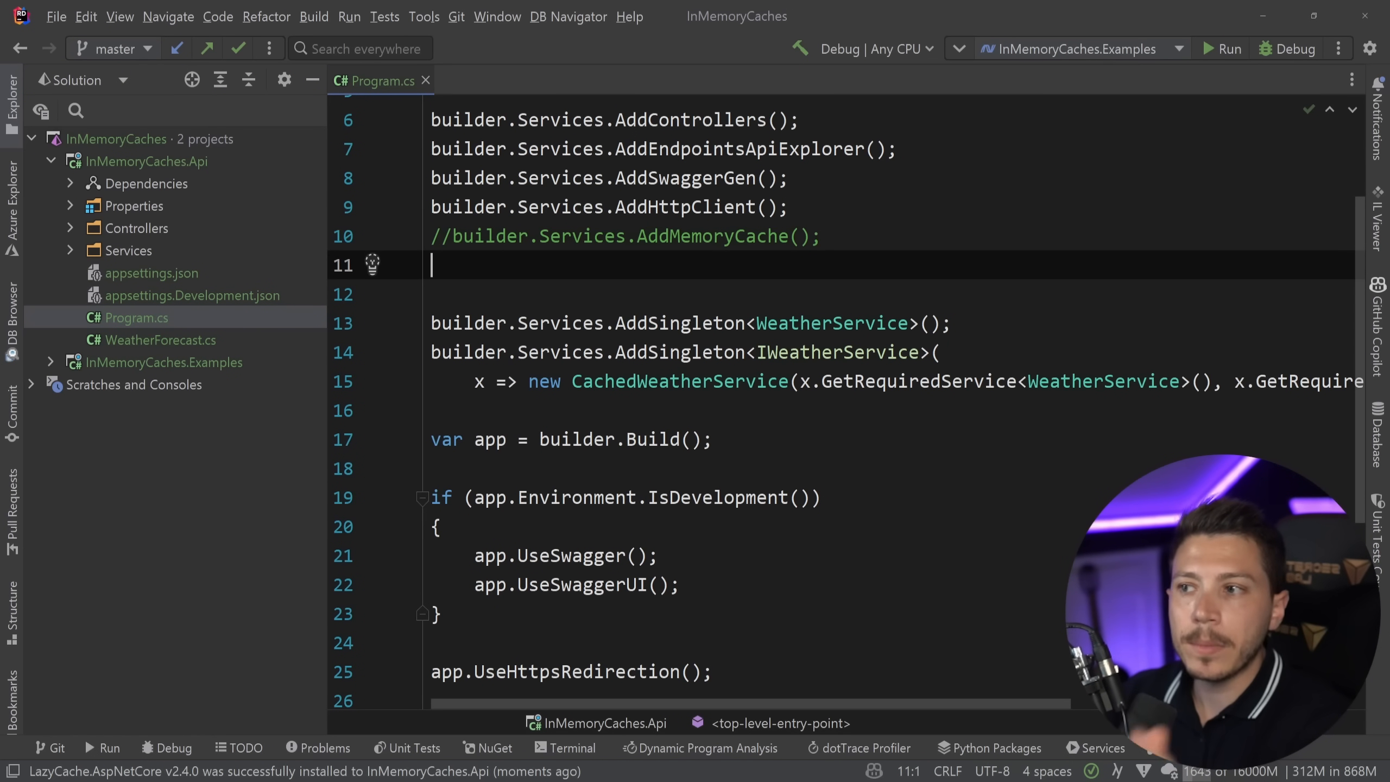
type("builder.Services")
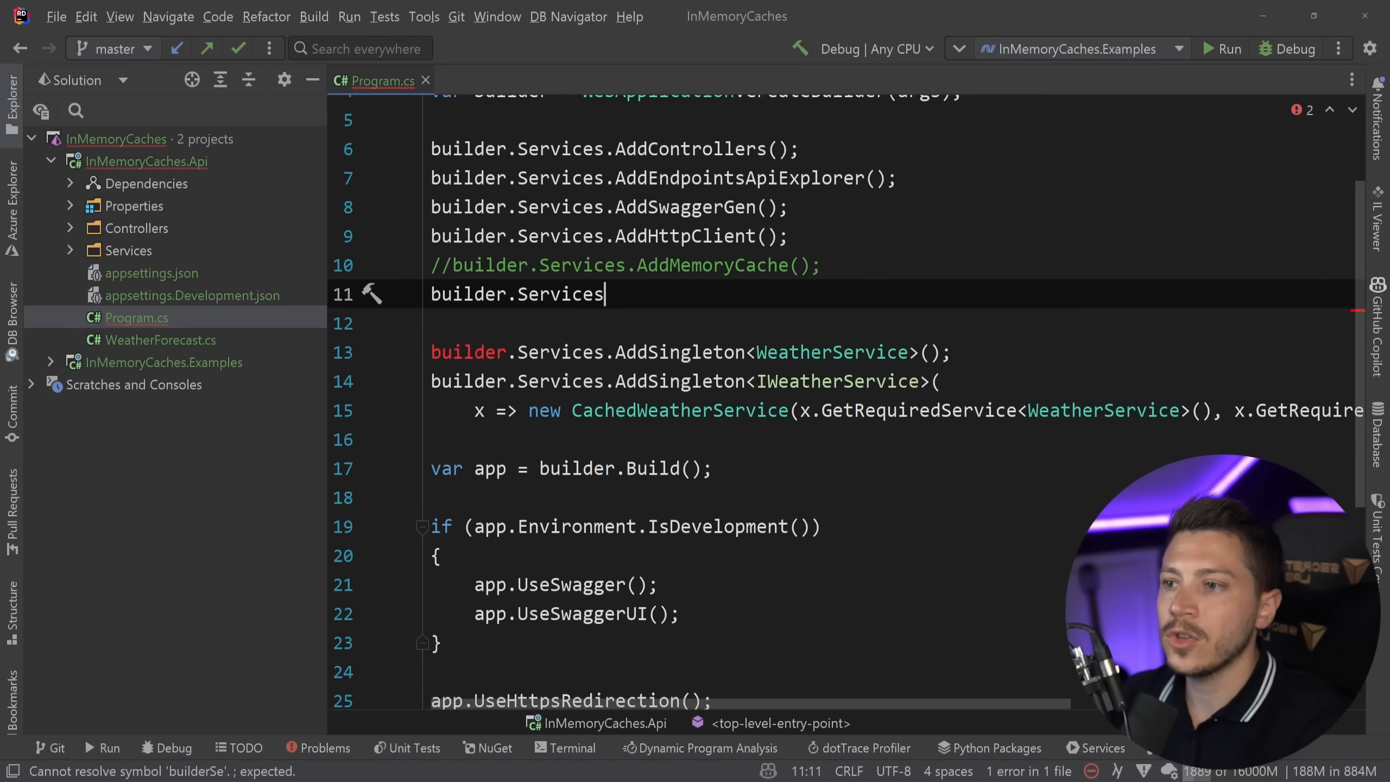
type(".Add")
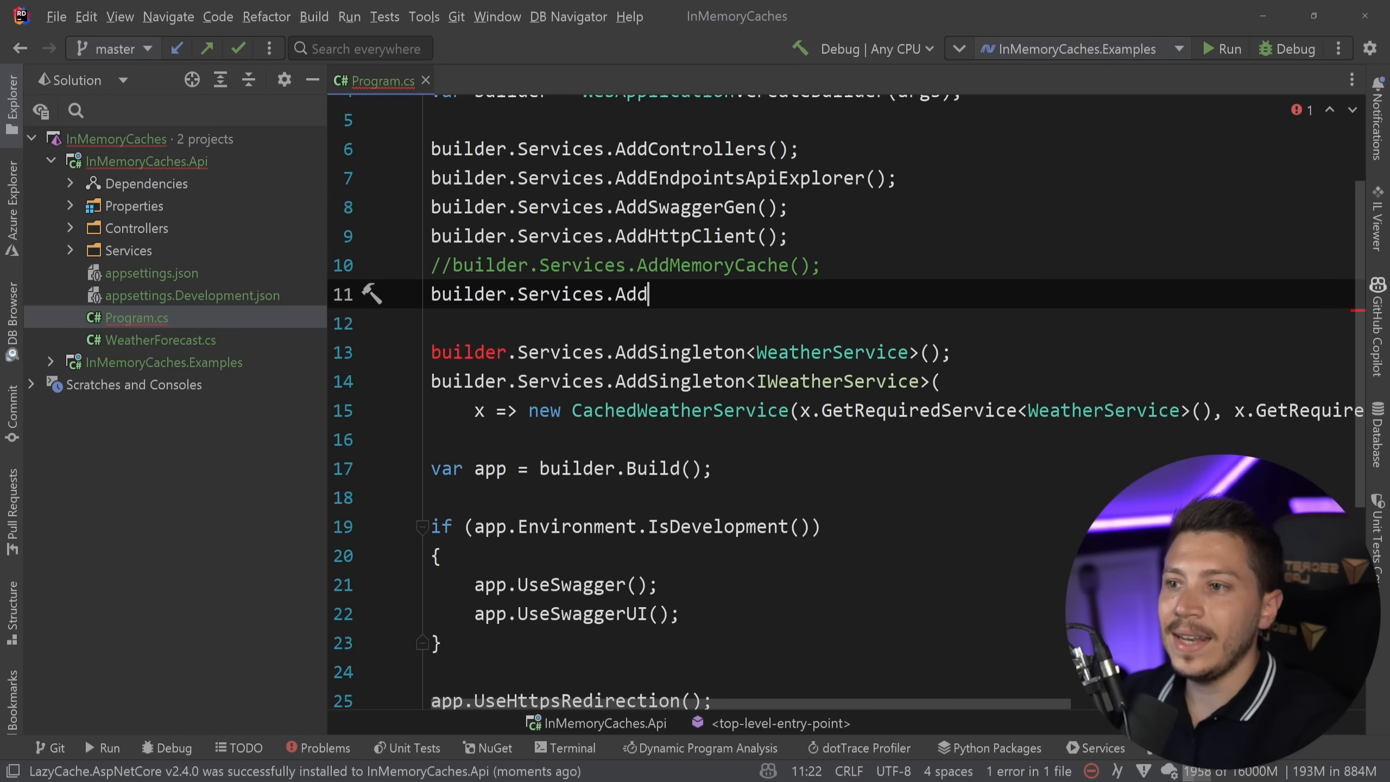
type("LazyCache();")
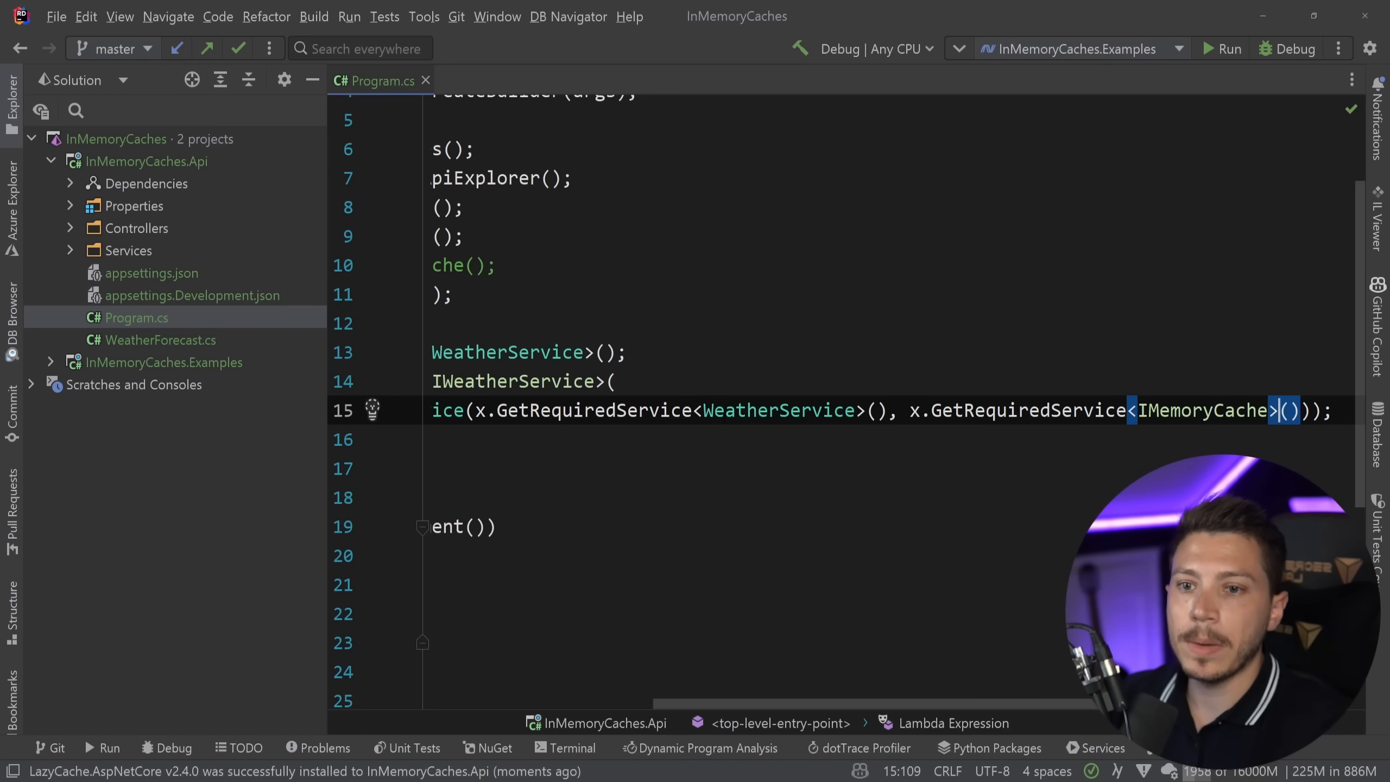
type("IApp")
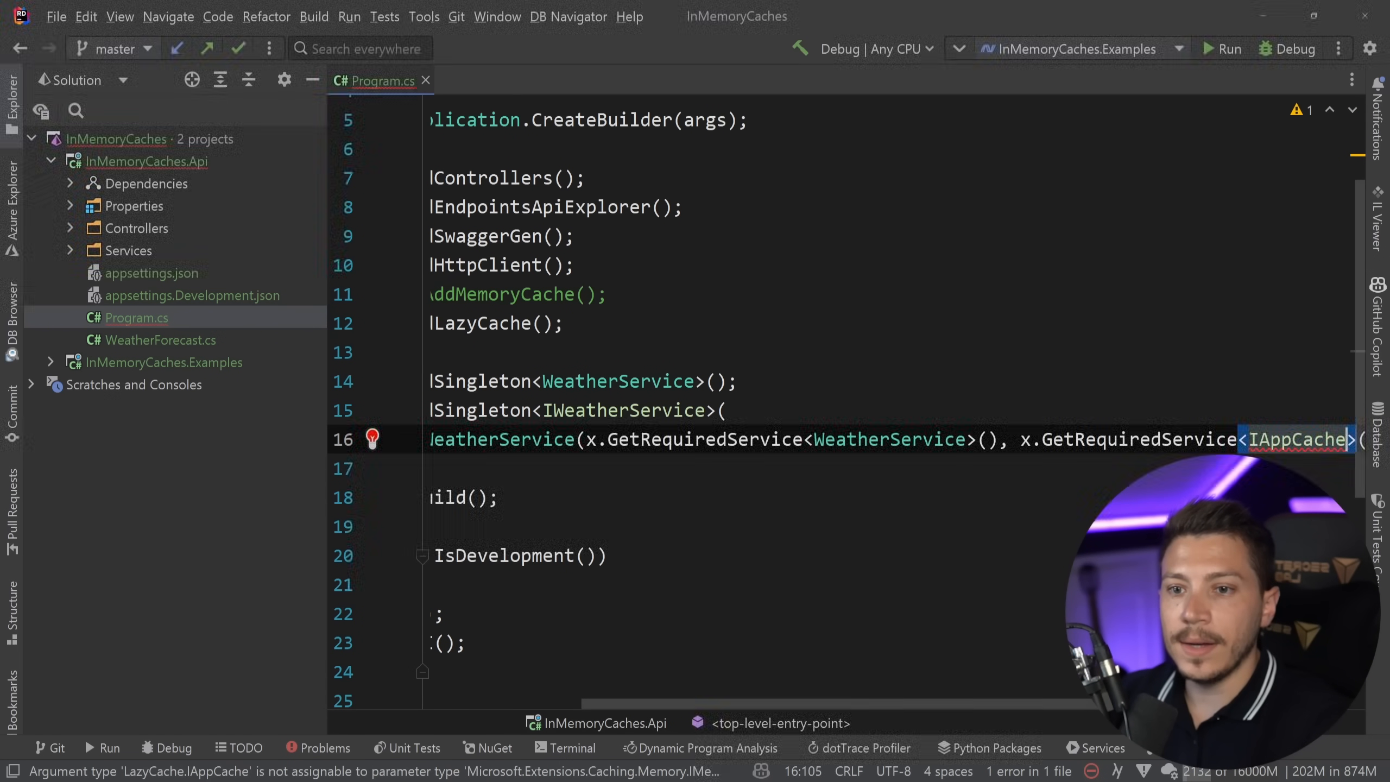
left_click(501, 439)
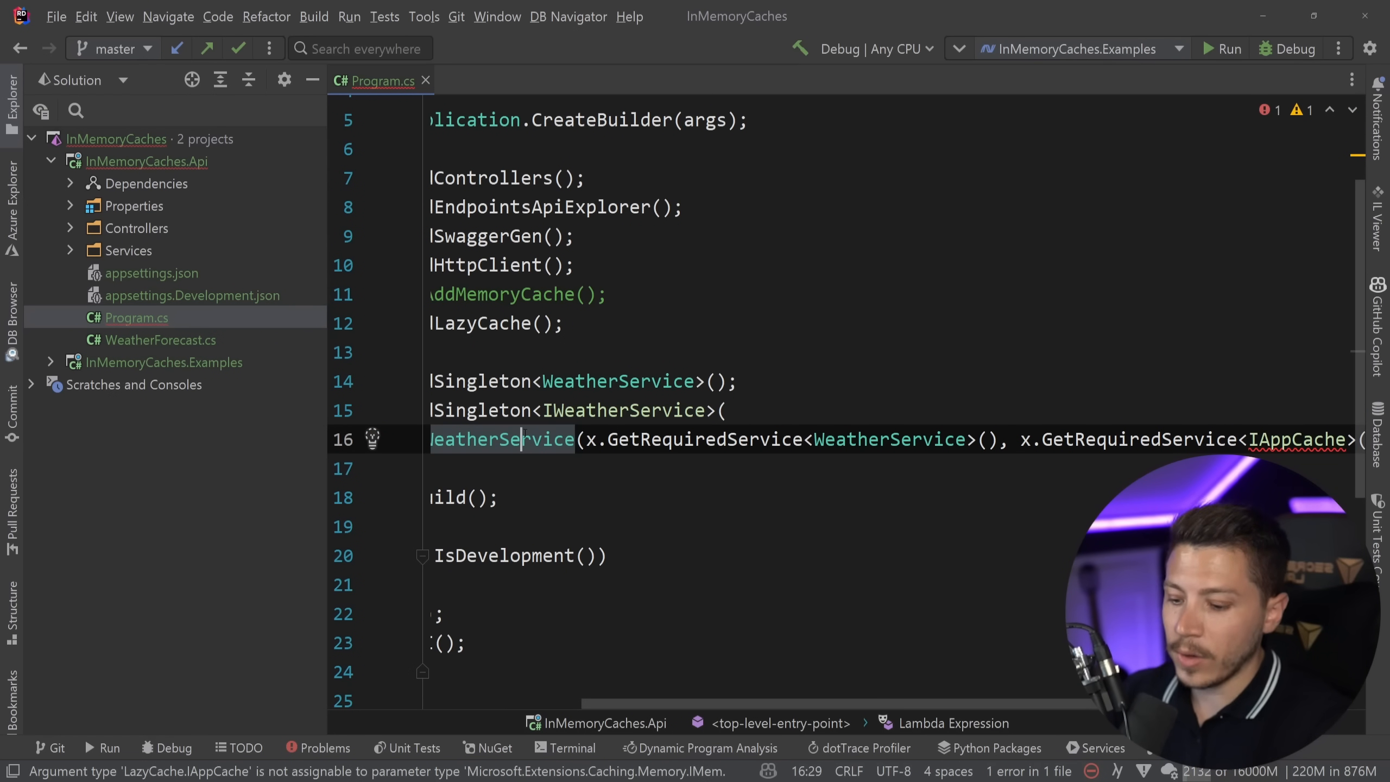
- Make CachedWeatherService take an IAppCache and call GetOrAddAsync, then start the API in Debug
left_click(527, 80)
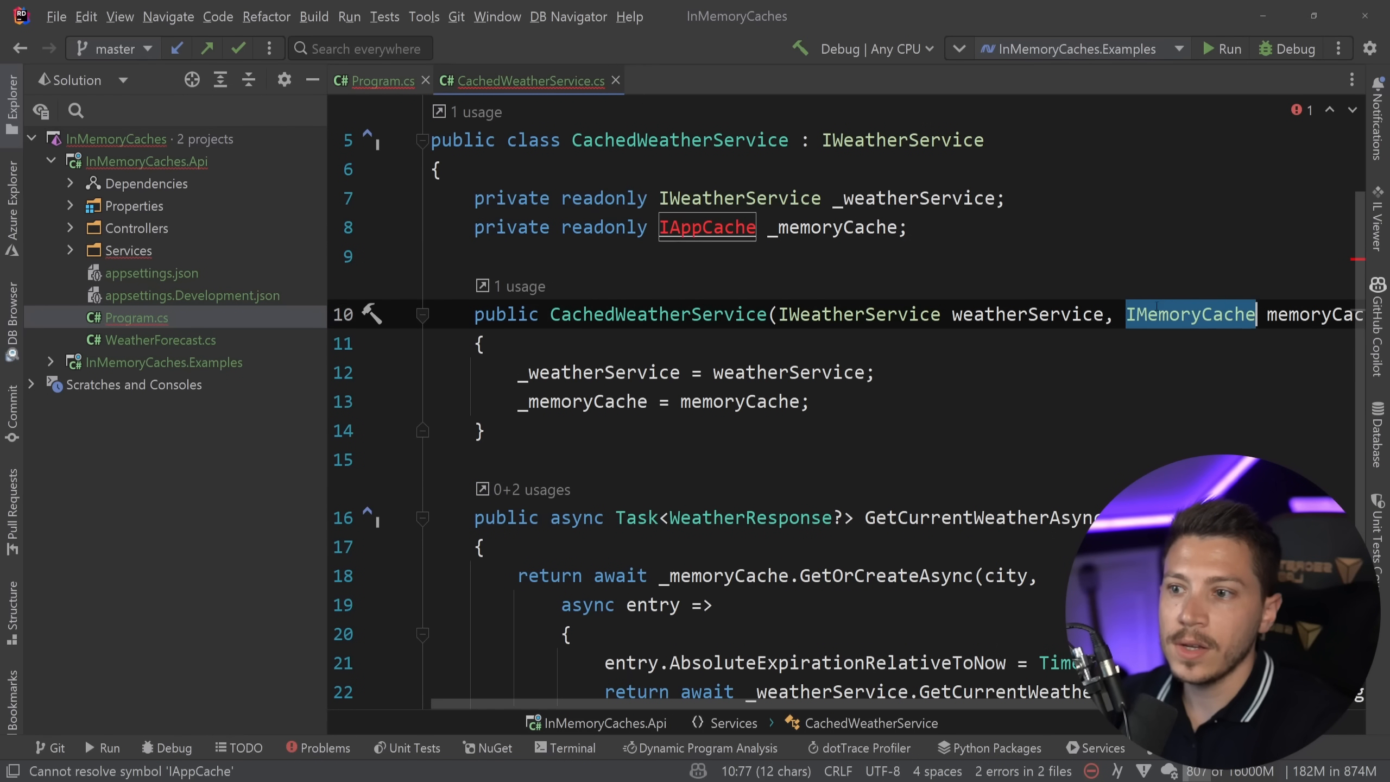
type("IAppCache")
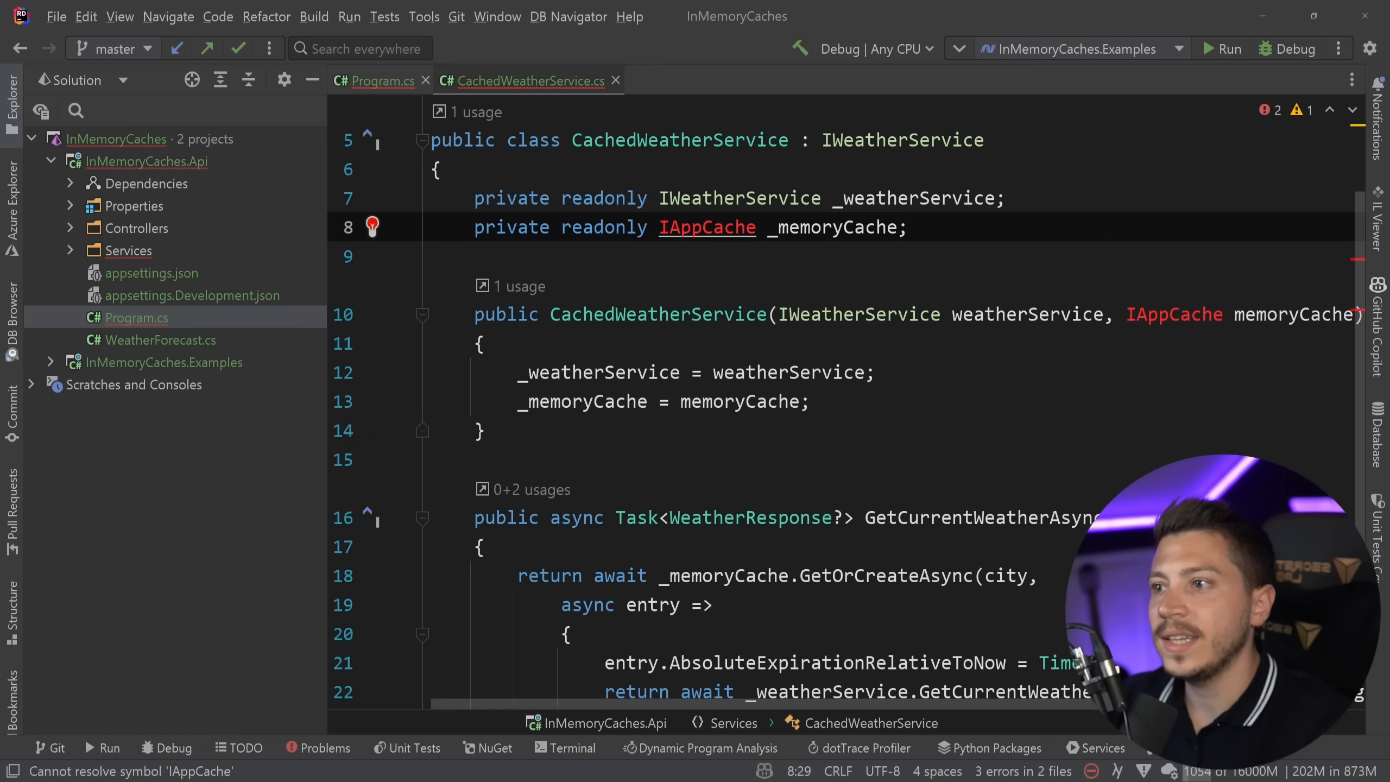
scroll("down", 3)
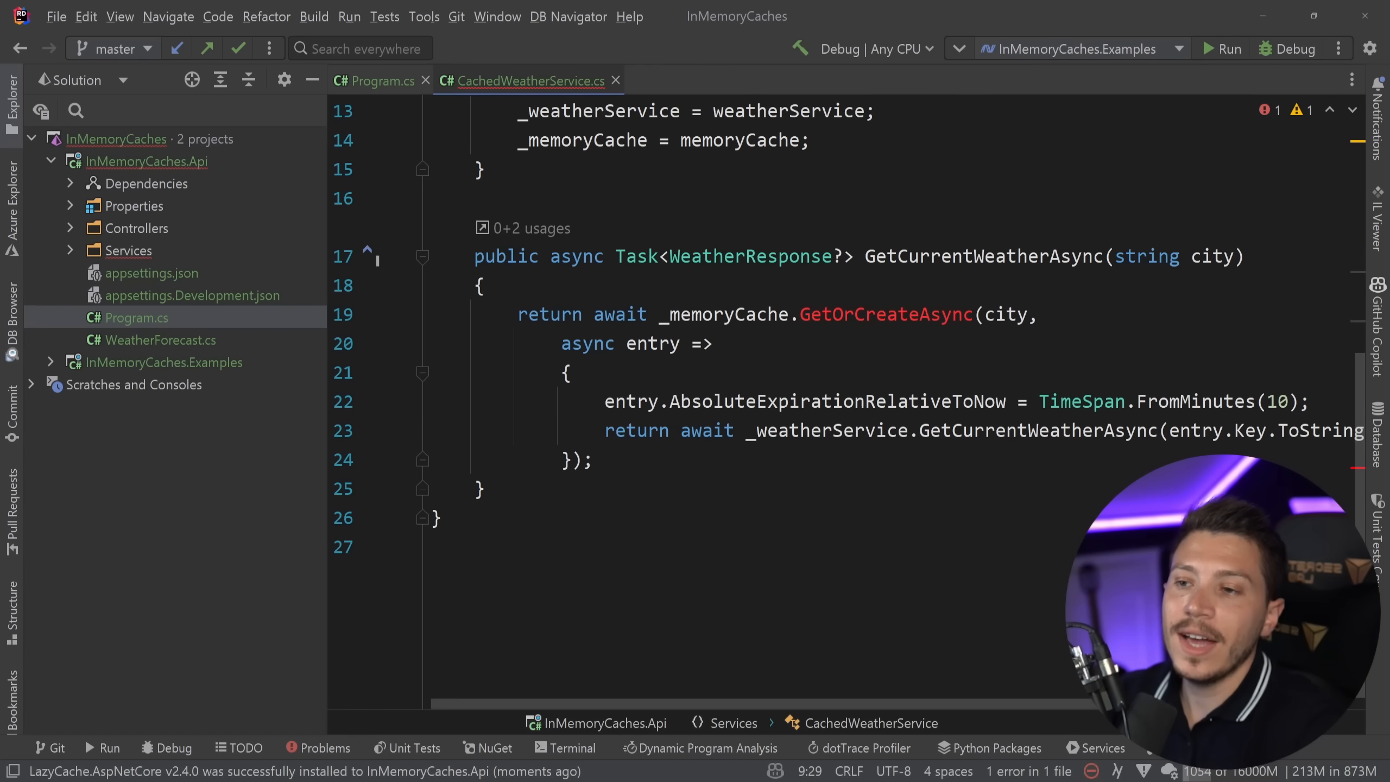
double_click(887, 315)
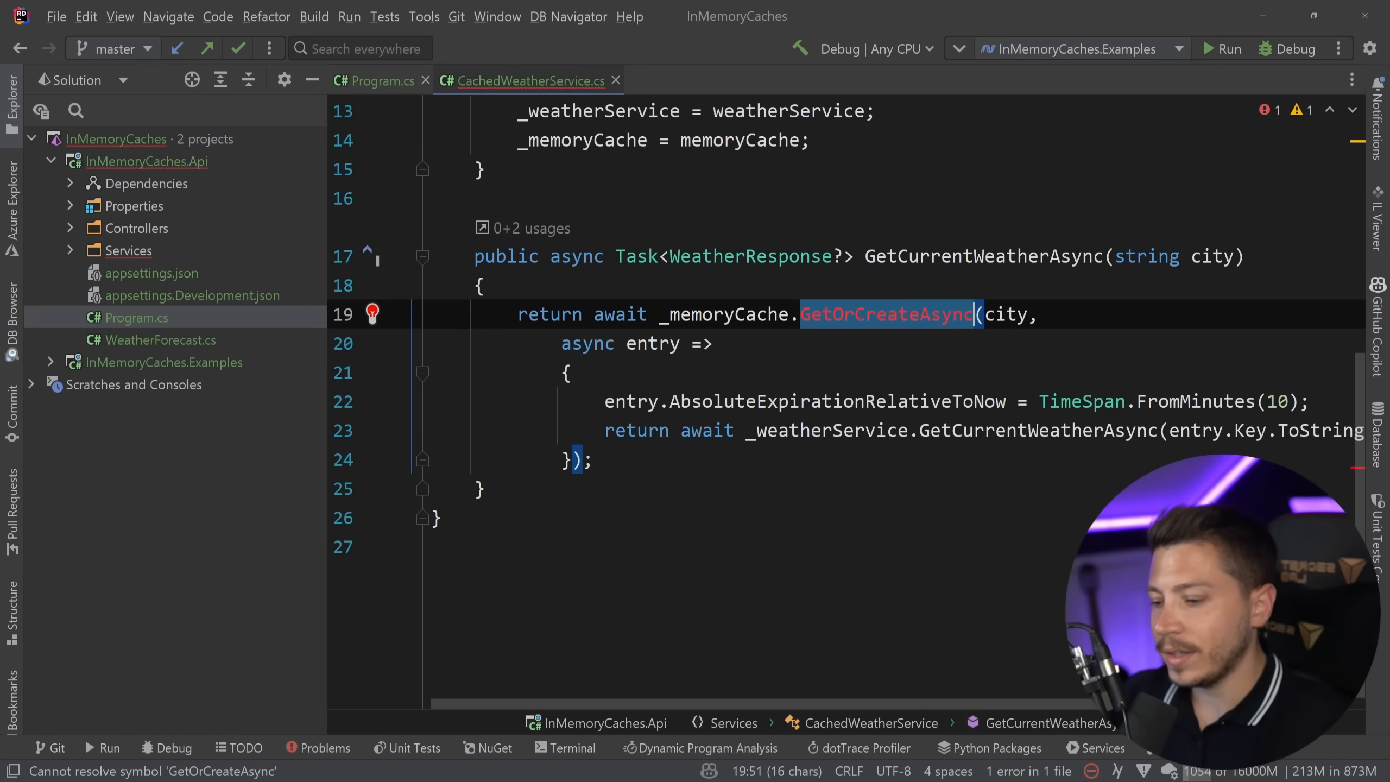
type("Get")
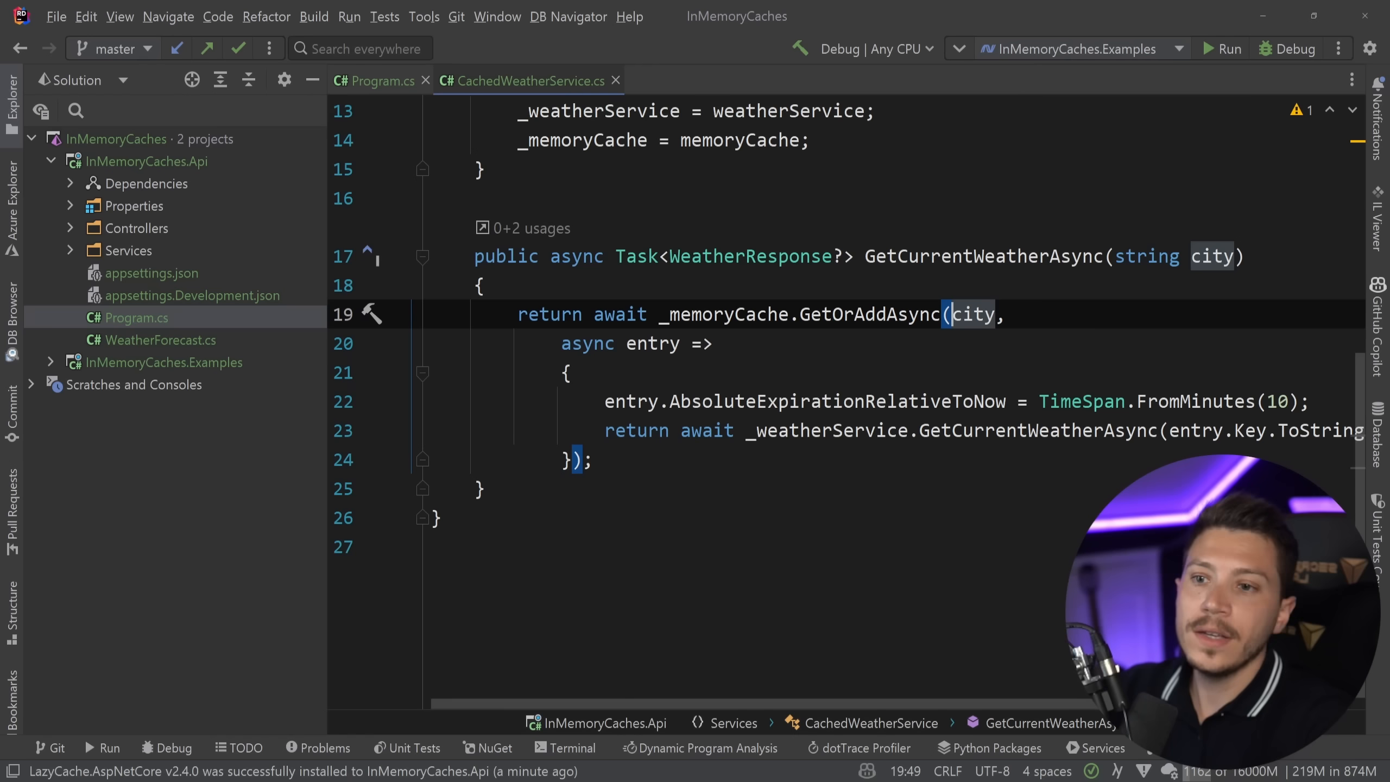
left_click(652, 343)
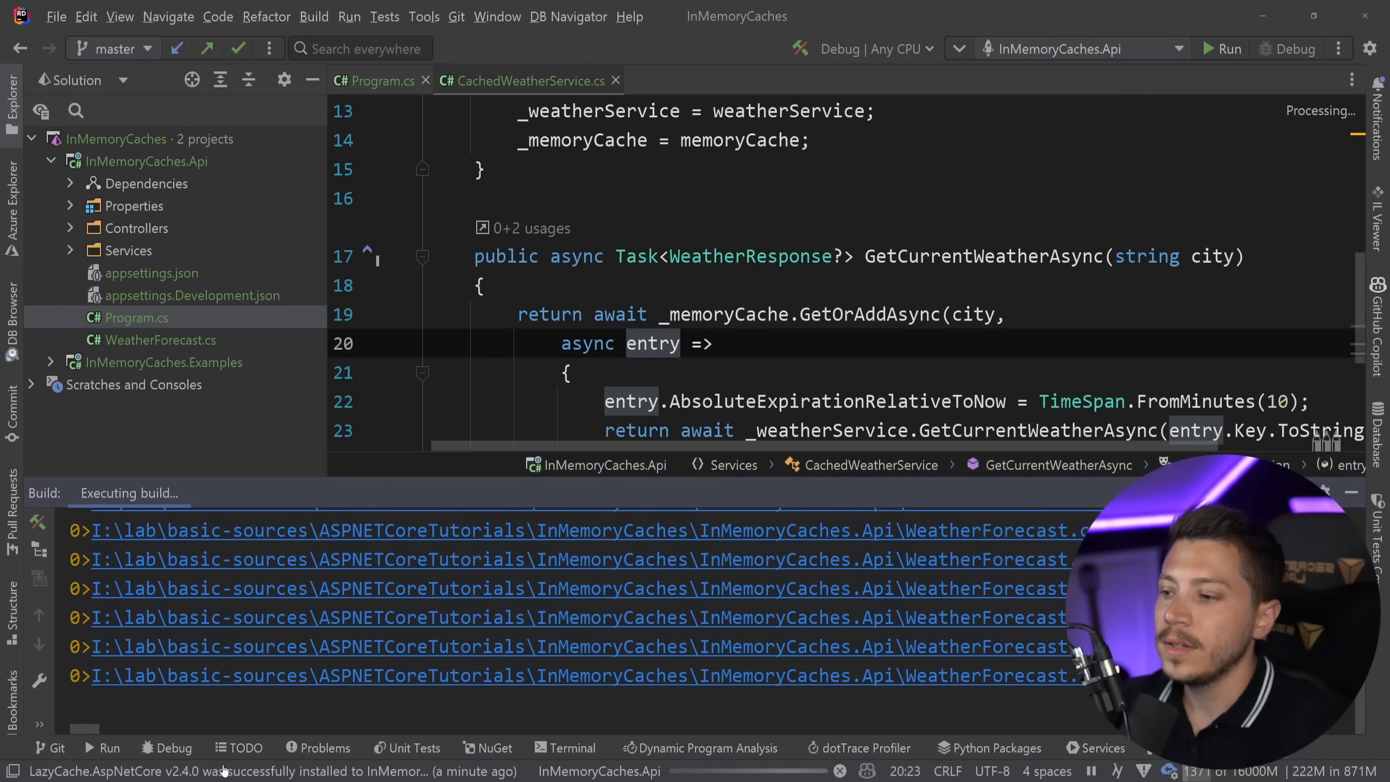
left_click(1185, 236)
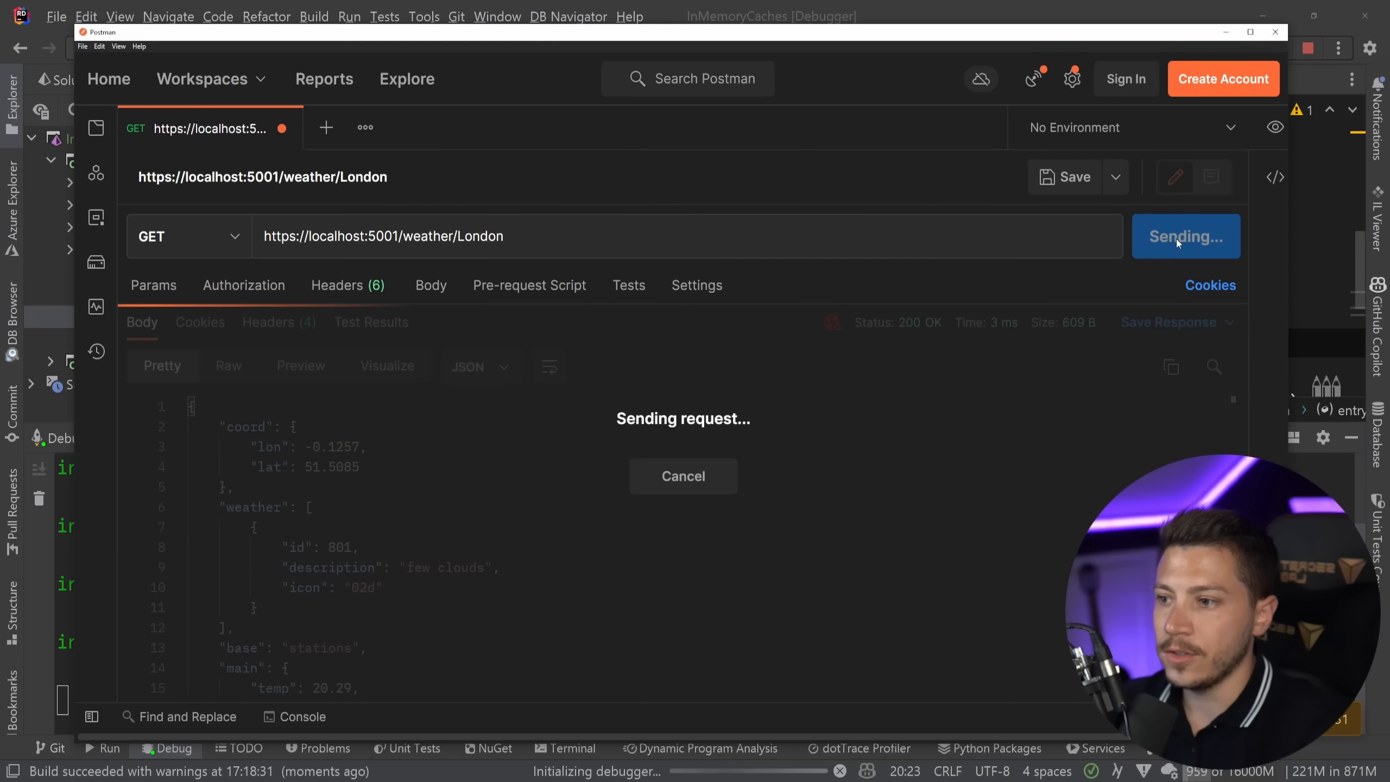
left_click(1185, 236)
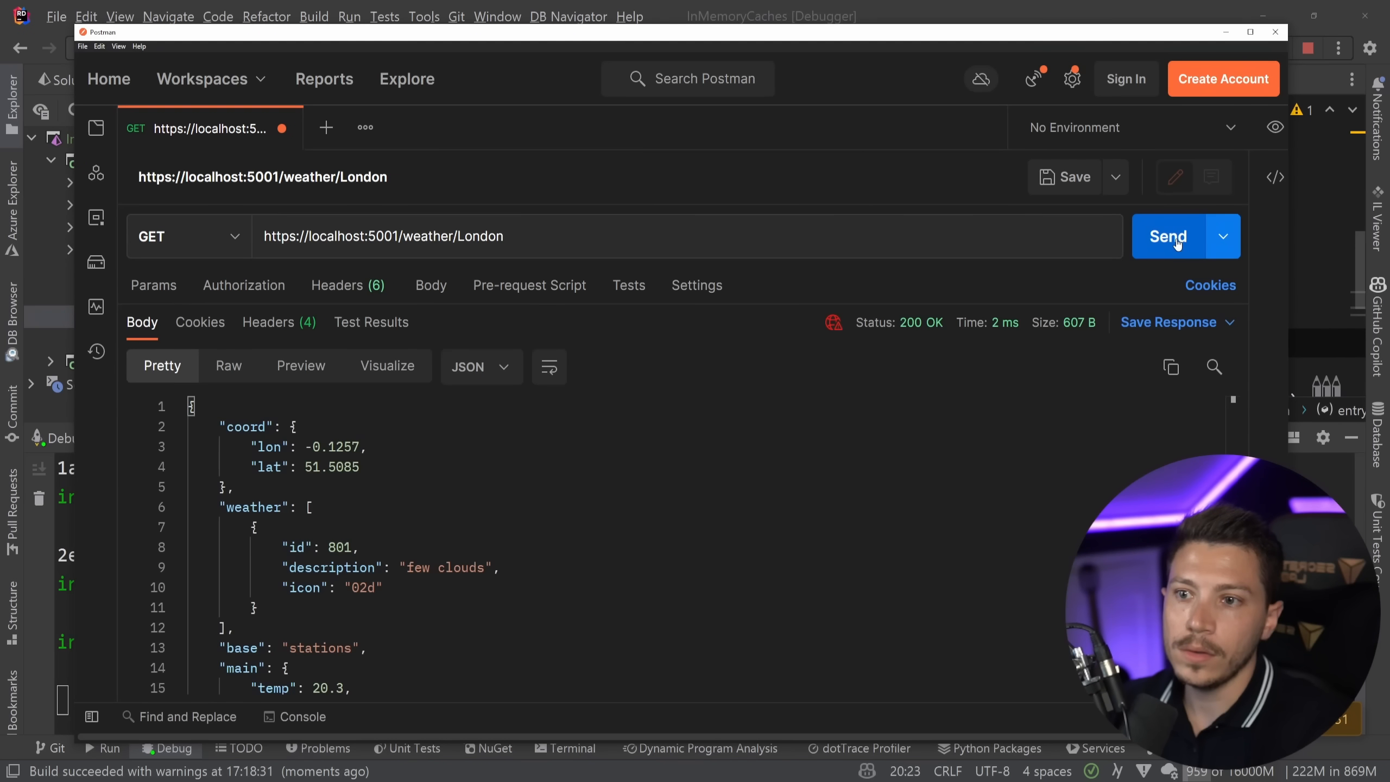
left_click(1169, 237)
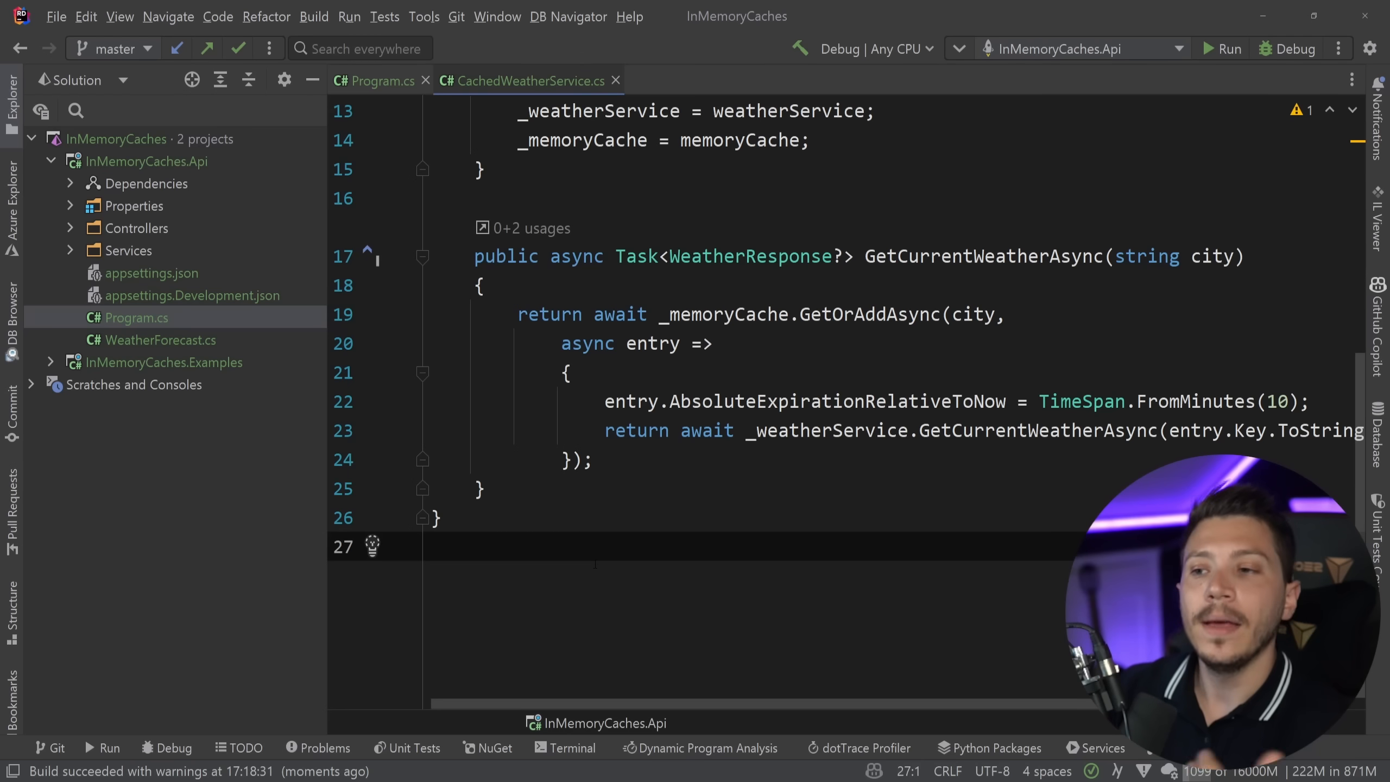
- Add Benchmarks.cs to the Examples project, install BenchmarkDotNet, and start the [MemoryDiagnoser] benchmark class
left_click(148, 161)
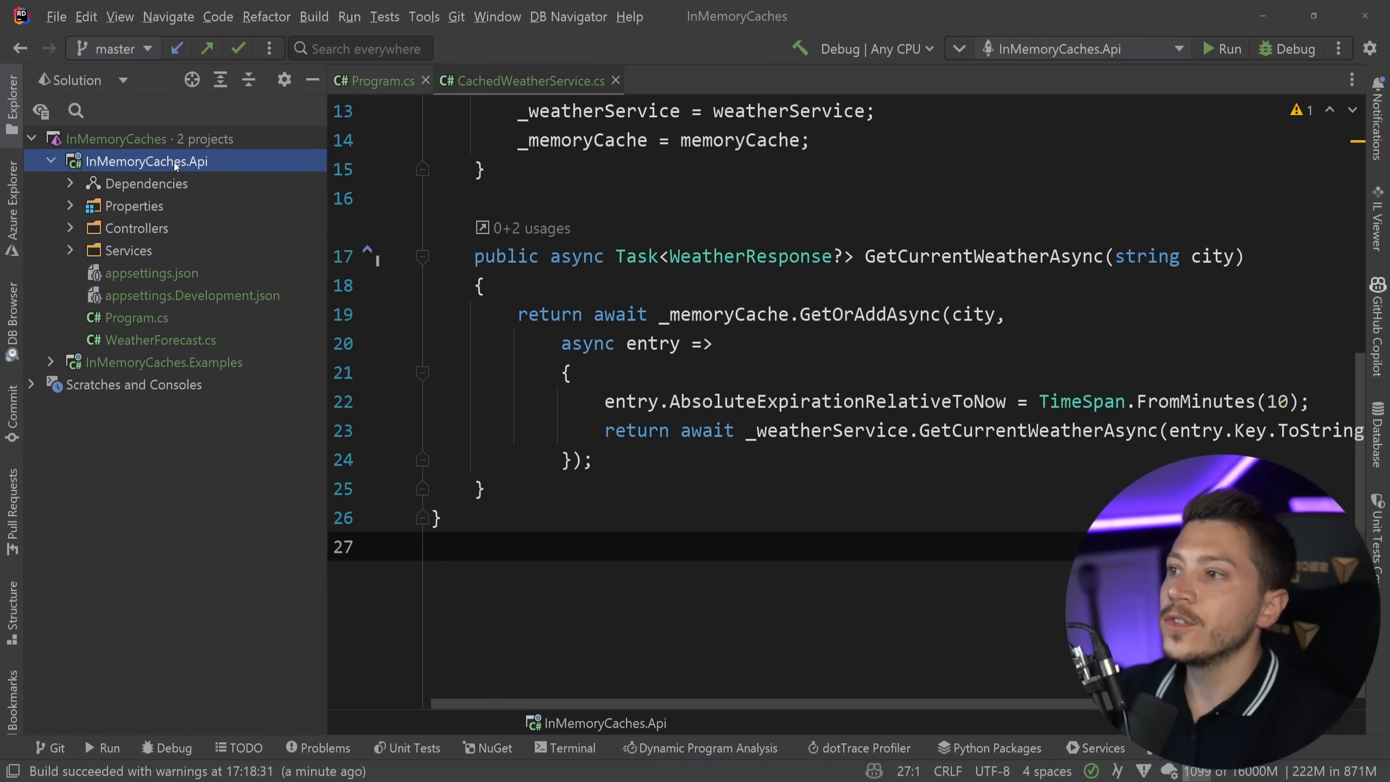
left_click(163, 183)
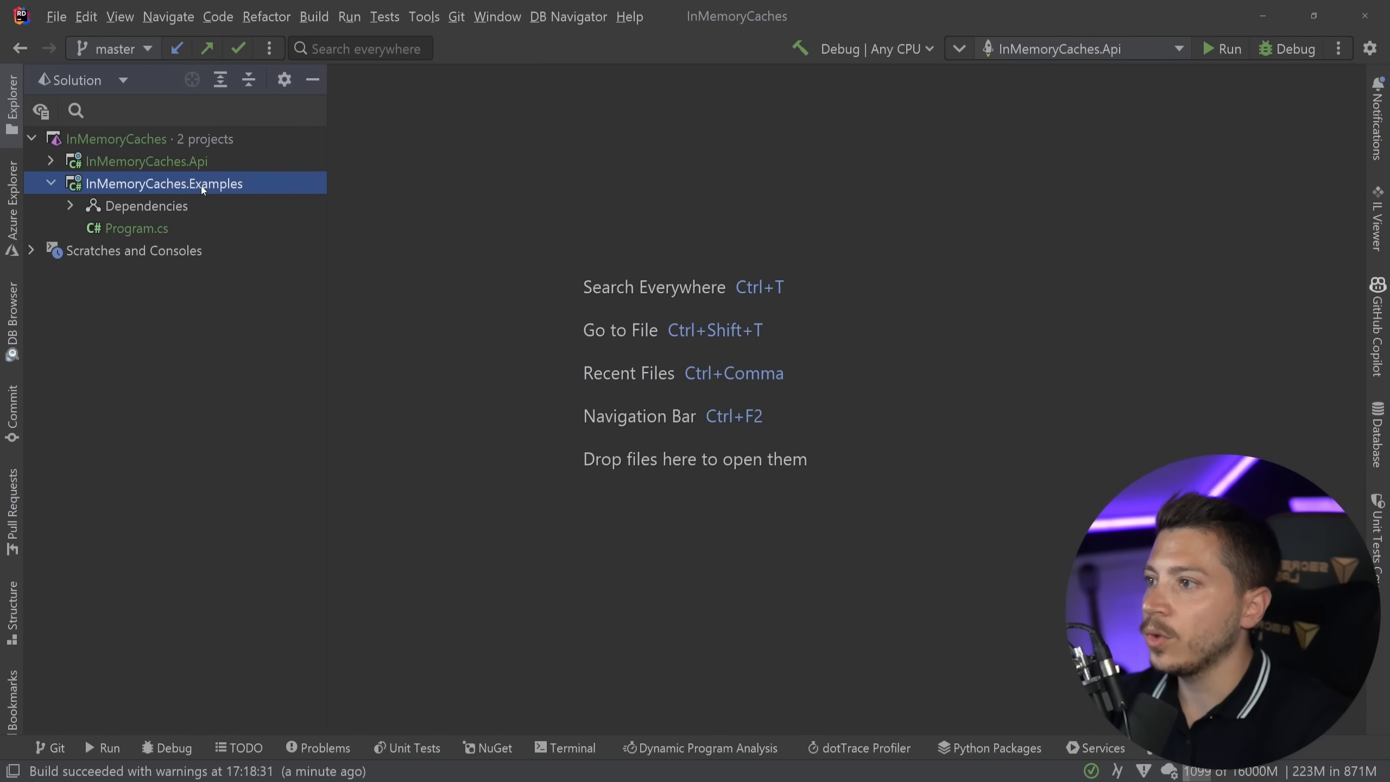
right_click(162, 184)
type("Benchmarkdotnet")
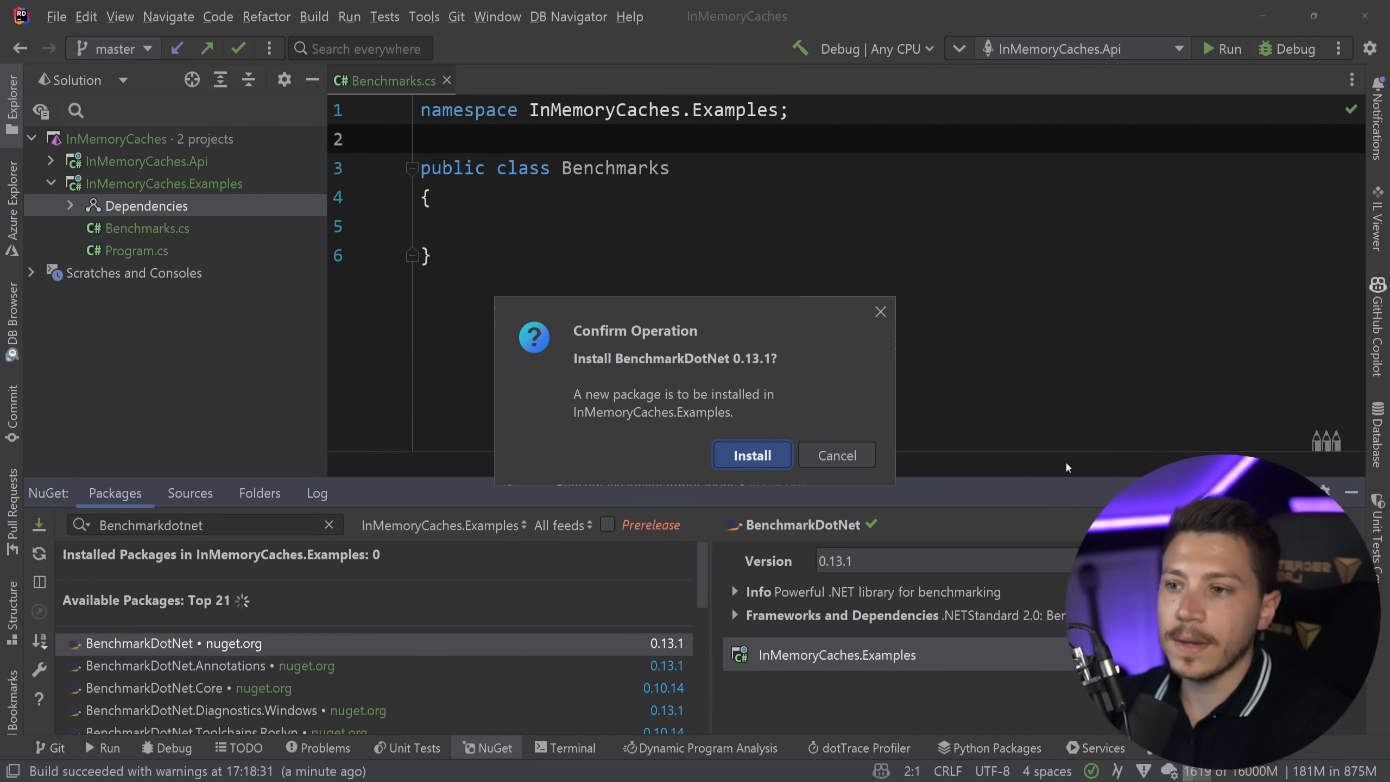
left_click(751, 455)
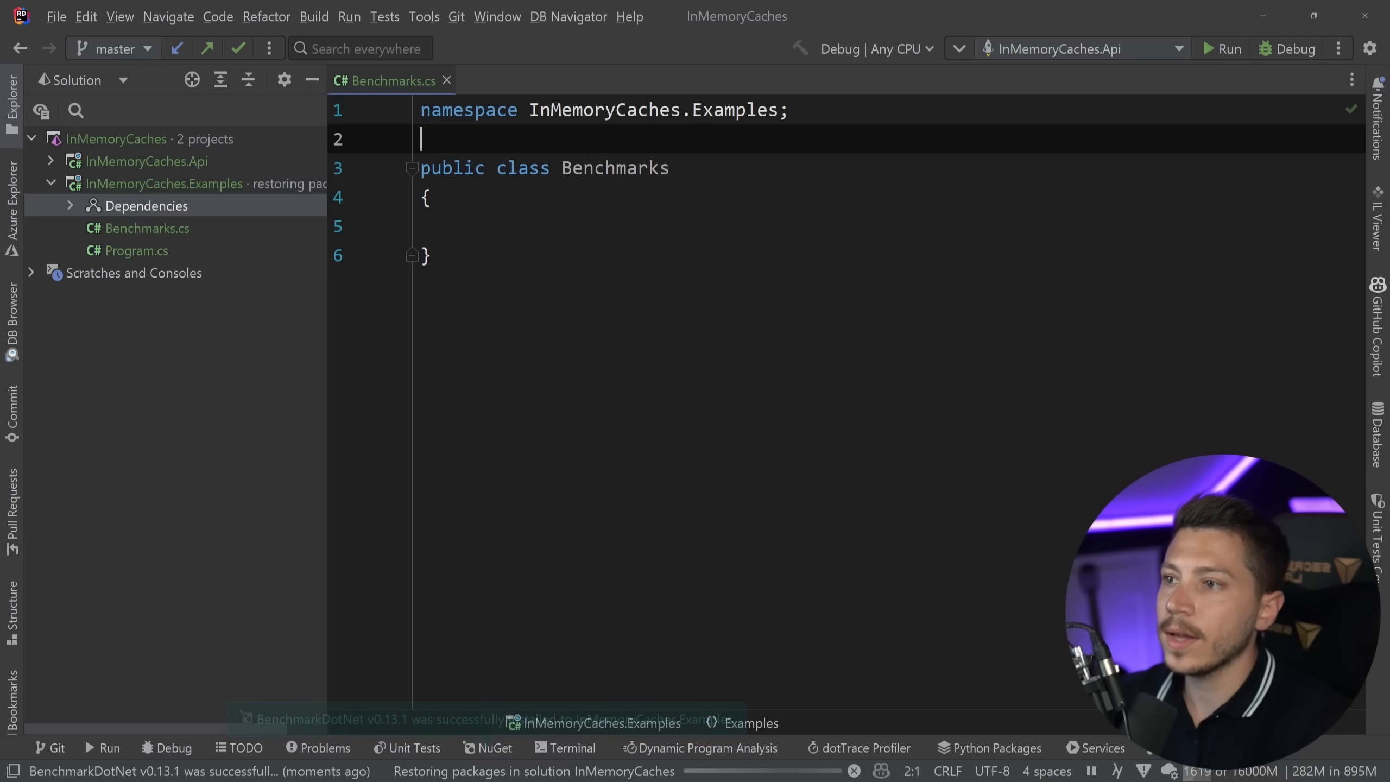
type("[M")
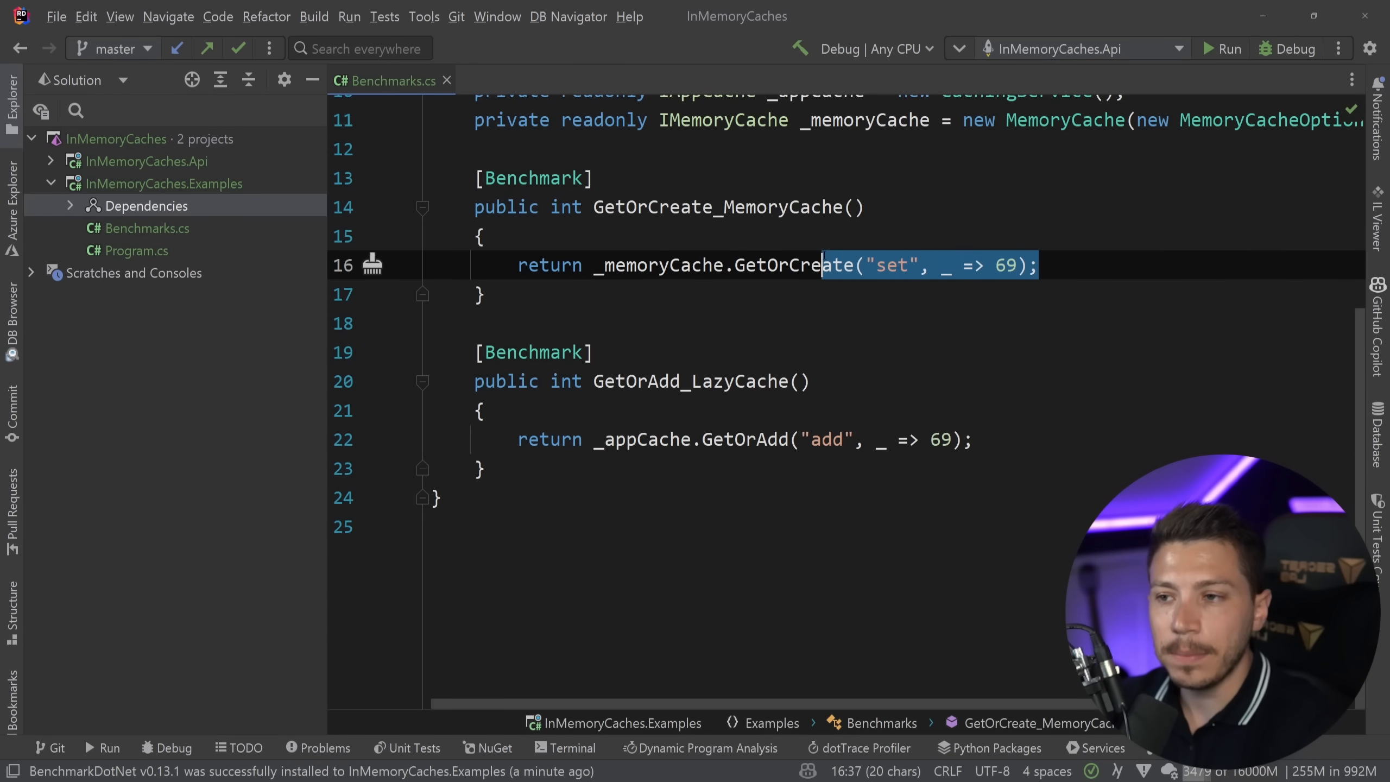
- Call BenchmarkRunner.Run<Benchmarks>() in Program.cs and run it as Release | Any CPU
left_click(481, 294)
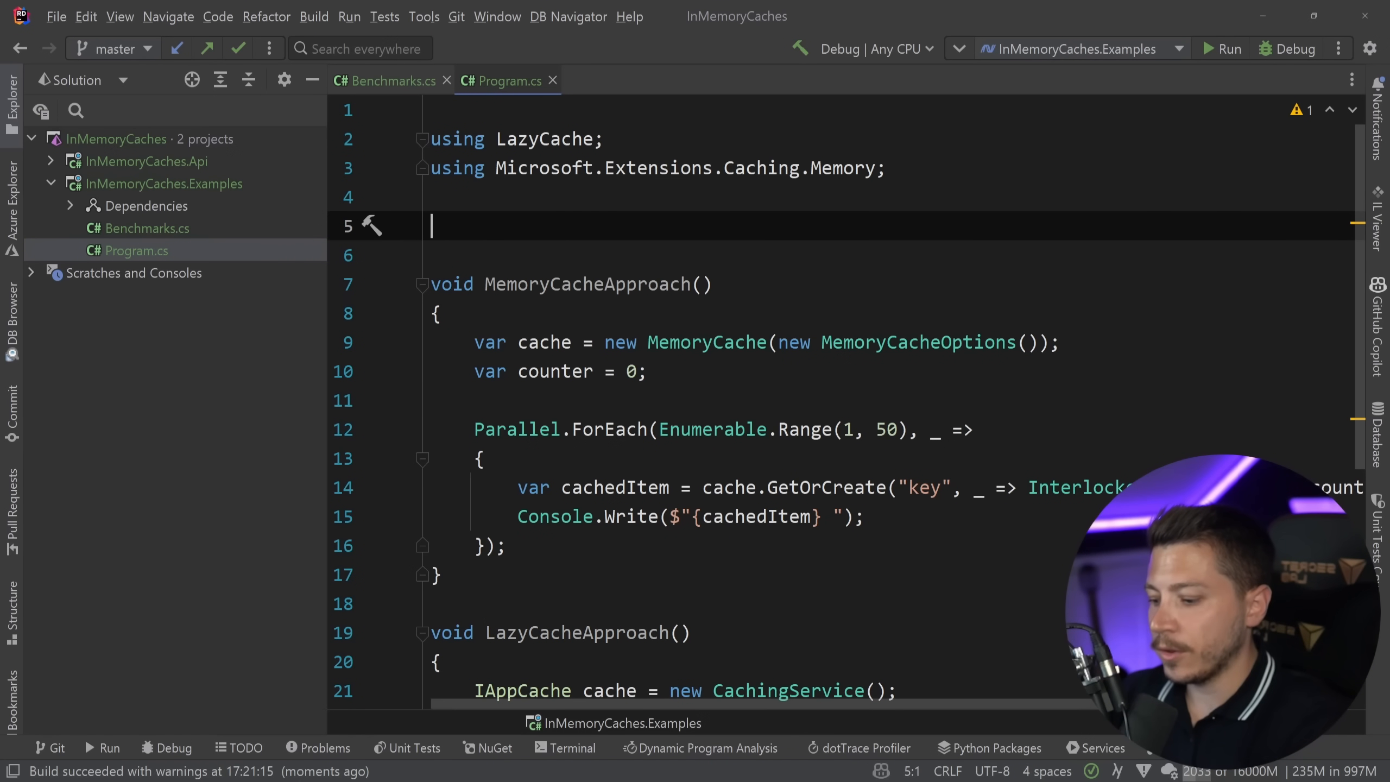
type("BenchmarkRunner.Run<>(")
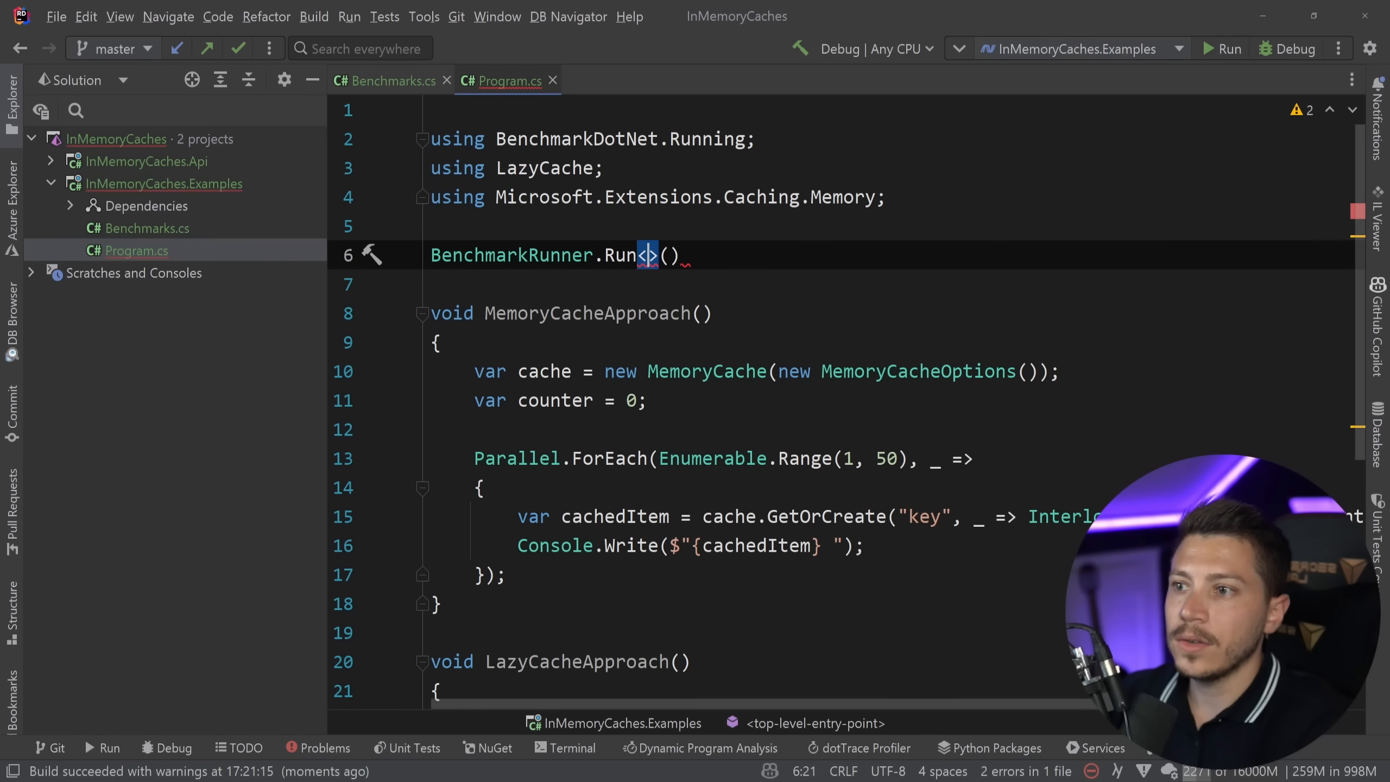
type("Benchmarks")
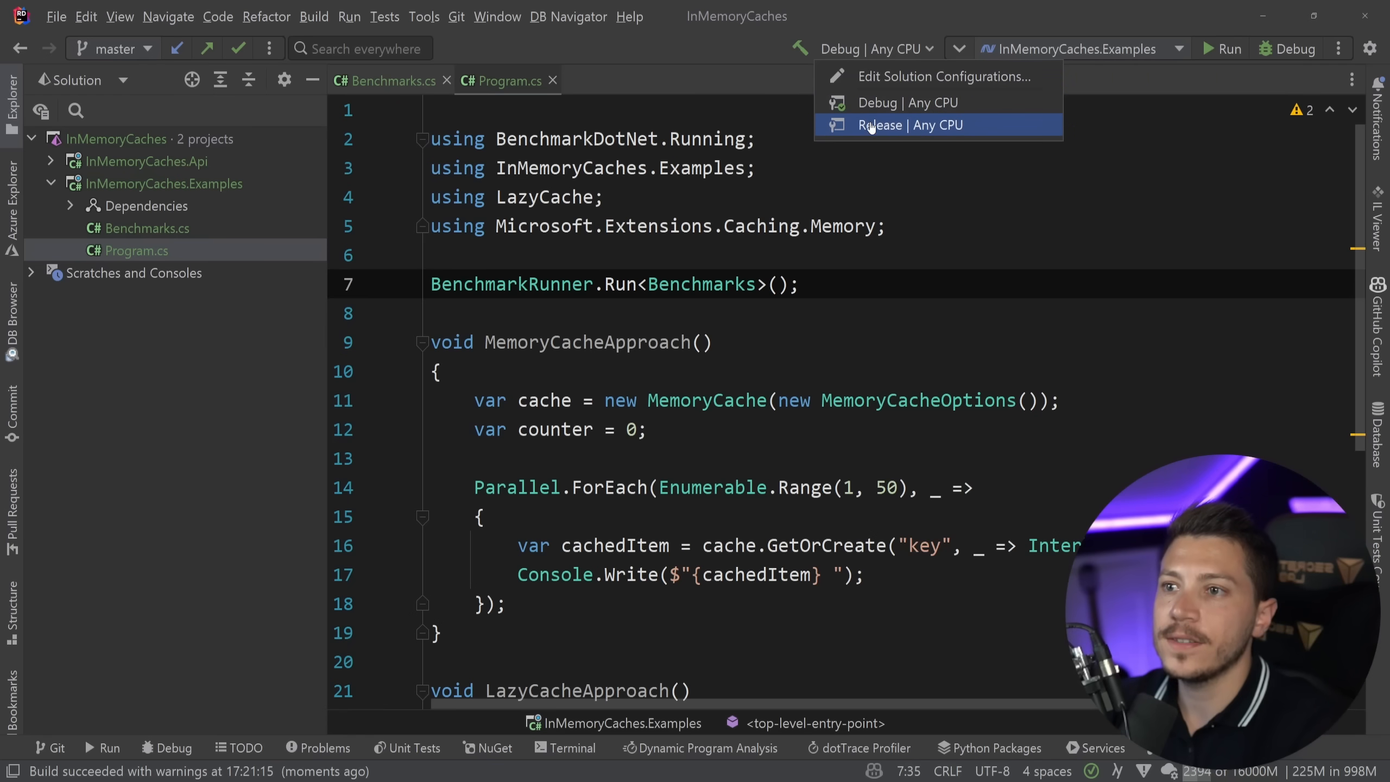
left_click(897, 123)
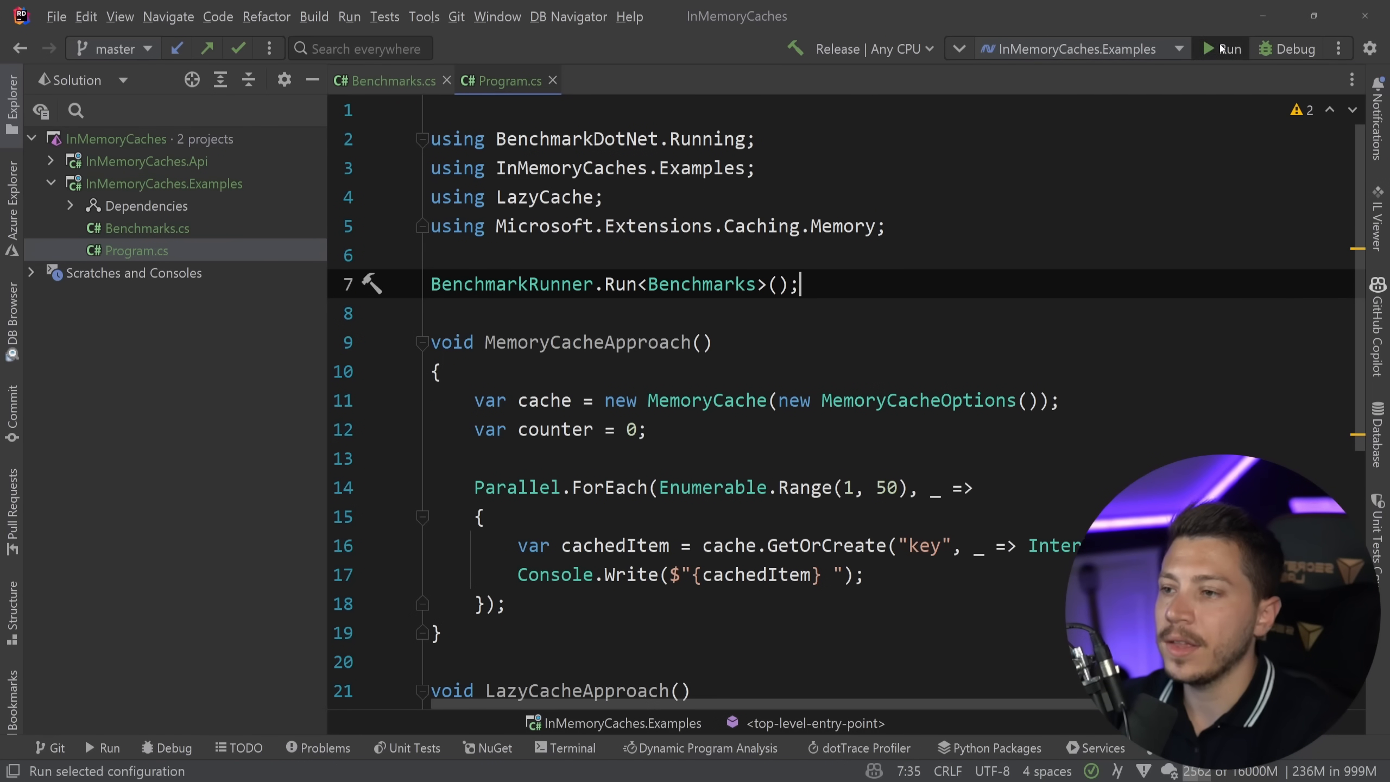
left_click(1228, 49)
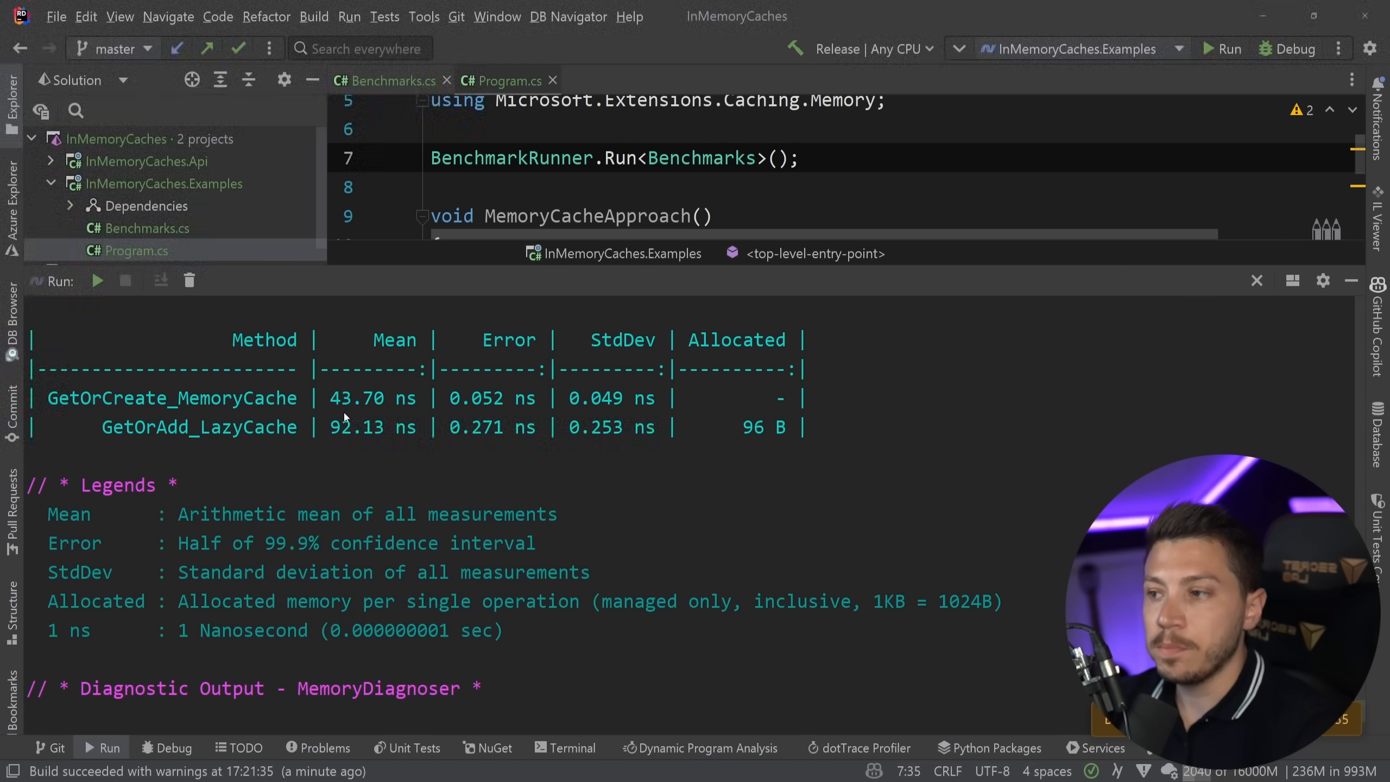
- Highlight LazyCache's 92.13 ns mean and 96 B allocation against MemoryCache's 43.70 ns in the results
double_click(355, 398)
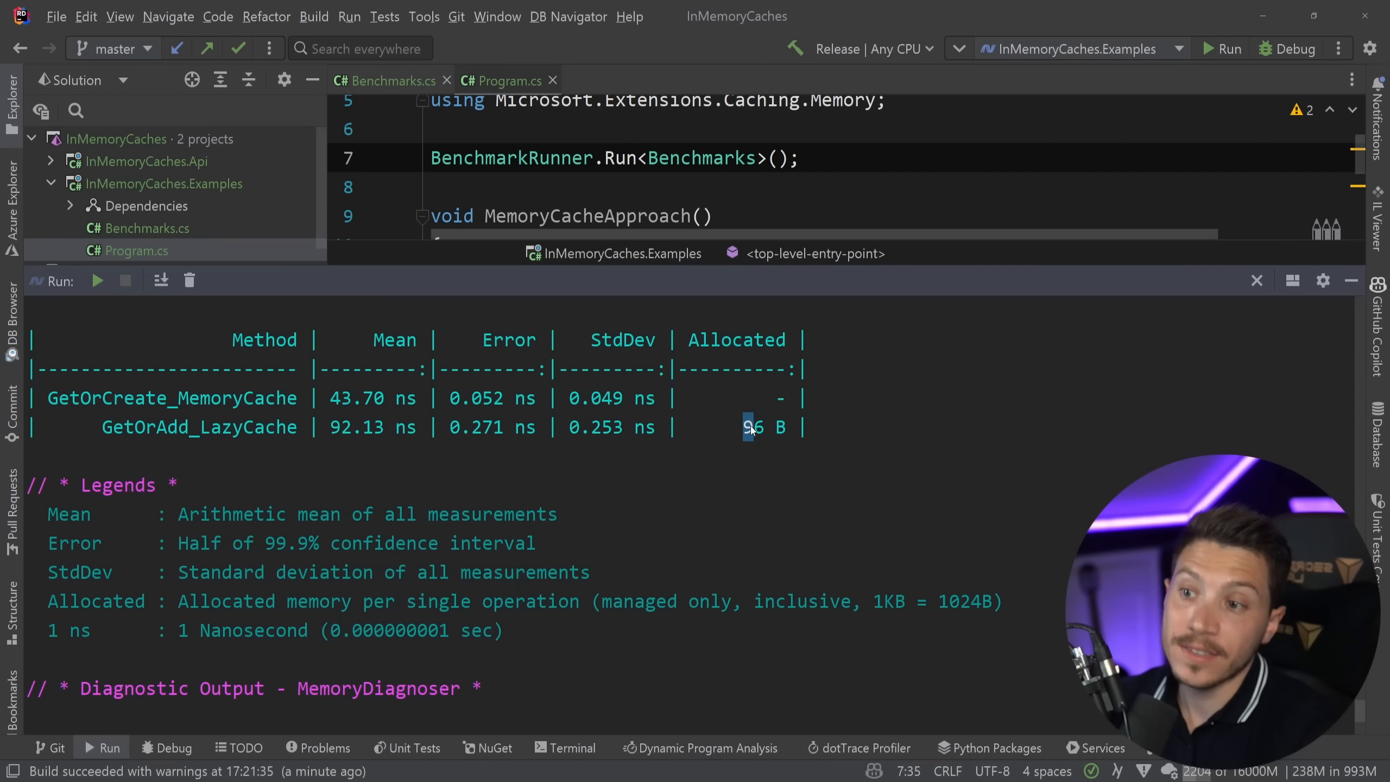
double_click(763, 427)
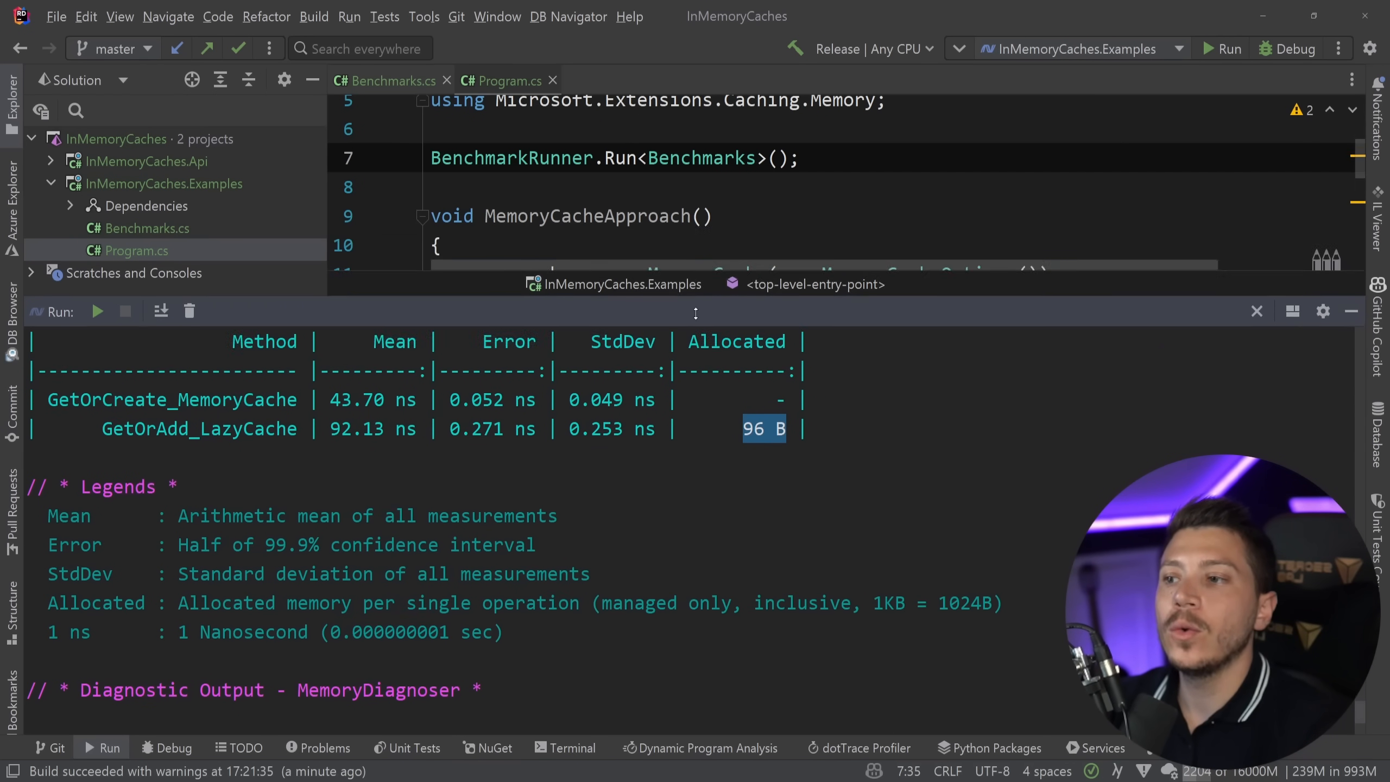
left_click(709, 215)
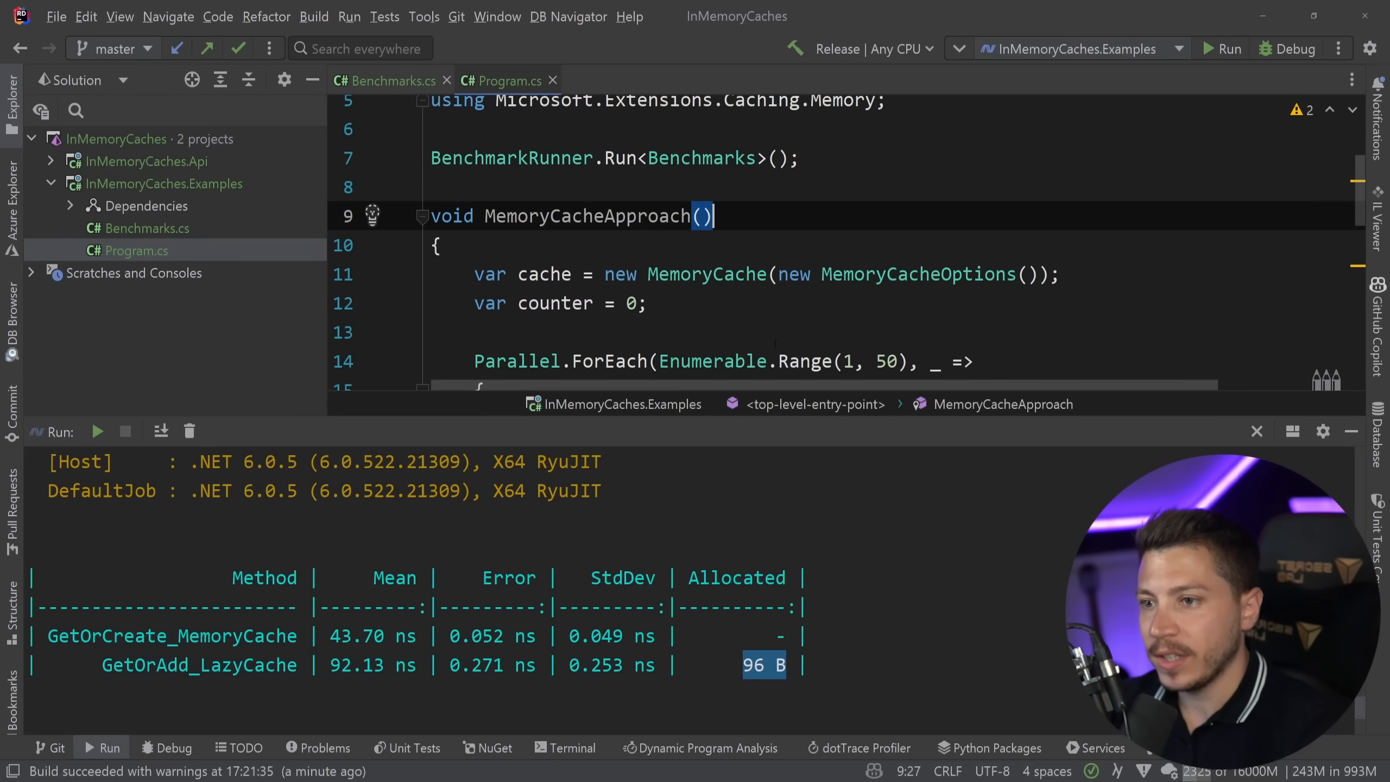
scroll("down", 3)
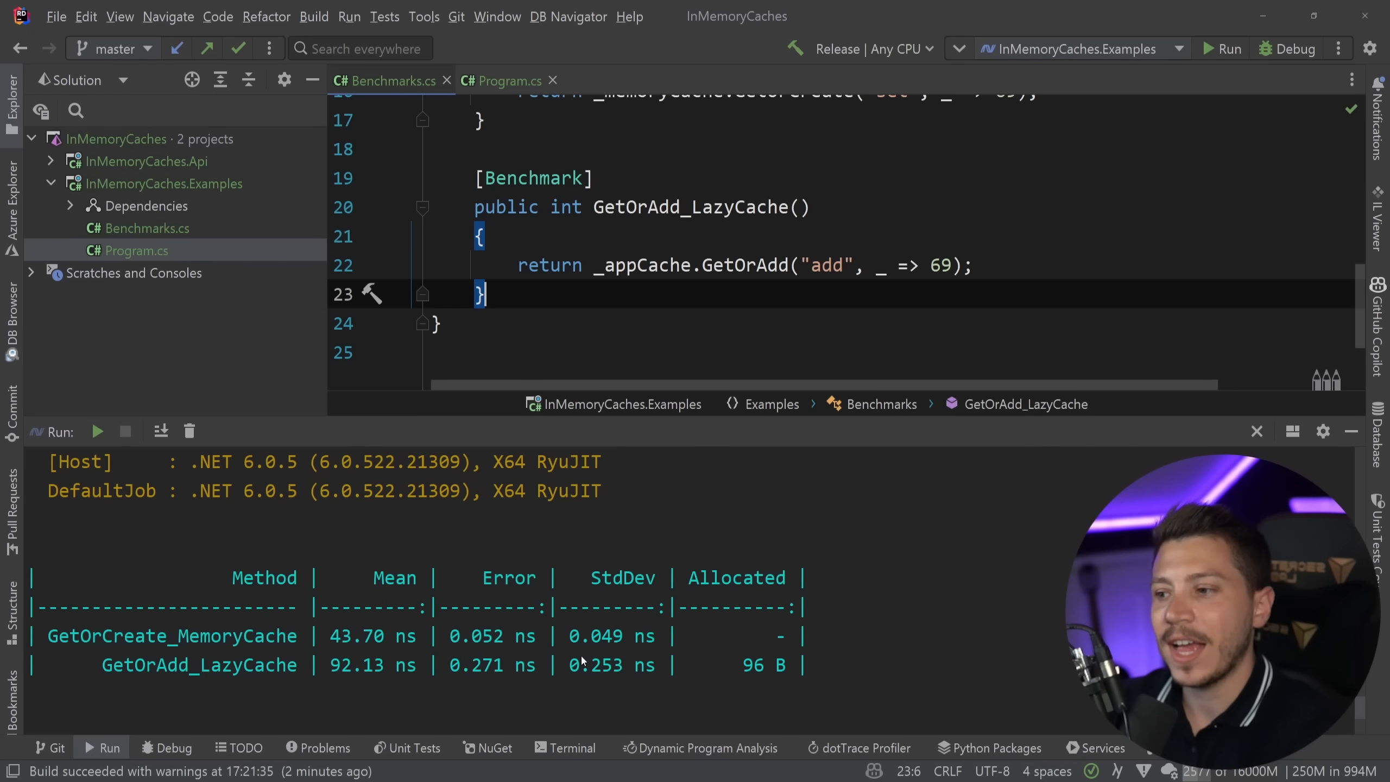
- Compare the GetOrCreate MemoryCache and GetOrAdd_LazyCache benchmark methods in Benchmarks.cs
scroll("up", 3)
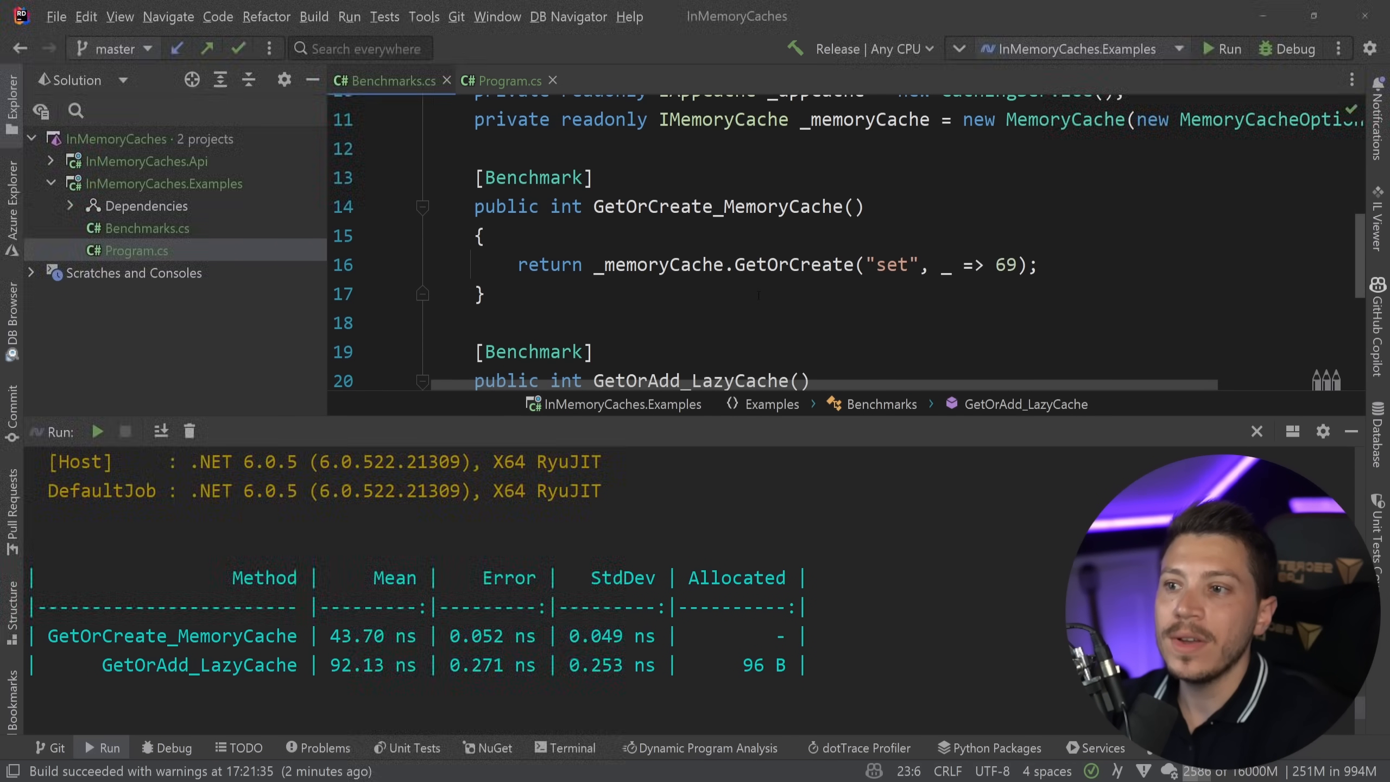
double_click(793, 264)
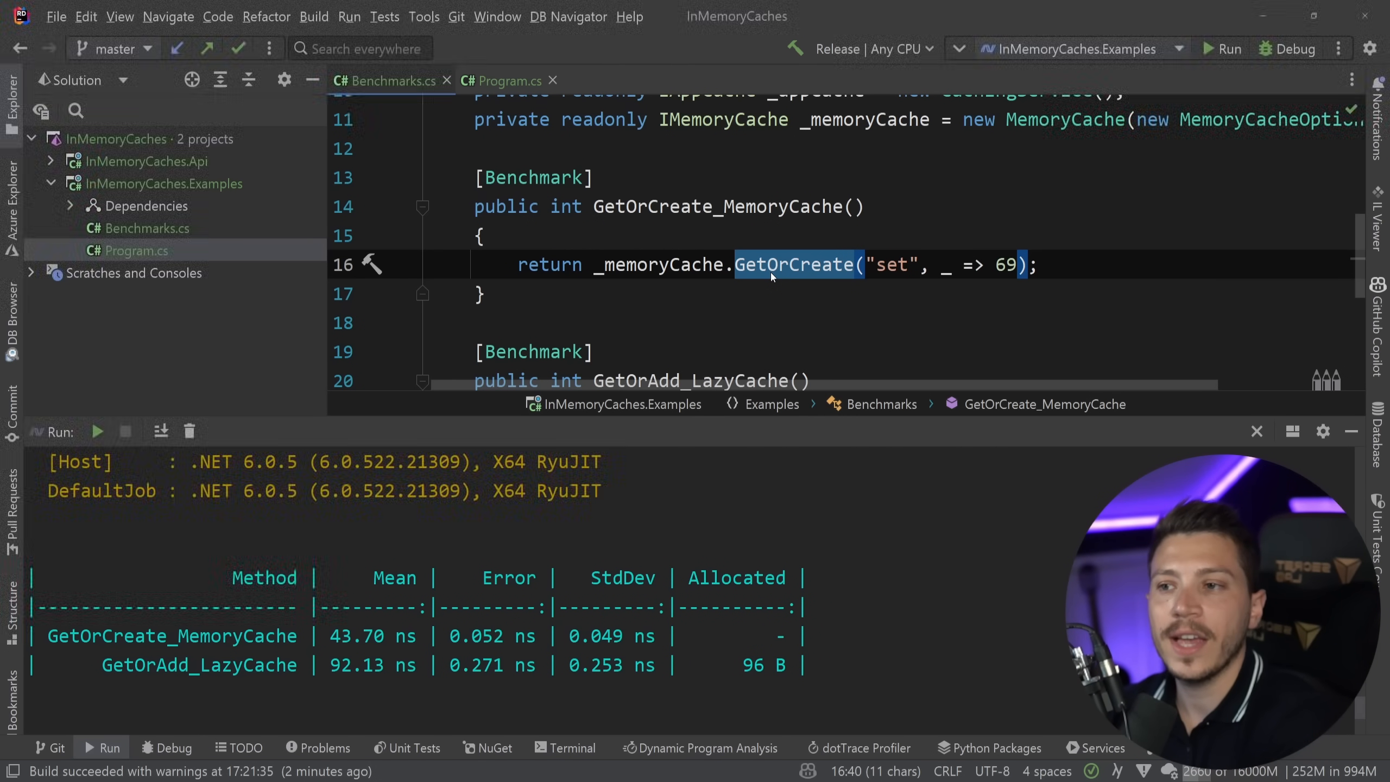
scroll("down", 3)
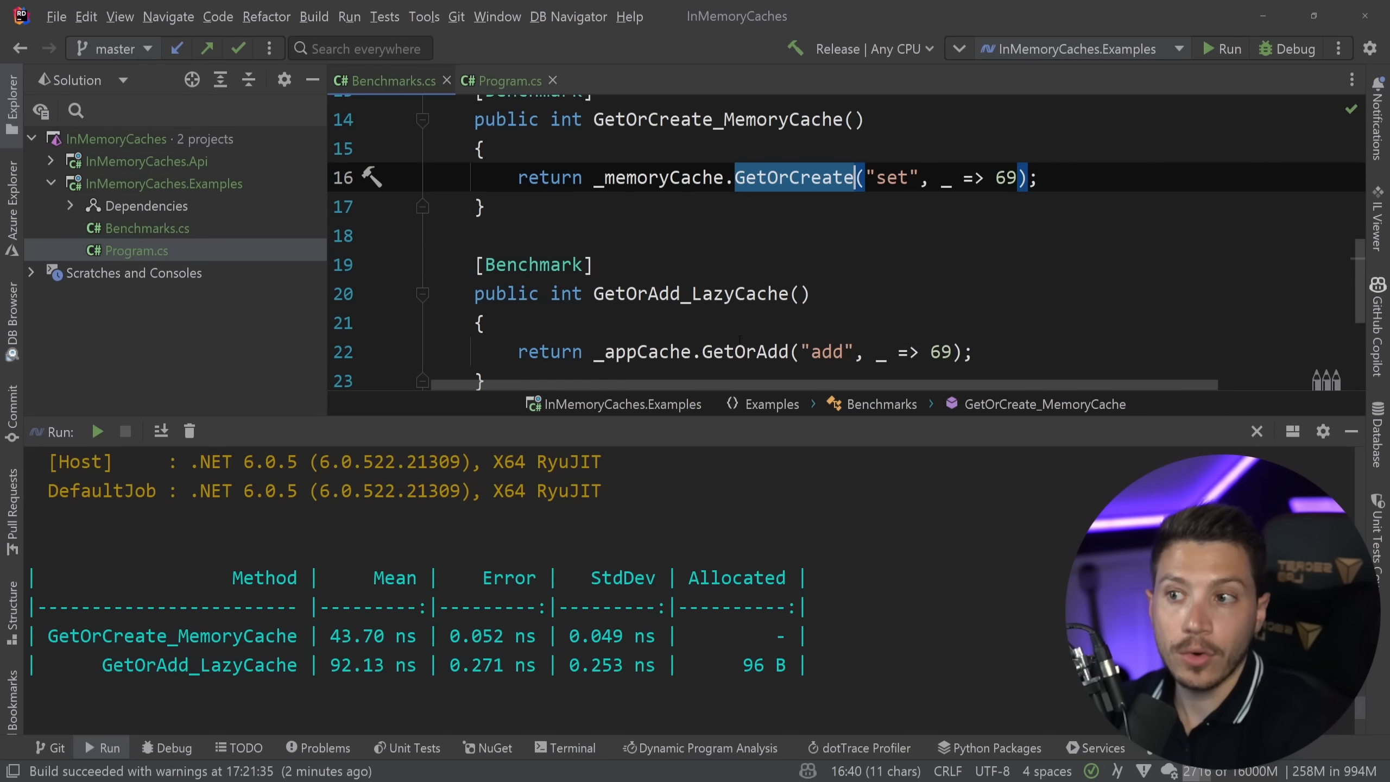
left_click(480, 322)
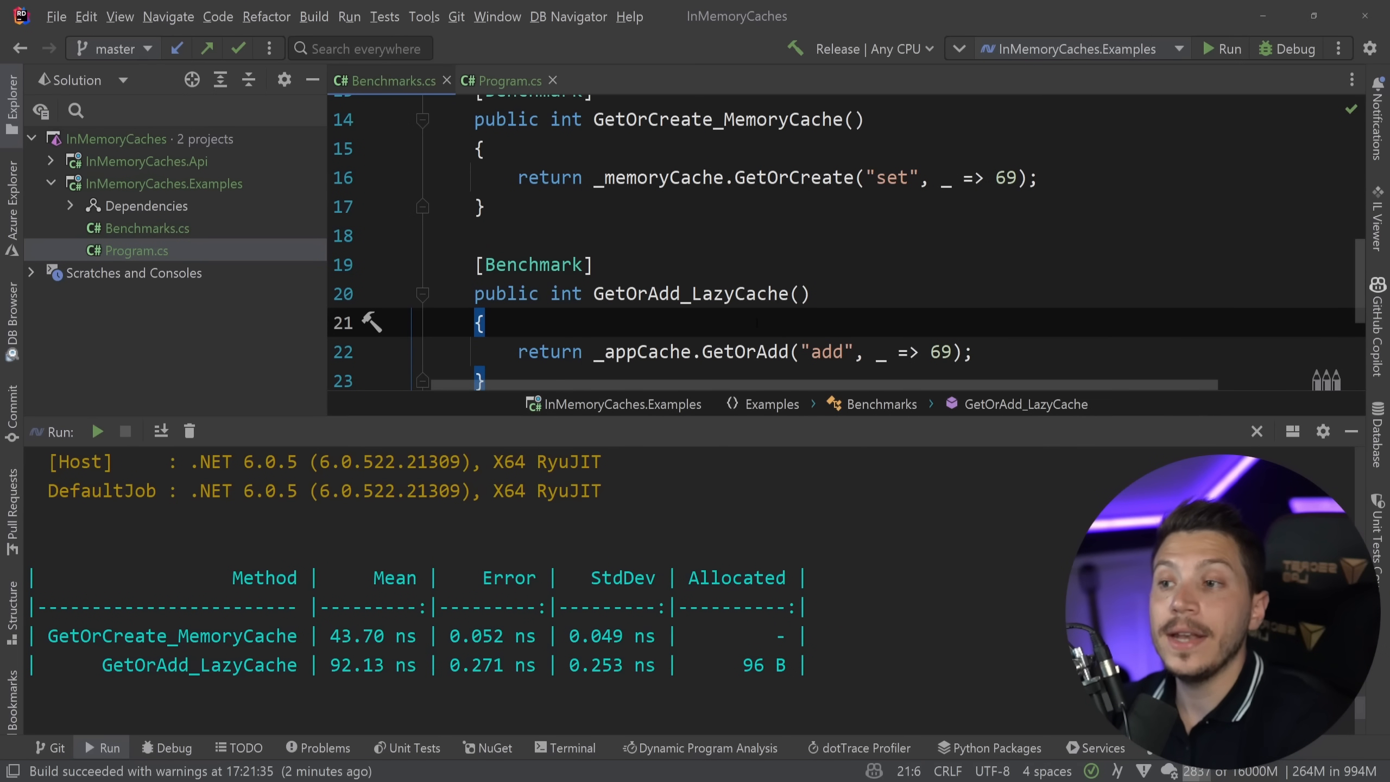